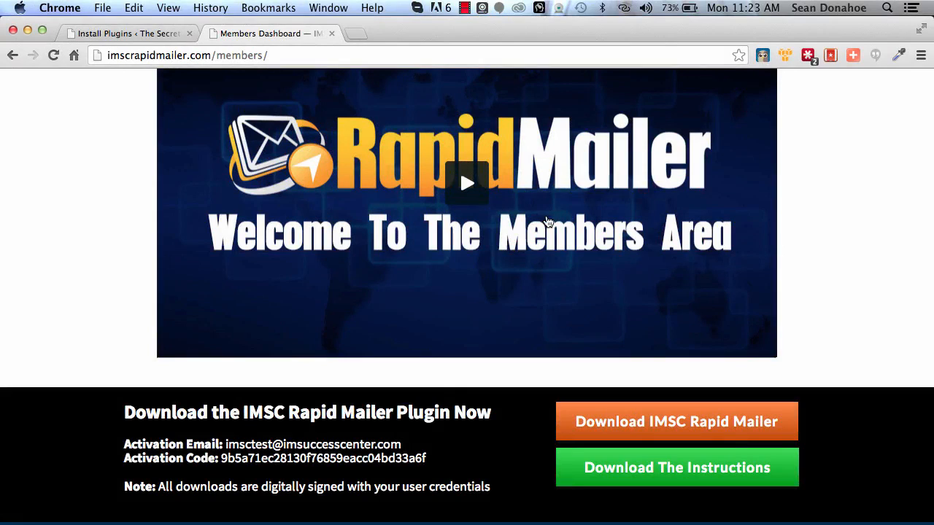
mouse_move(599, 335)
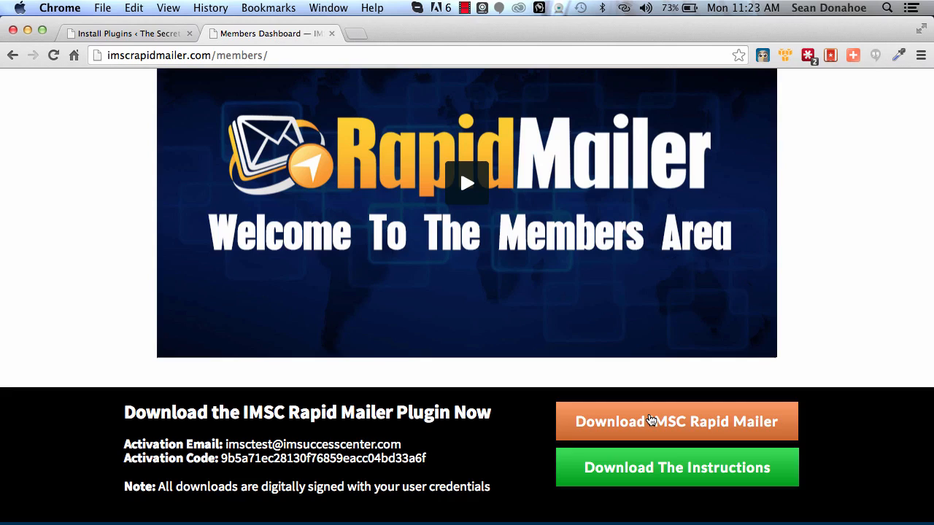
mouse_move(651, 421)
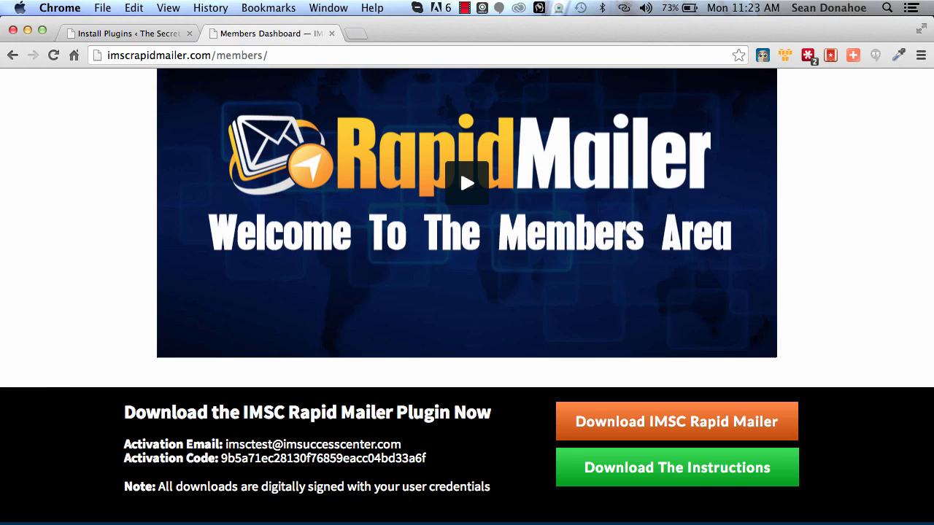
mouse_move(232, 110)
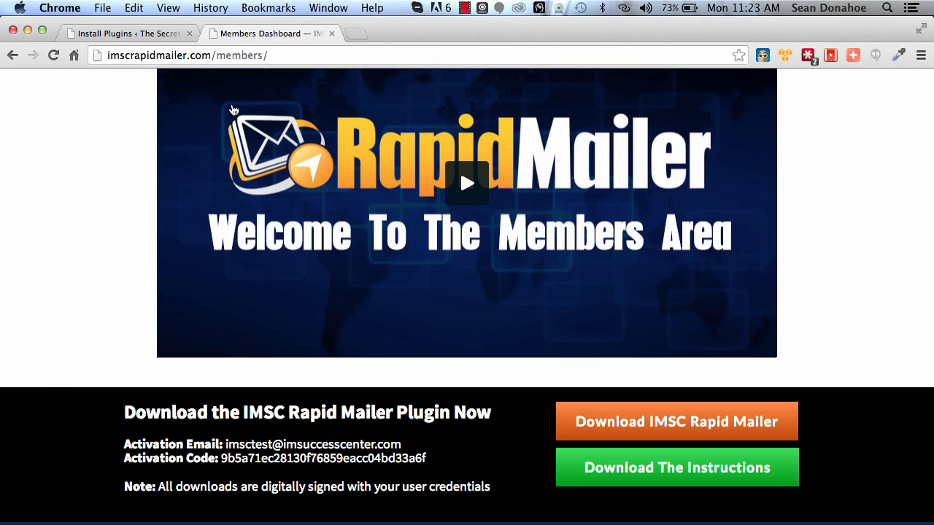
Switch to the Install Plugins browser tab showing the WordPress plugin upload page.
click(128, 34)
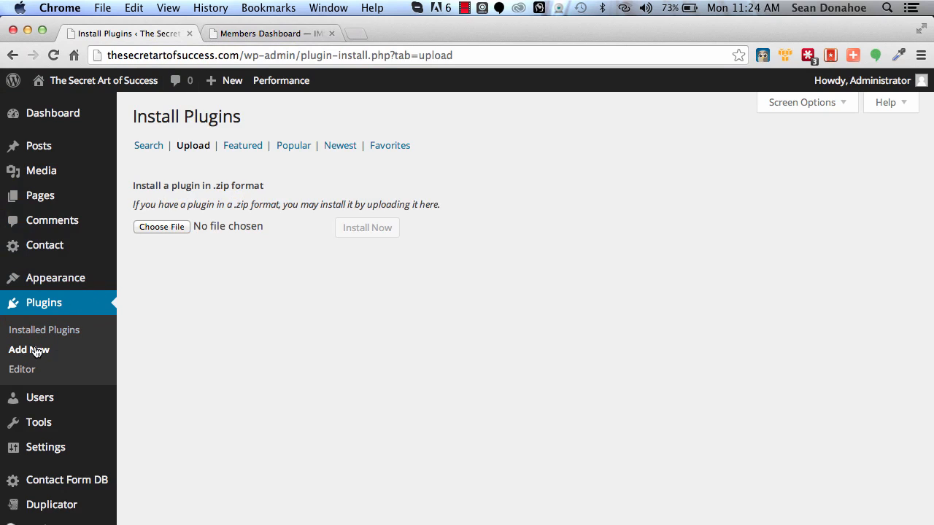
mouse_move(193, 145)
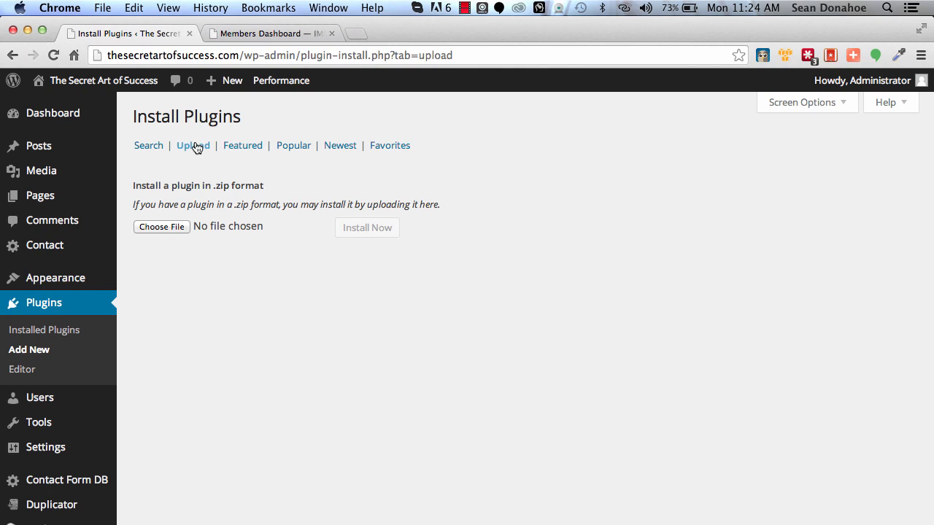
Choose IMSCRapidMailer-imsctest-Digitally-Signed.zip from the Downloads folder for upload.
click(161, 226)
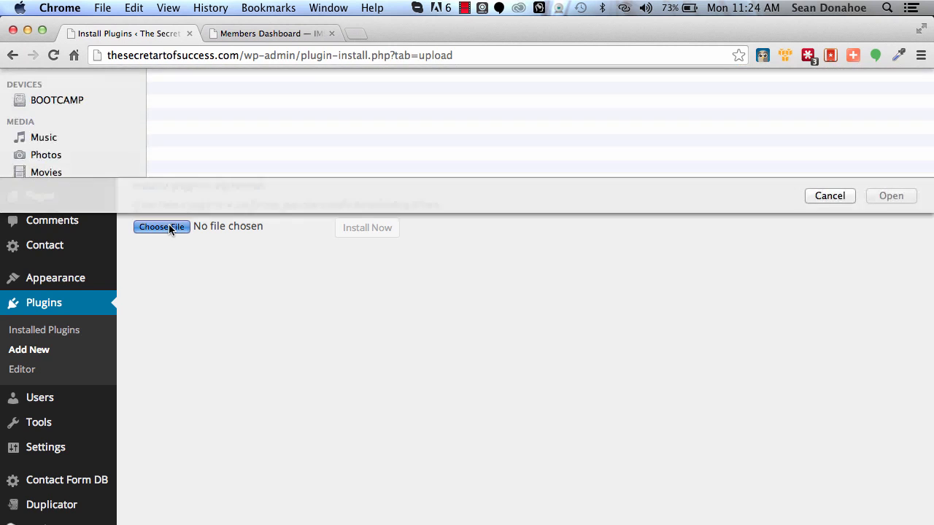
click(162, 227)
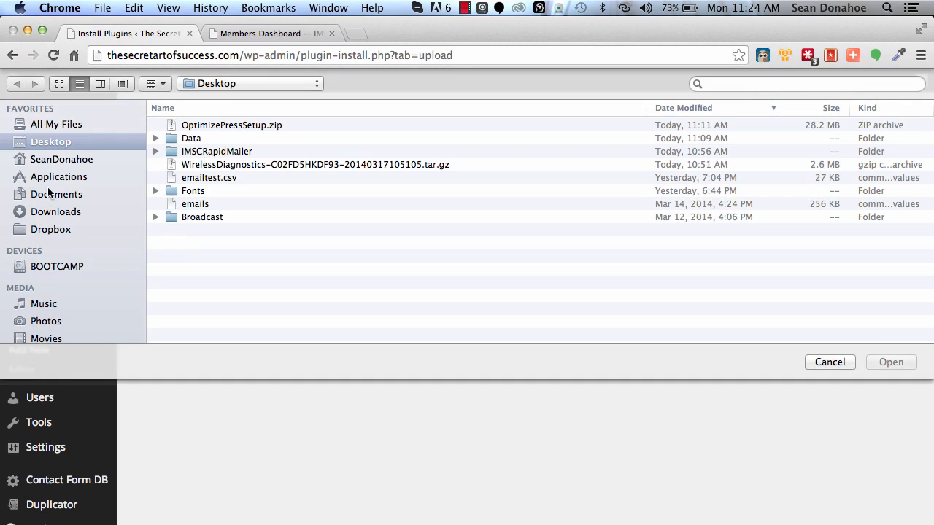
click(57, 211)
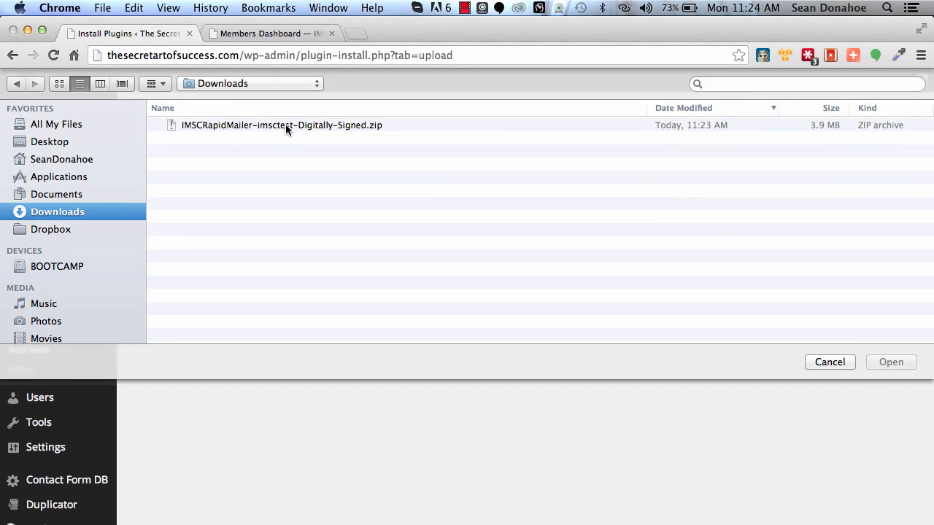
click(282, 125)
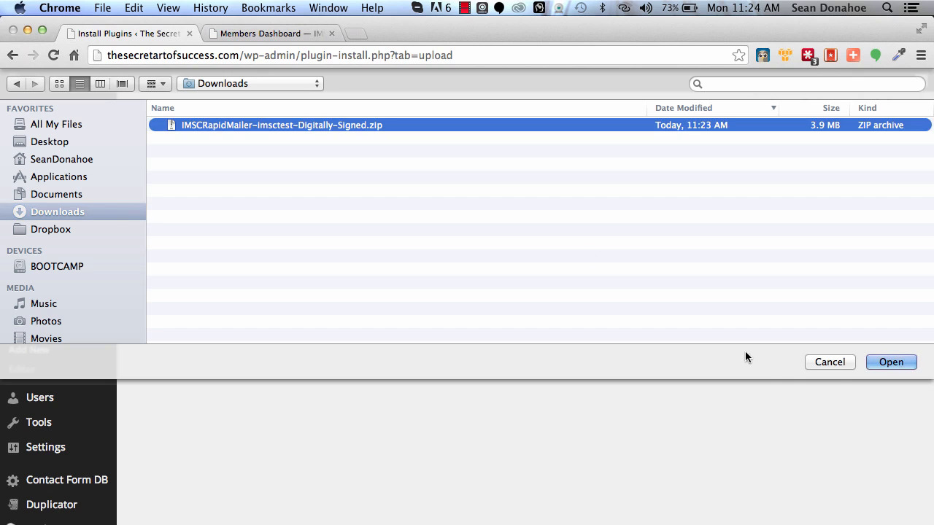
click(891, 362)
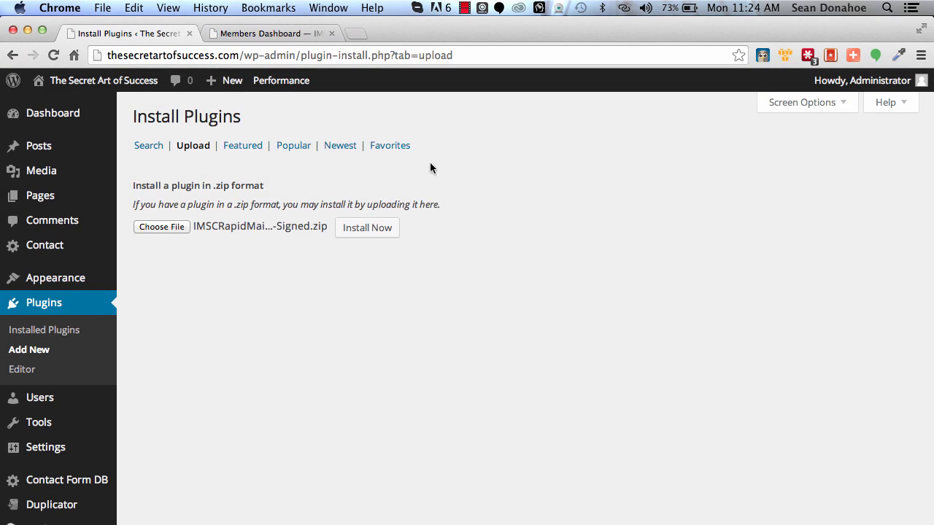
Start installing the attached Rapid Mailer zip with Install Now.
click(366, 228)
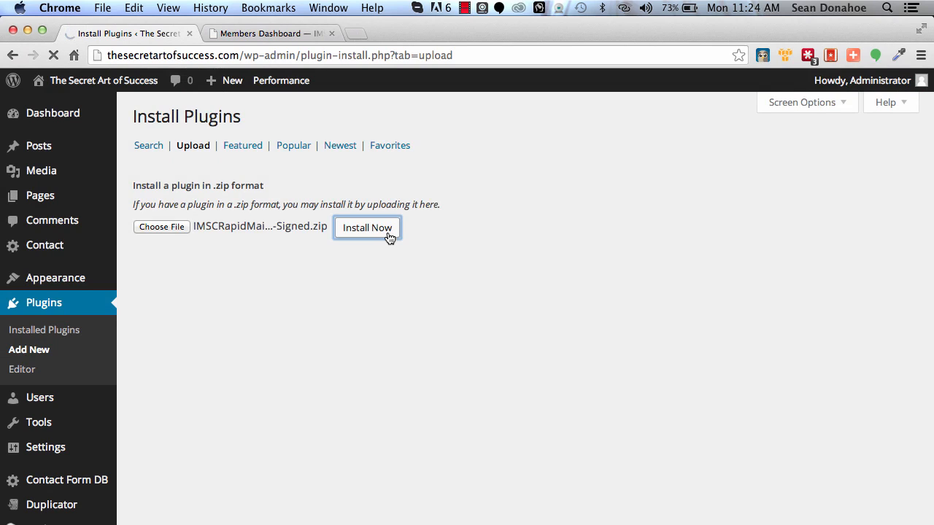
click(366, 227)
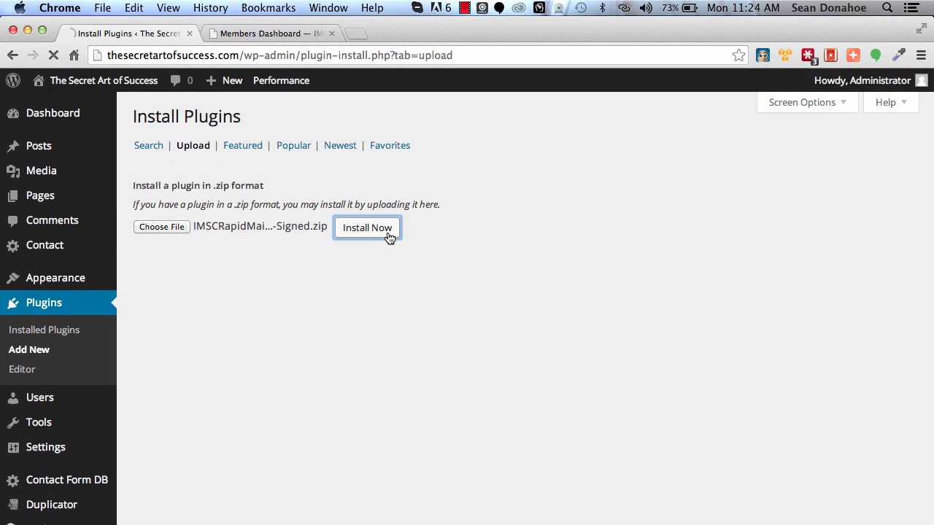
click(367, 227)
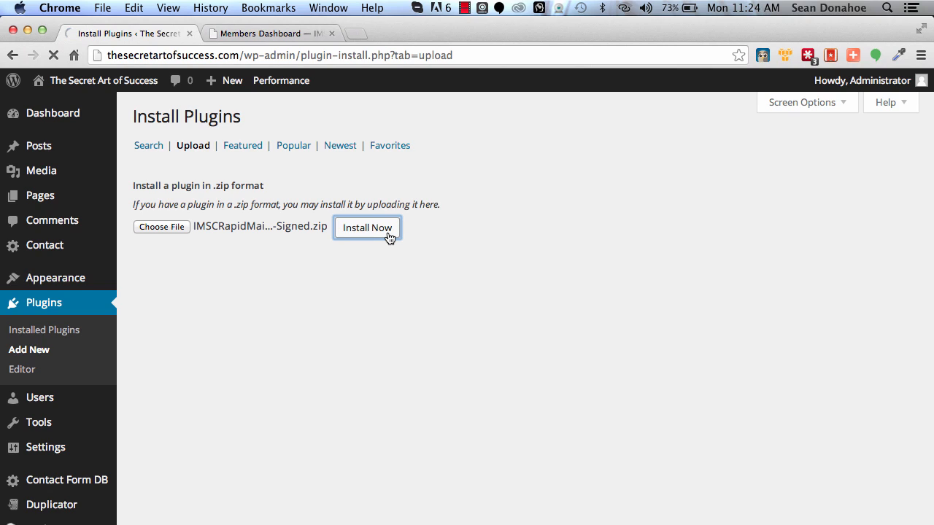
click(367, 228)
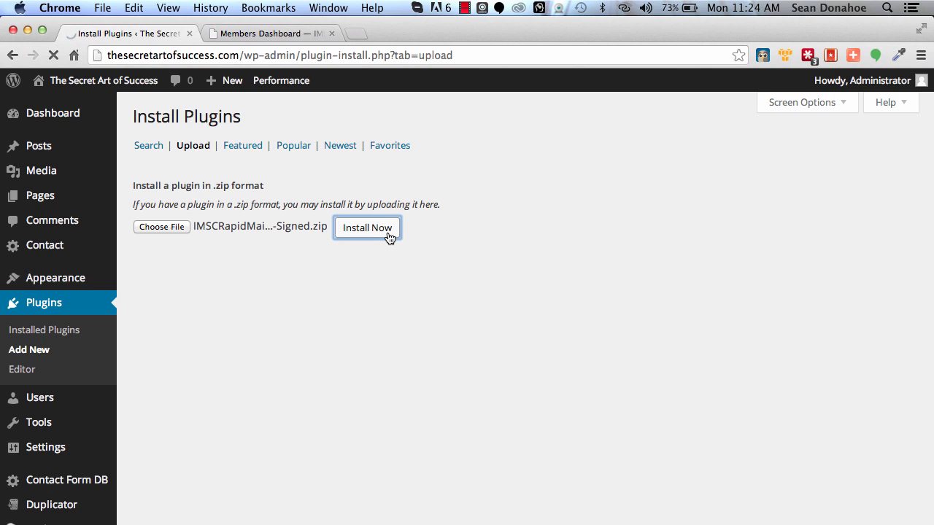
click(367, 227)
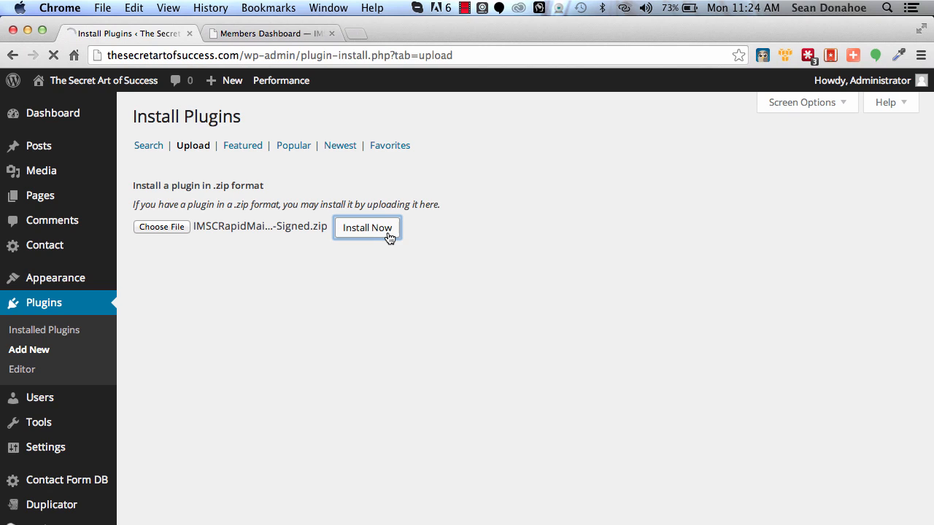
click(367, 227)
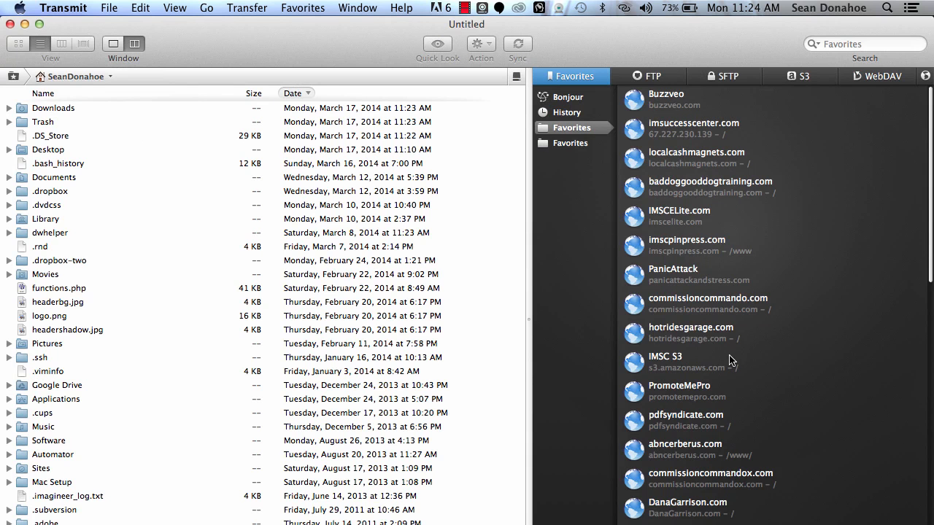
Connect to thesecretartofsuccess.com, browse to public_html/wp-content/plugins, and show local Downloads.
scroll(down, 3)
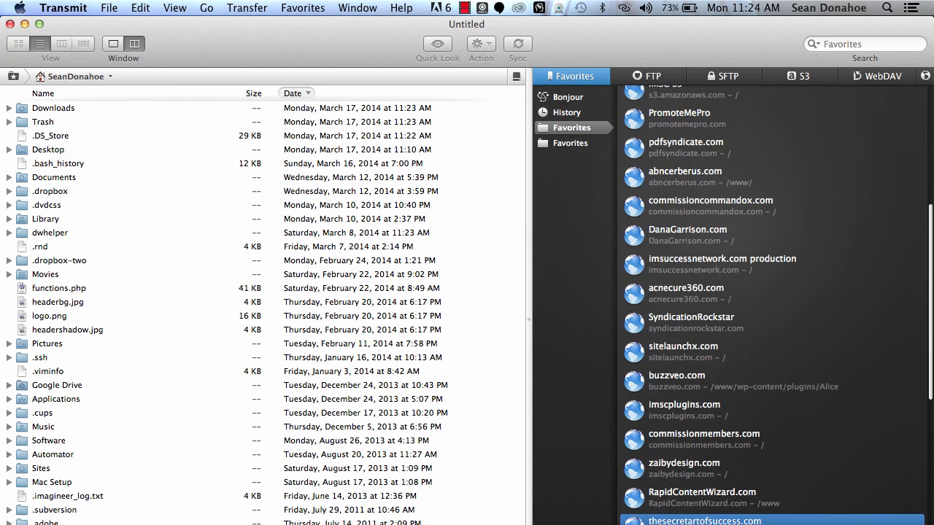
double_click(704, 520)
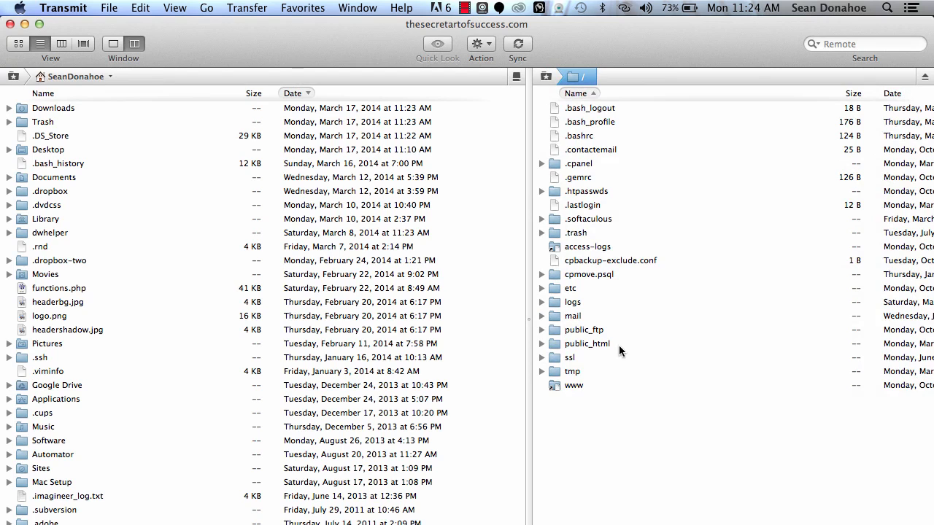
double_click(584, 344)
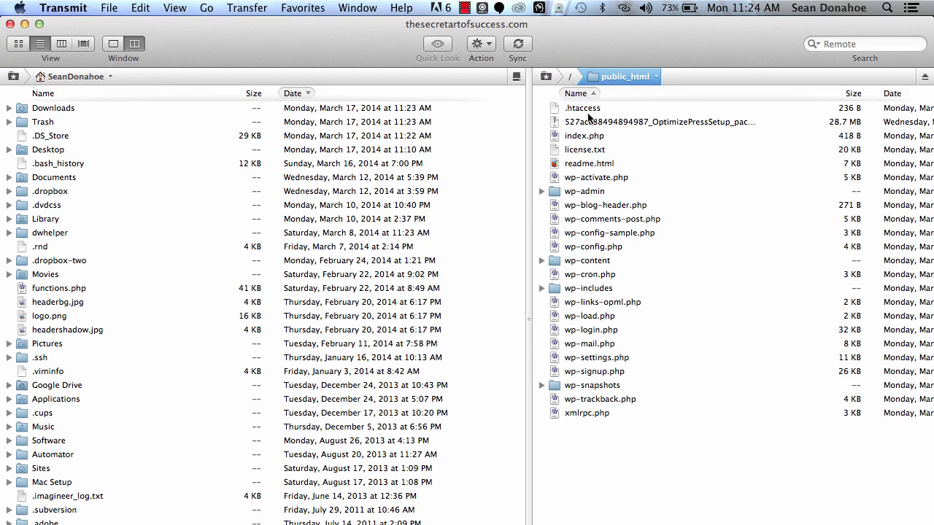
mouse_move(591, 262)
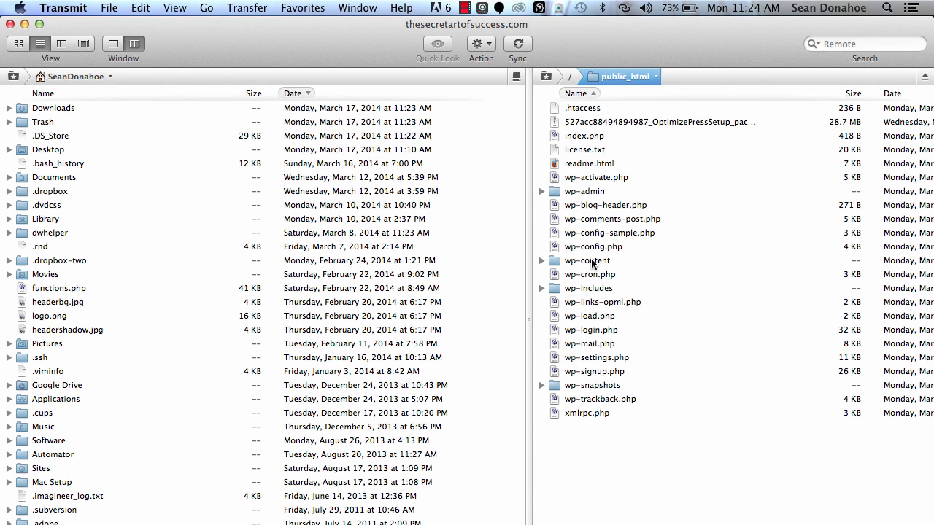
double_click(586, 261)
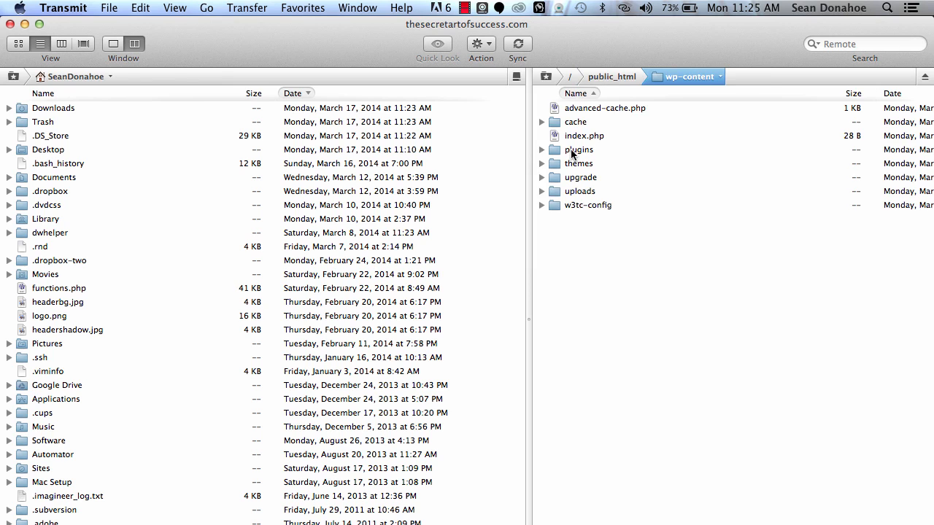
double_click(577, 150)
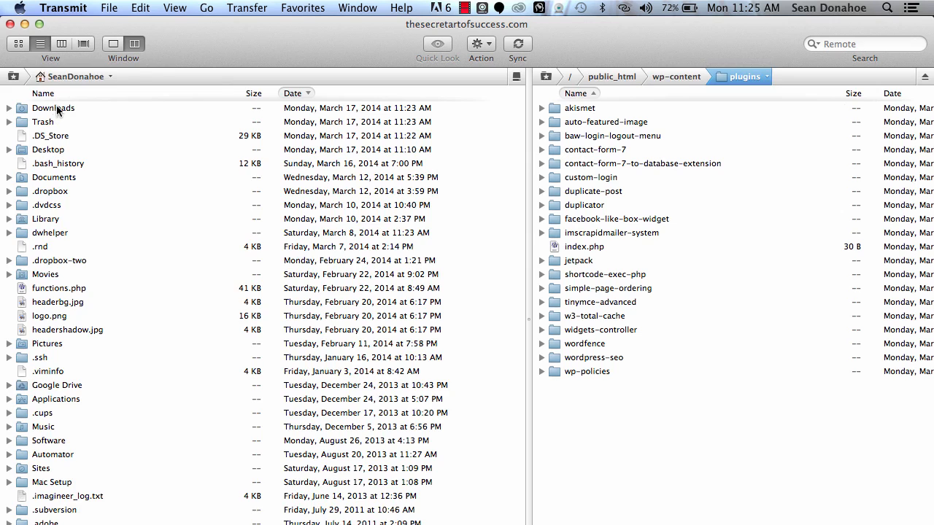
double_click(53, 108)
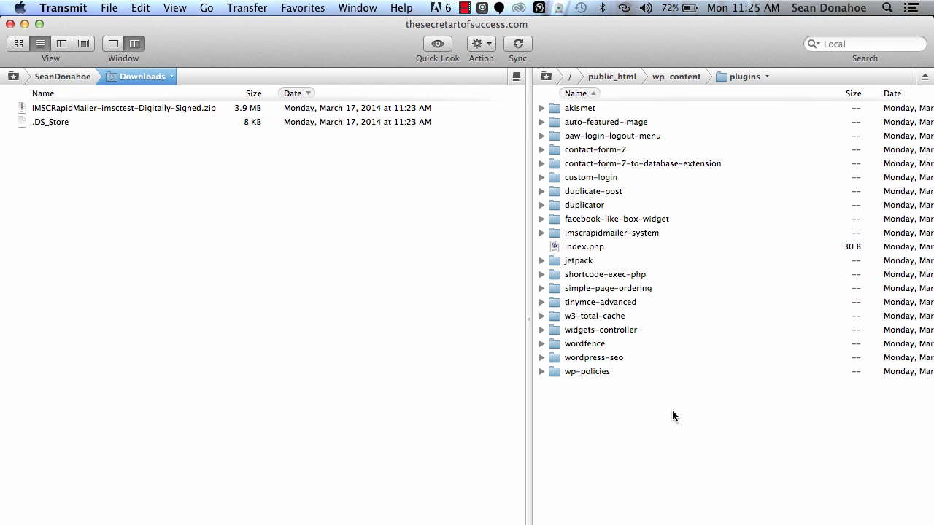
mouse_move(4, 49)
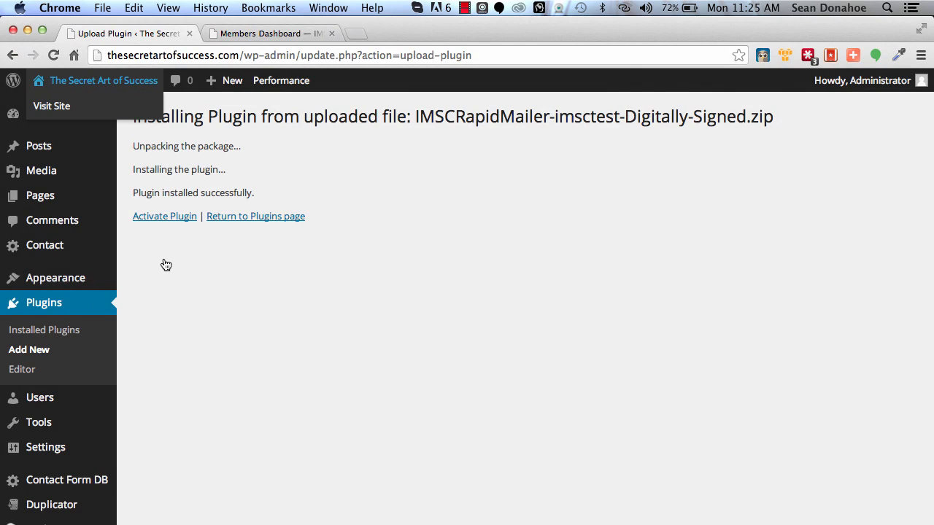
Activate the newly installed IMSC Rapid Mailer plugin and scroll to its admin menu entry.
click(164, 216)
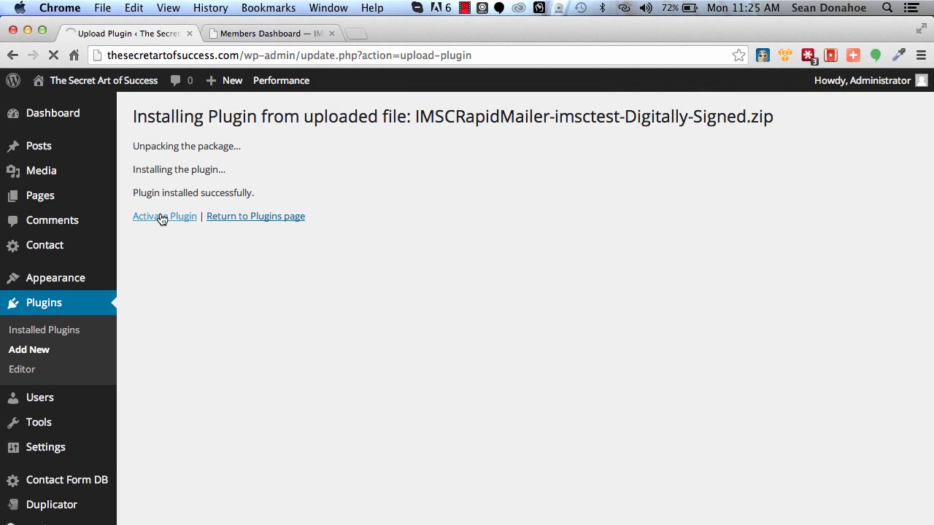
click(164, 216)
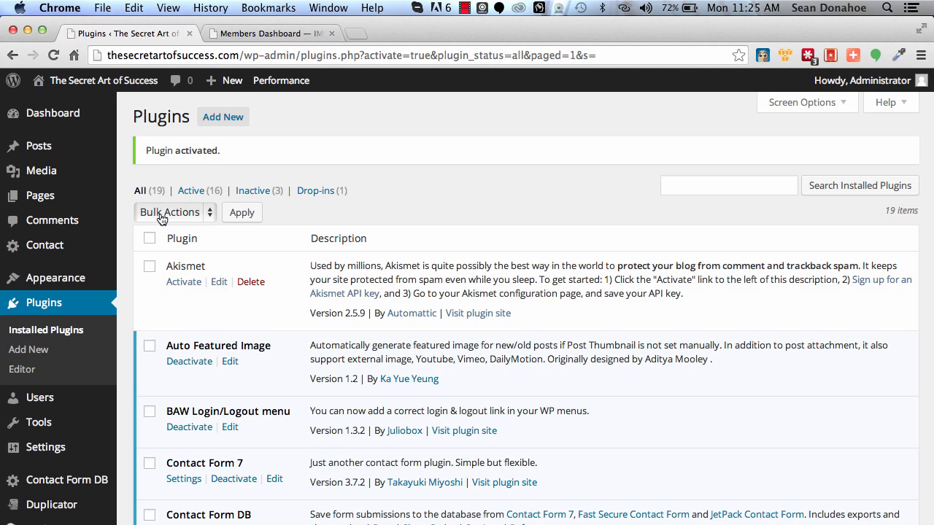
mouse_move(261, 244)
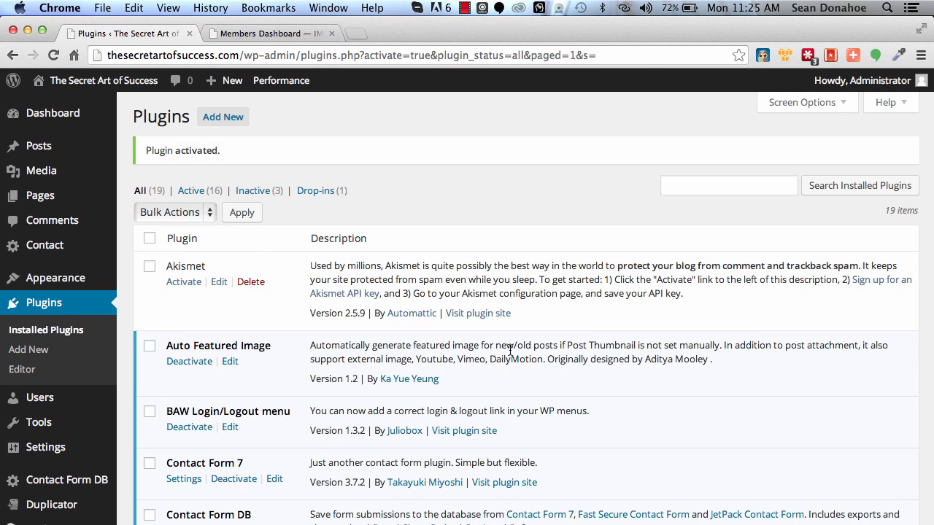
scroll(down, 3)
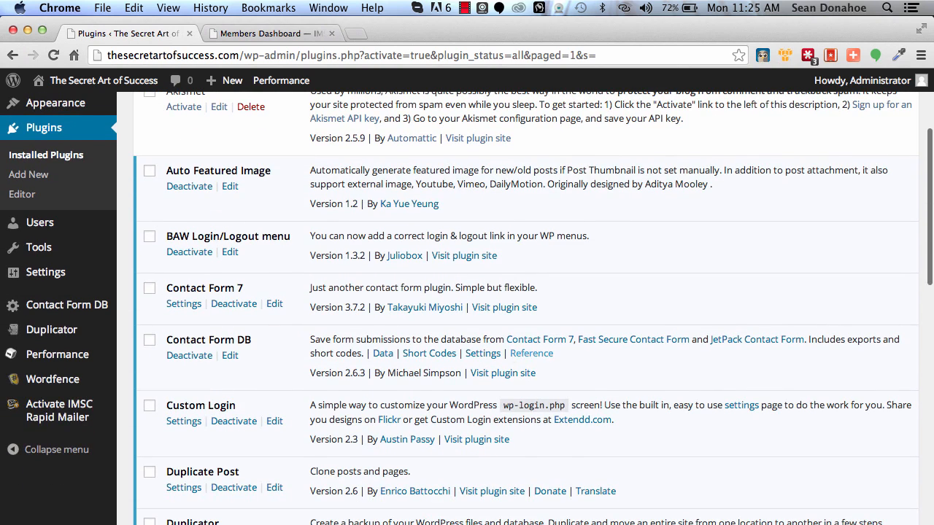
mouse_move(58, 411)
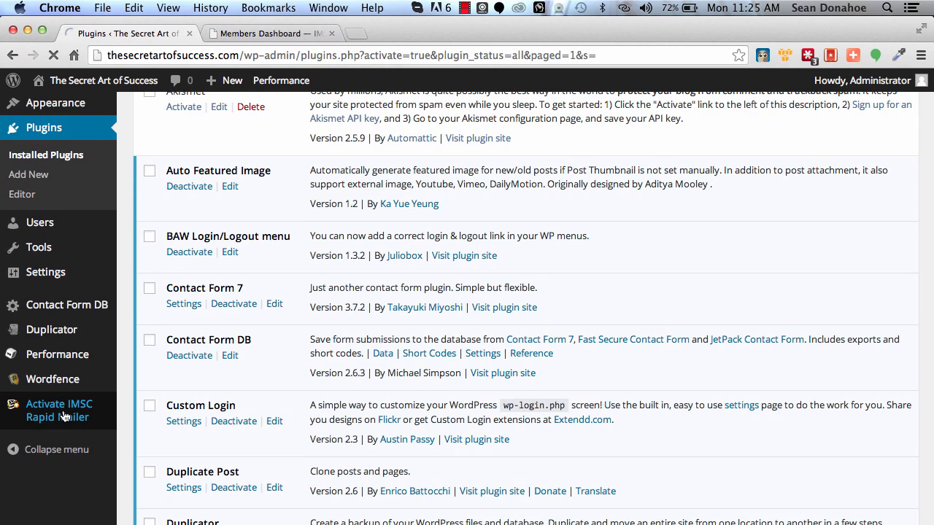
click(58, 410)
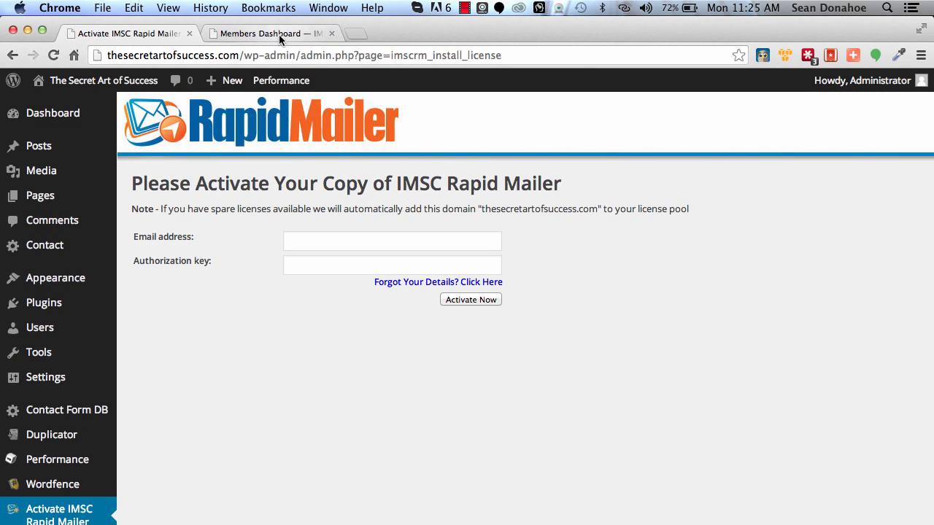
click(261, 33)
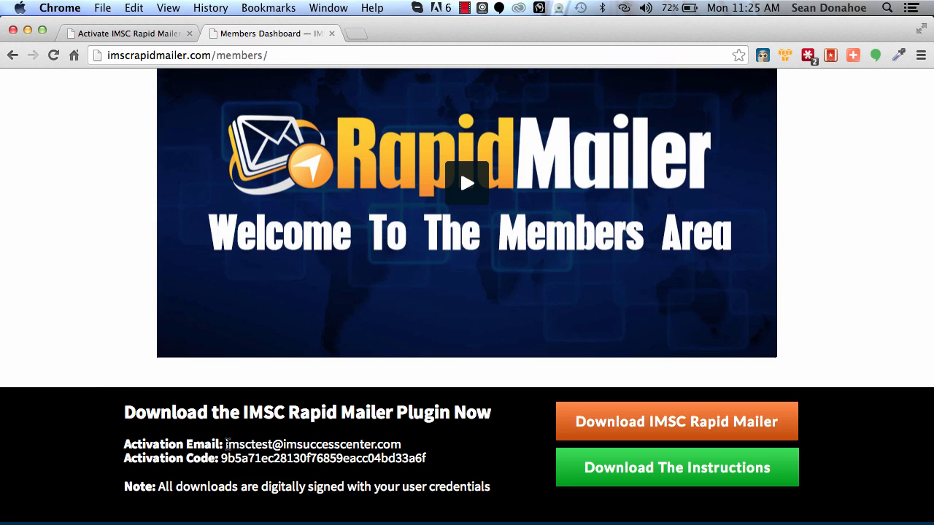
right_click(307, 444)
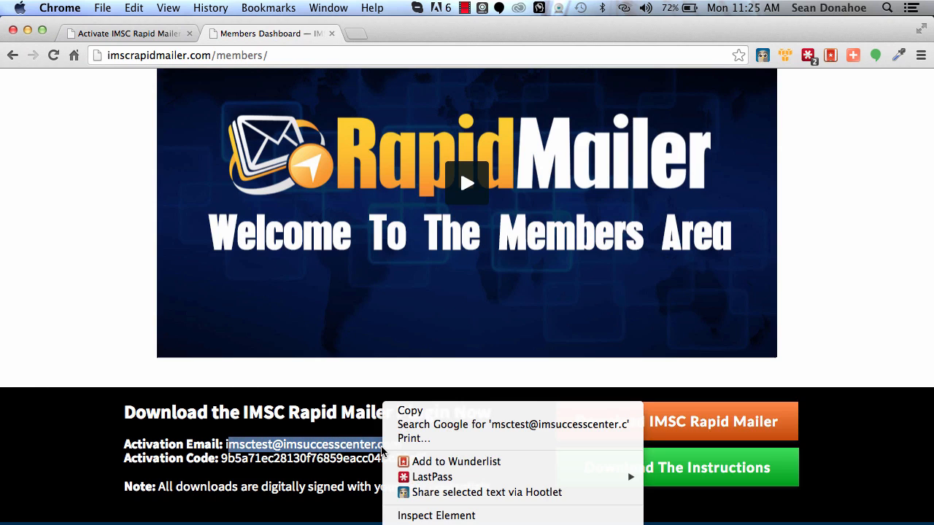
click(233, 455)
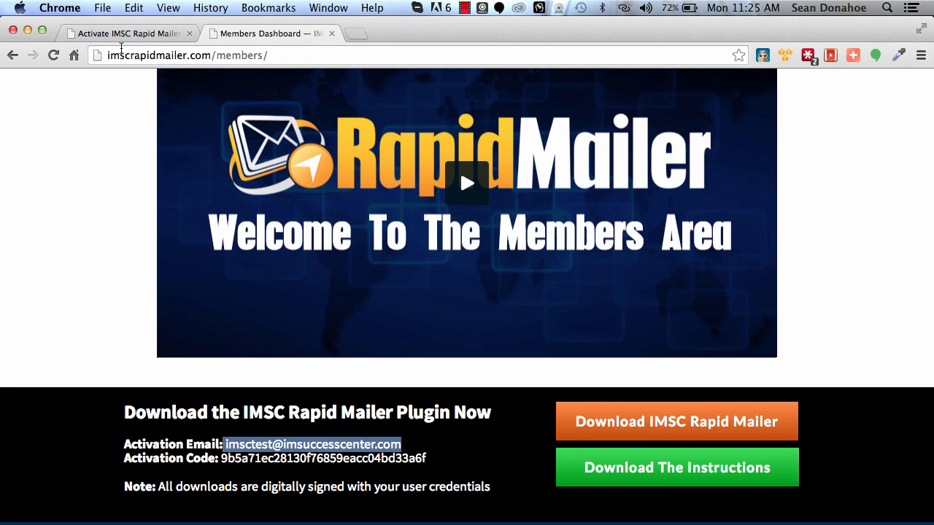
click(128, 34)
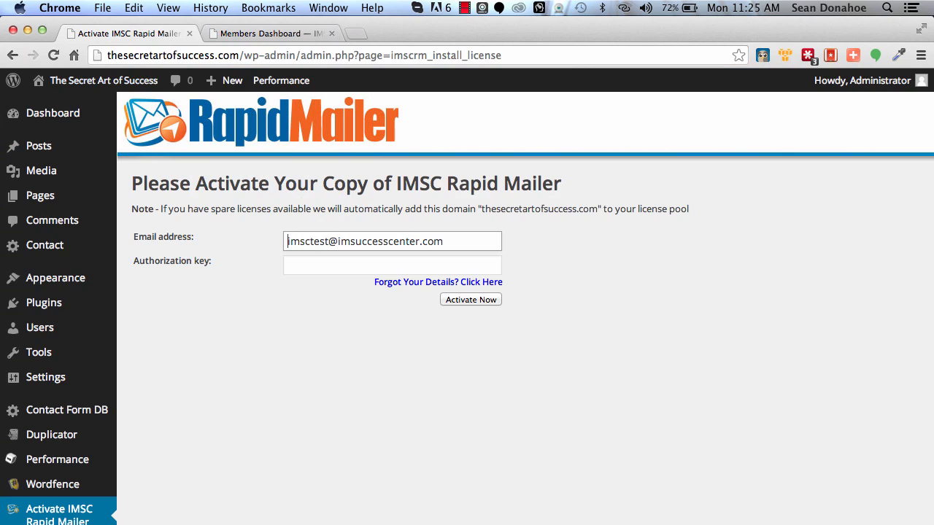
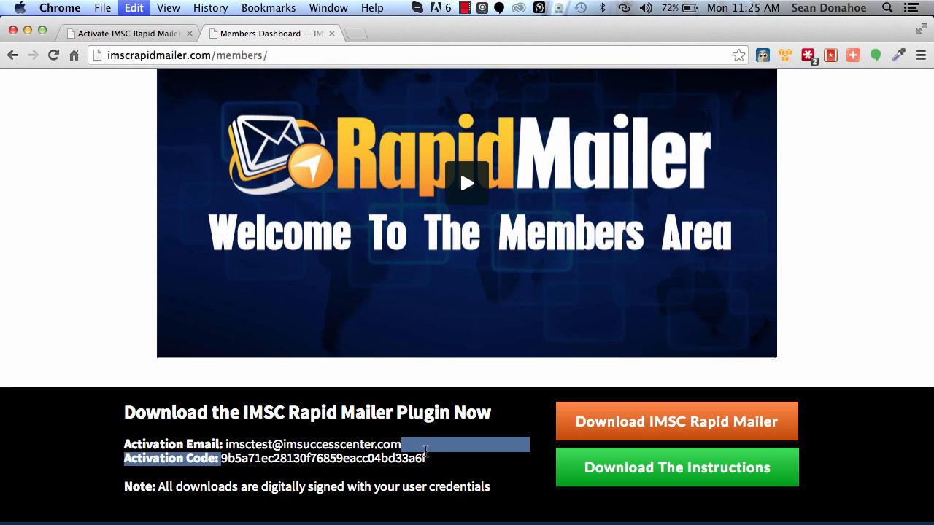
drag(221, 458, 425, 458)
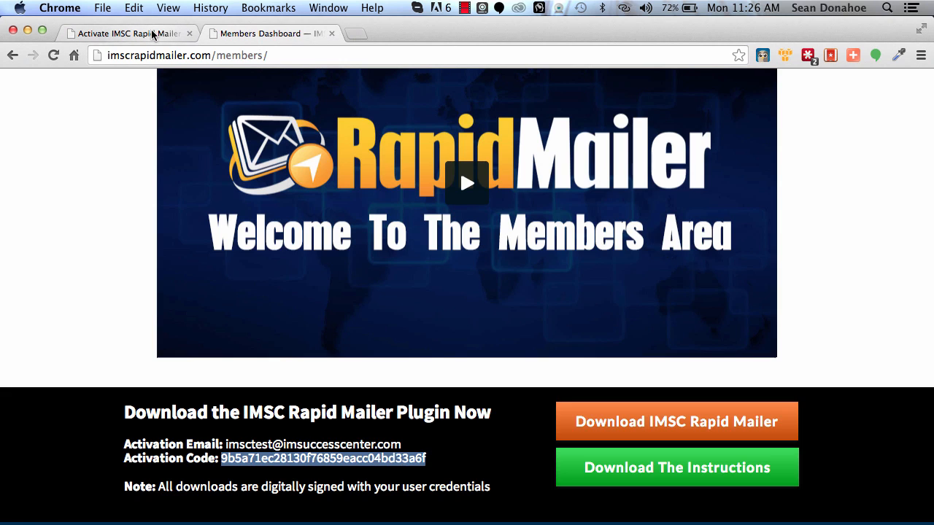
click(124, 34)
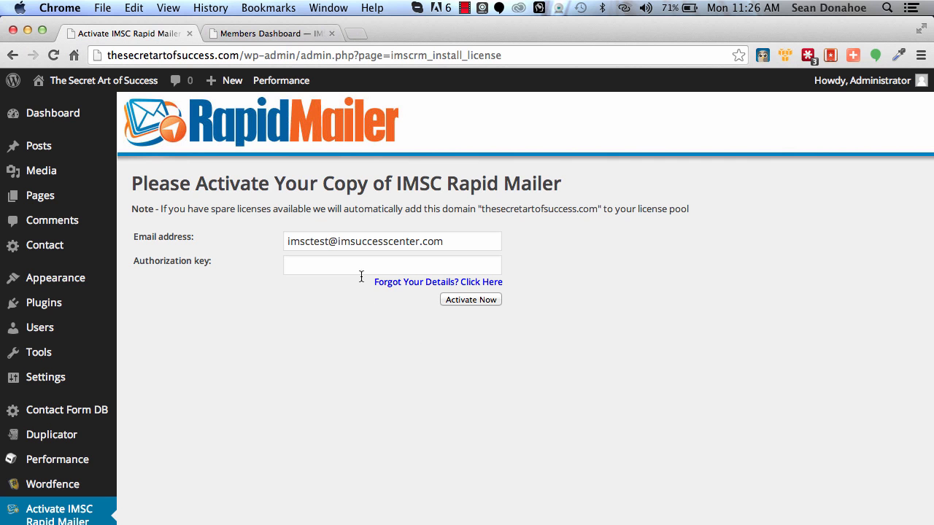
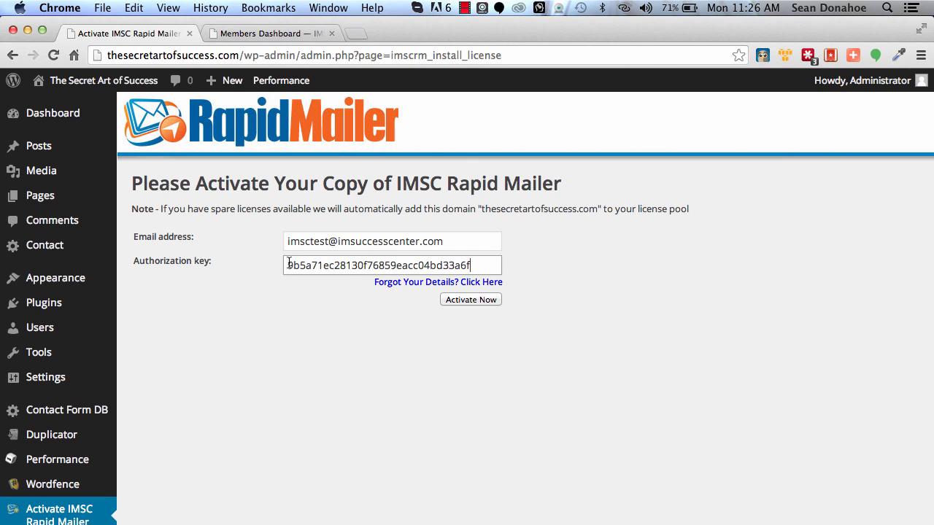
mouse_move(425, 254)
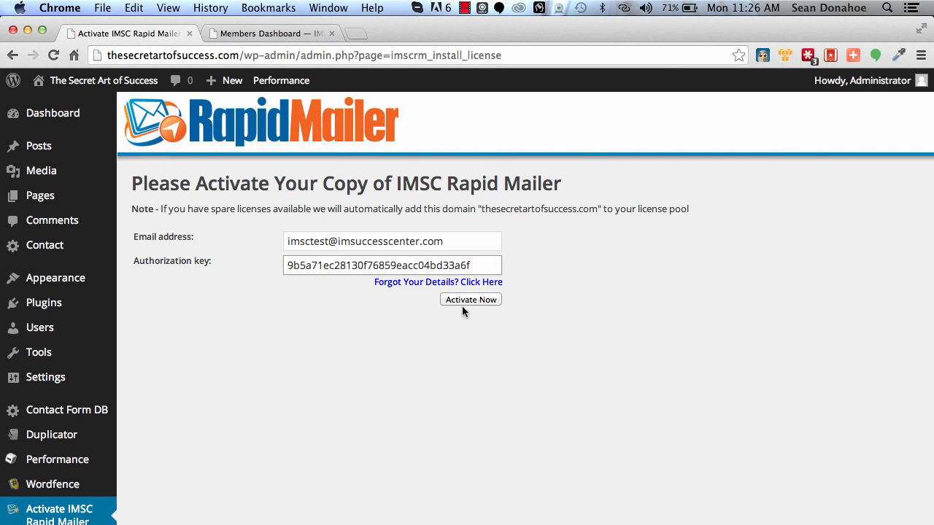
click(470, 299)
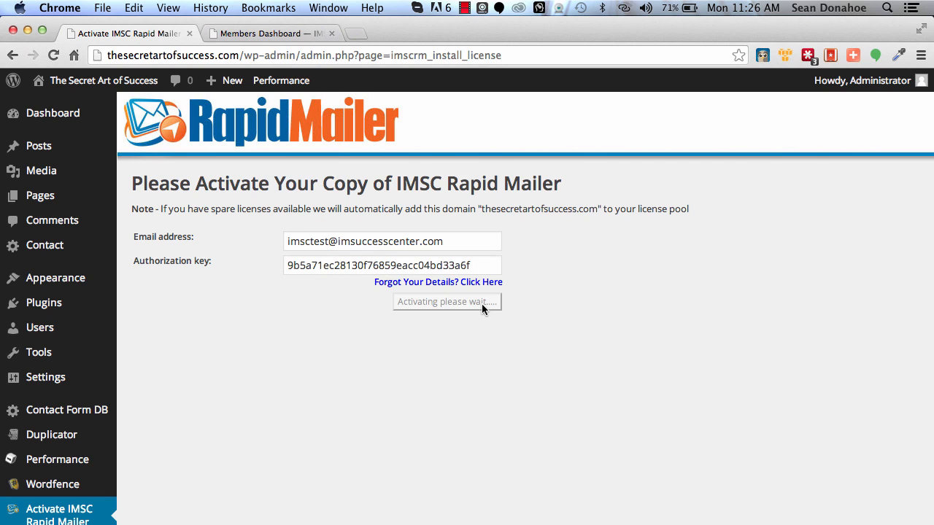
click(446, 301)
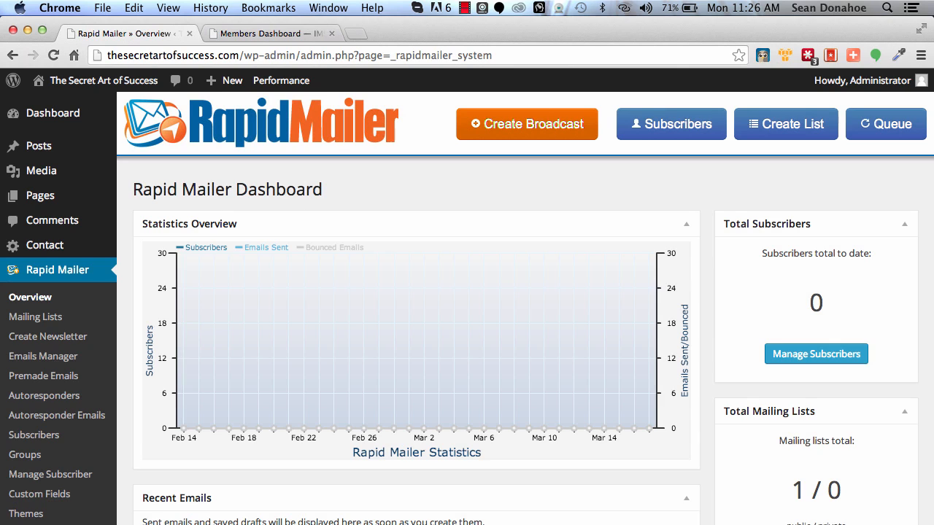
mouse_move(332, 145)
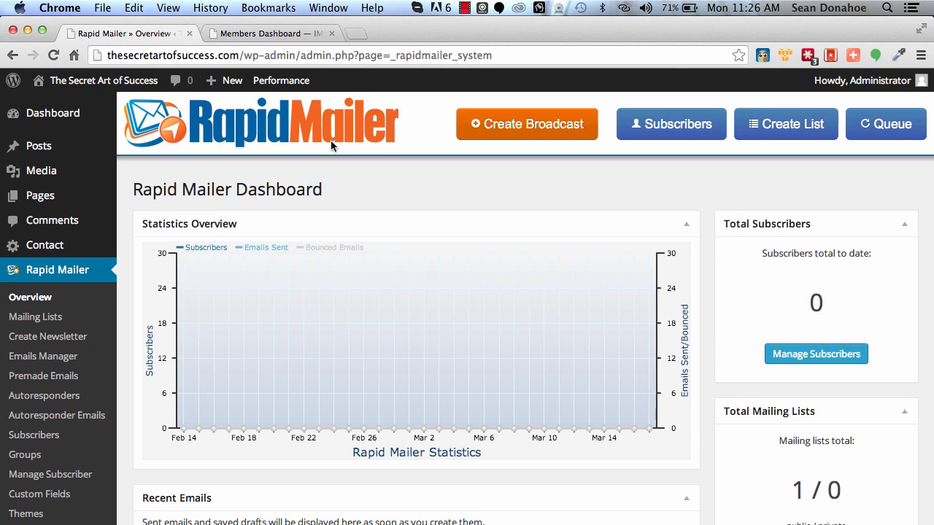
mouse_move(333, 191)
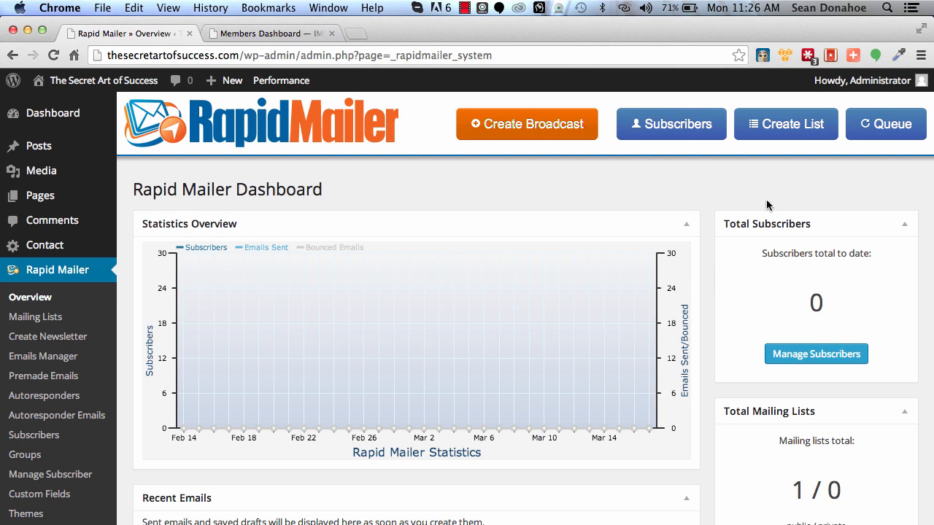
mouse_move(816, 354)
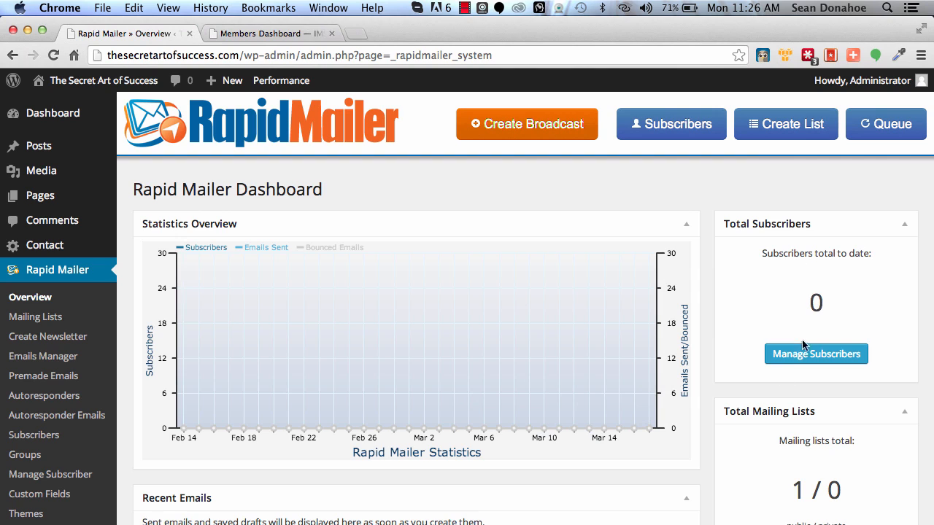
mouse_move(787, 498)
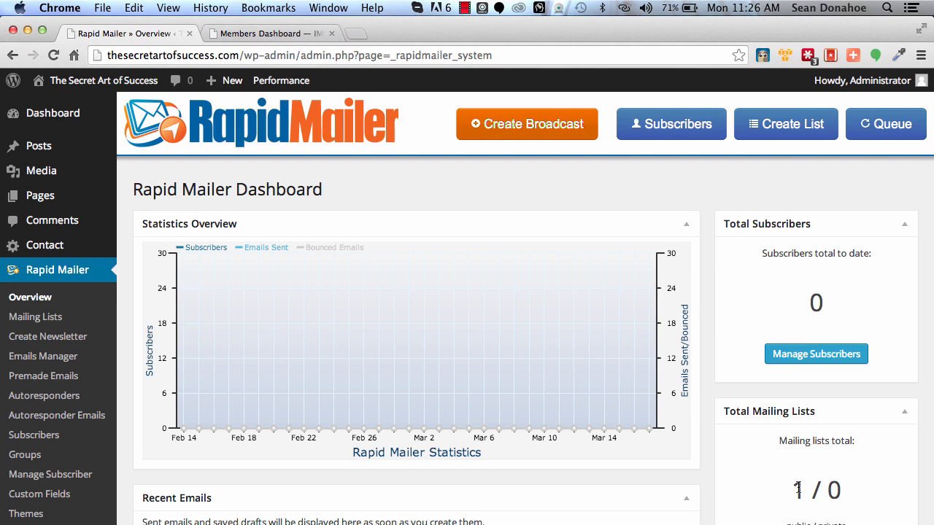
mouse_move(184, 428)
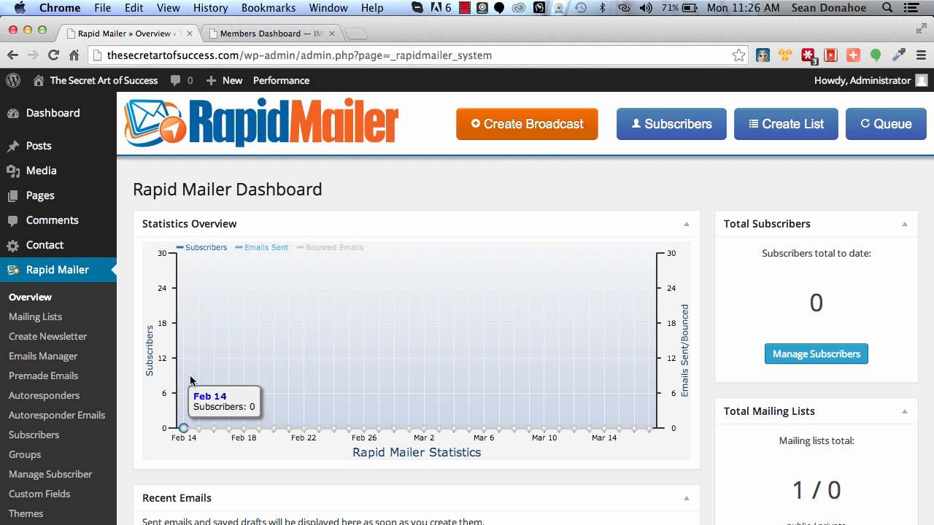
mouse_move(259, 427)
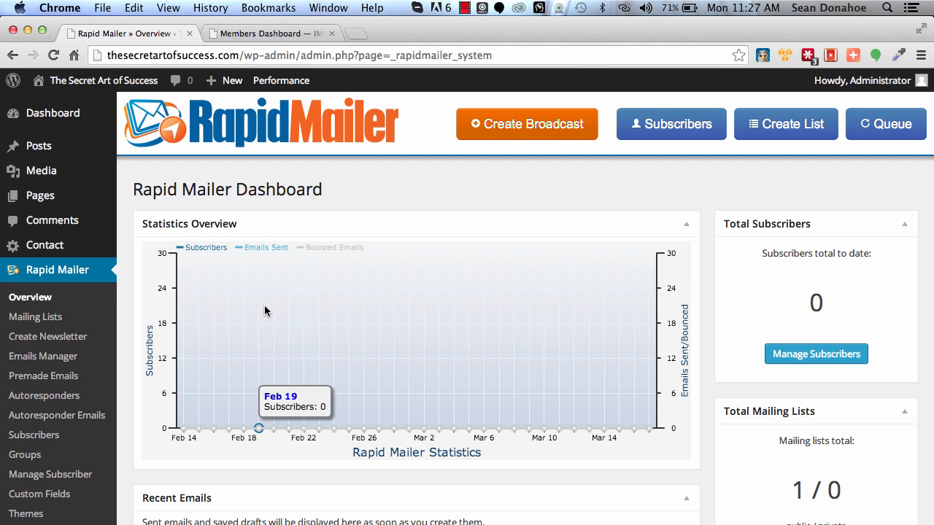
mouse_move(292, 519)
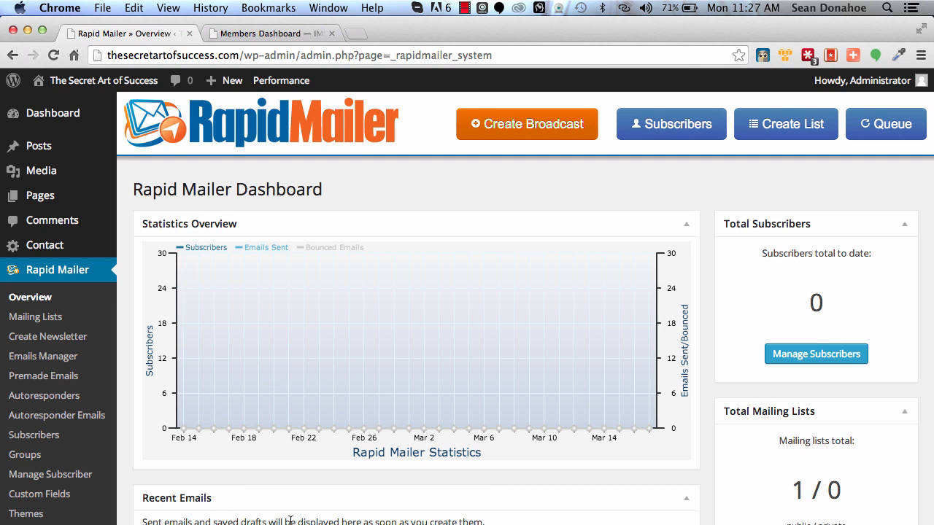
mouse_move(610, 6)
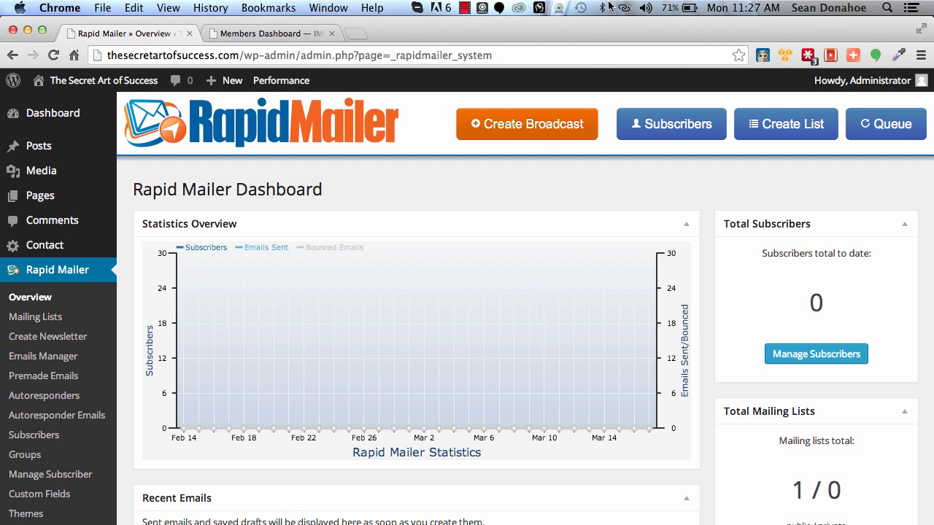
mouse_move(664, 142)
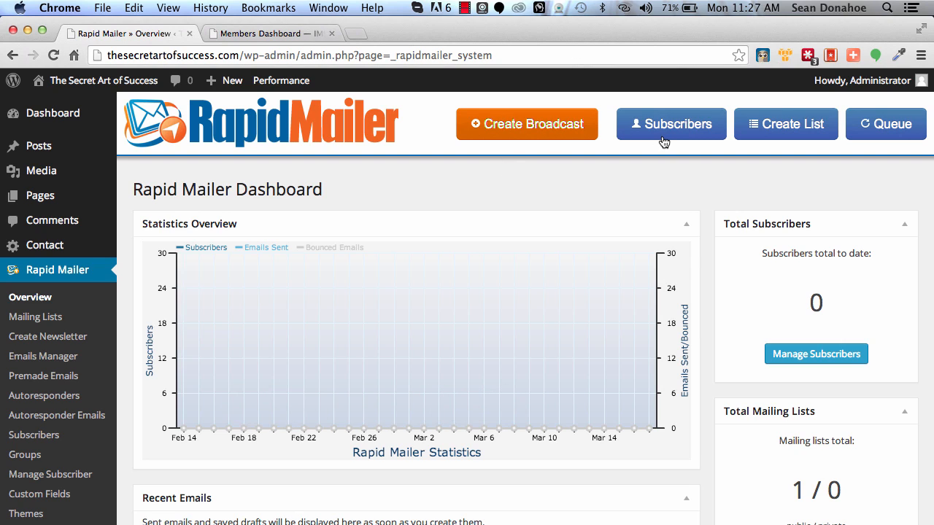
mouse_move(789, 122)
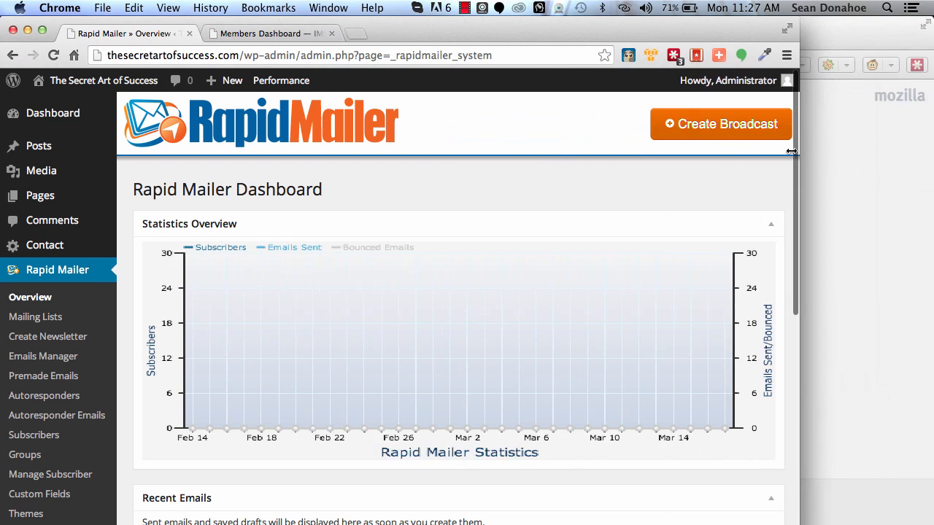
Narrow the browser window and scroll the left menu beside the dashboard statistics.
drag(791, 150, 557, 143)
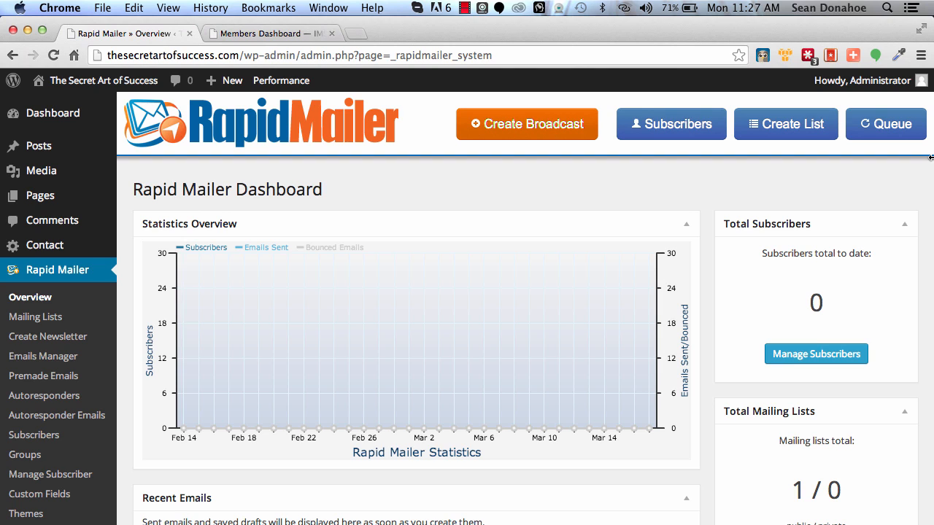
mouse_move(50, 474)
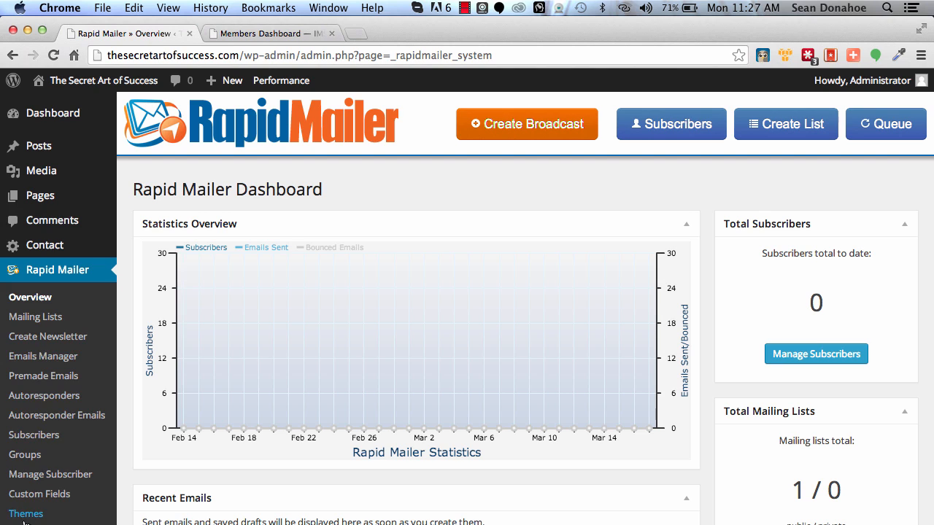
scroll(down, 3)
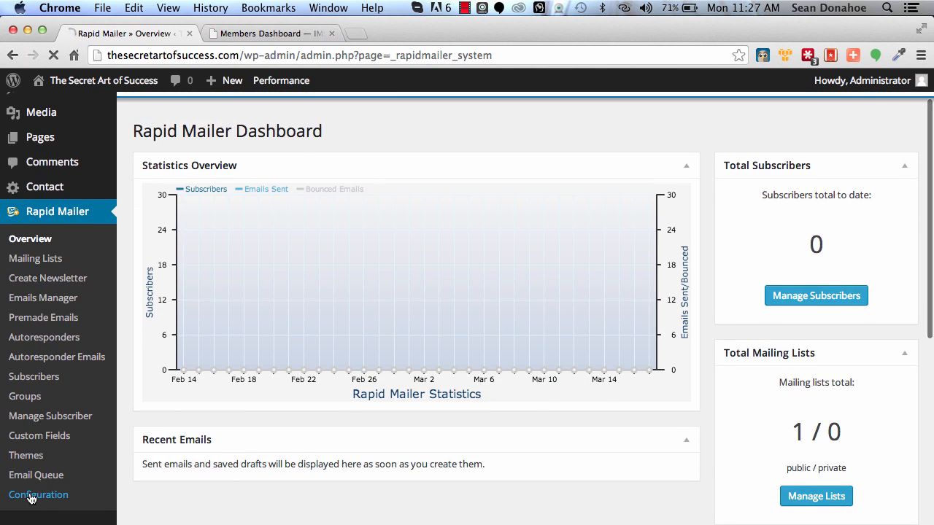
In Rapid Mailer Configuration, change the From Address domain to thesecretartofsuccess.com.
click(38, 494)
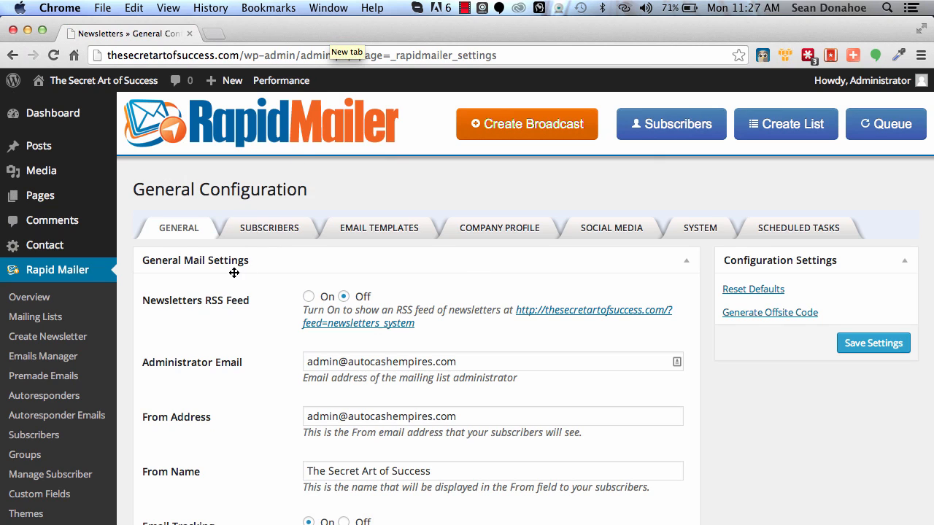
scroll(down, 3)
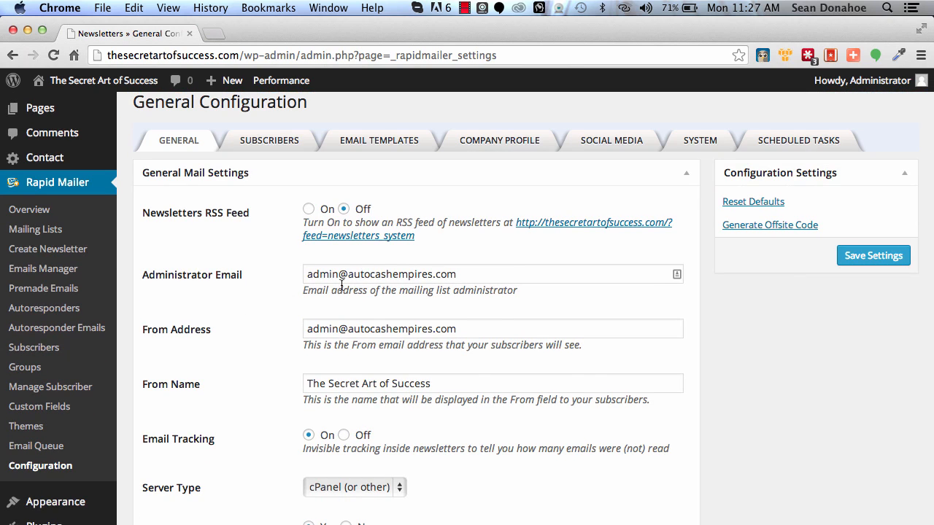
double_click(389, 273)
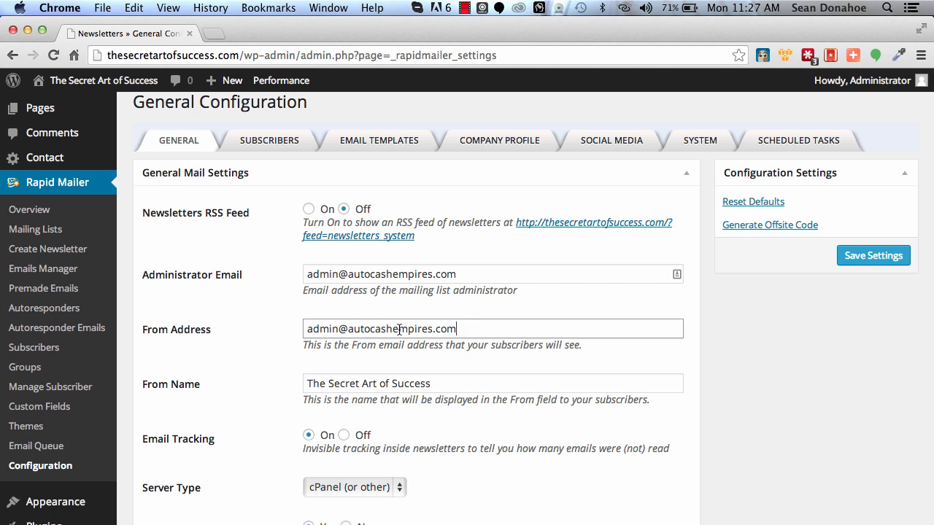
mouse_move(335, 327)
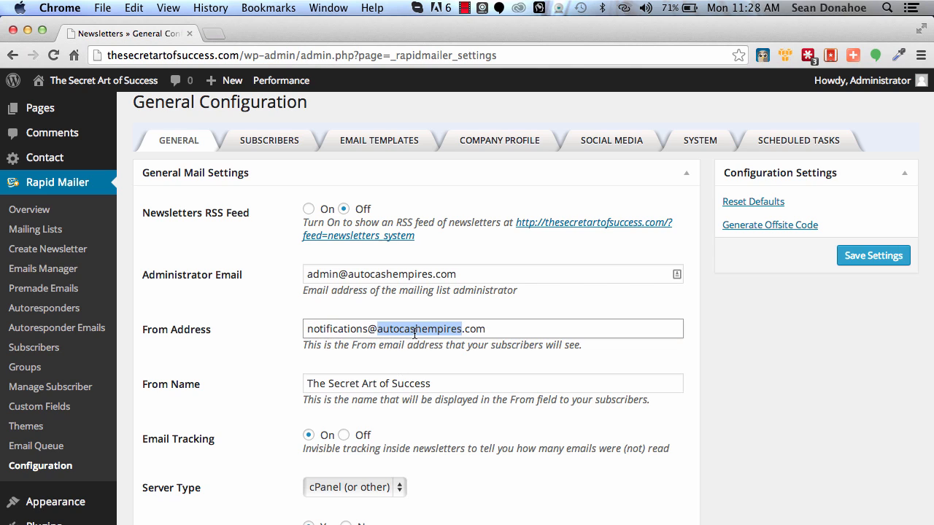
text(thesecretartofsucce)
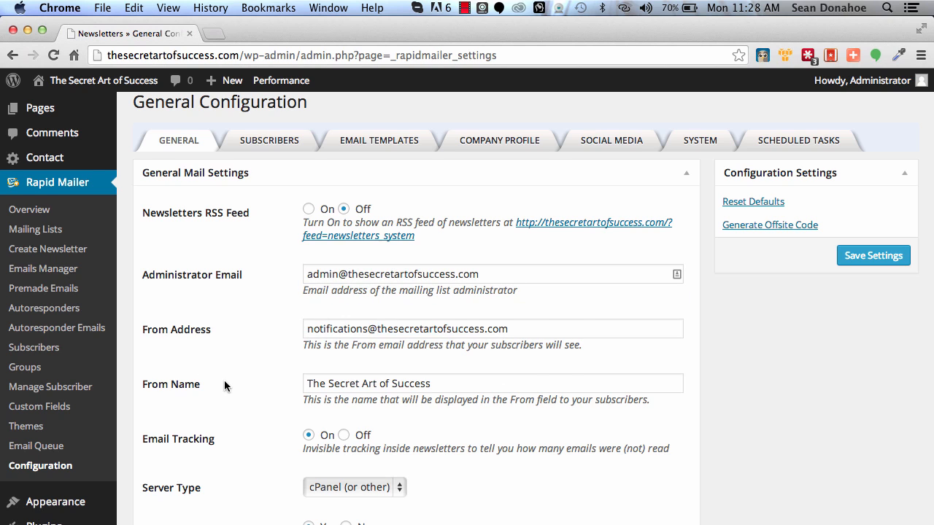
scroll(down, 3)
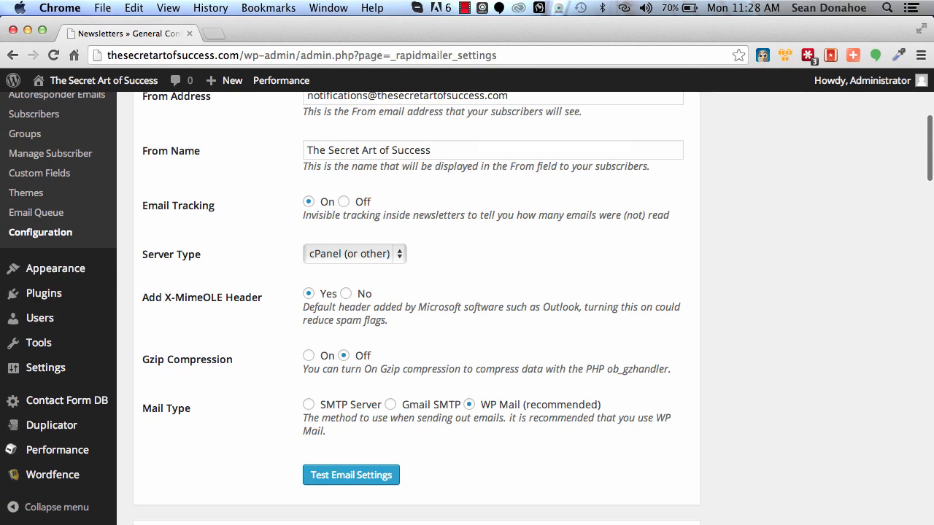
mouse_move(356, 212)
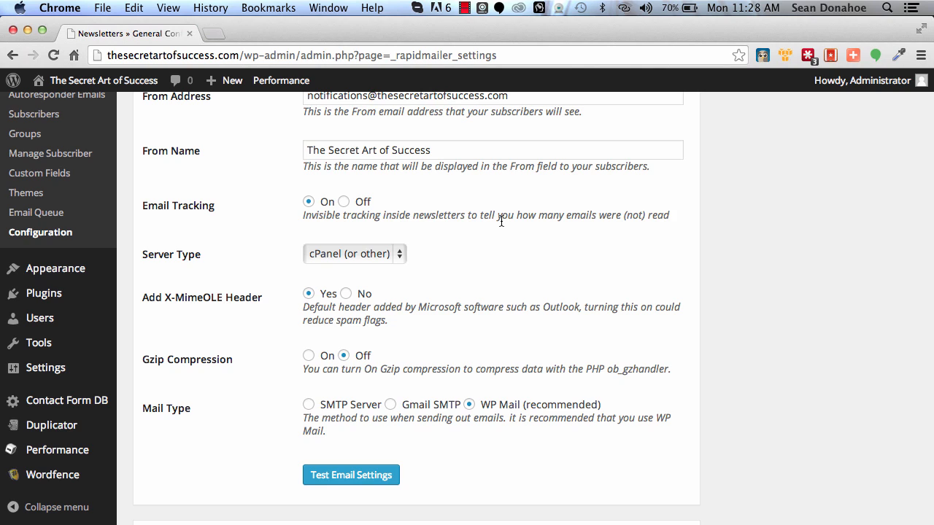
mouse_move(398, 250)
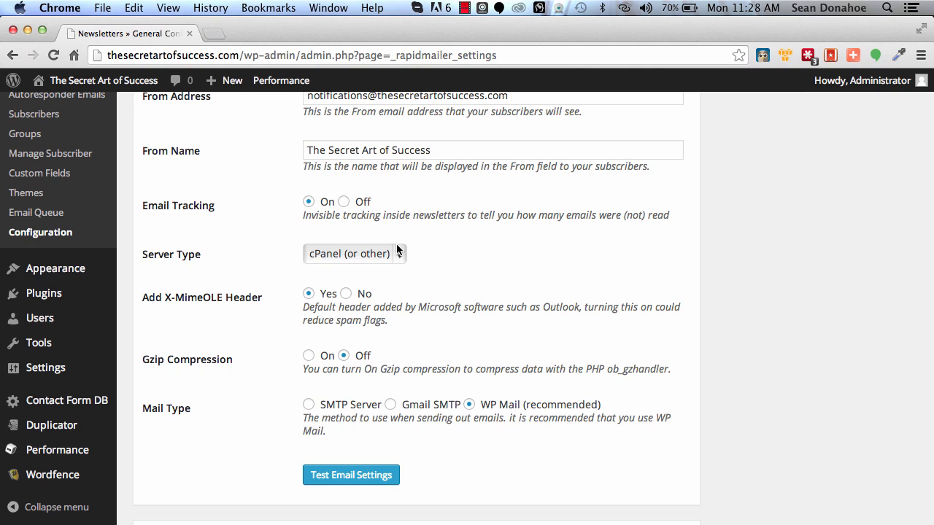
click(354, 253)
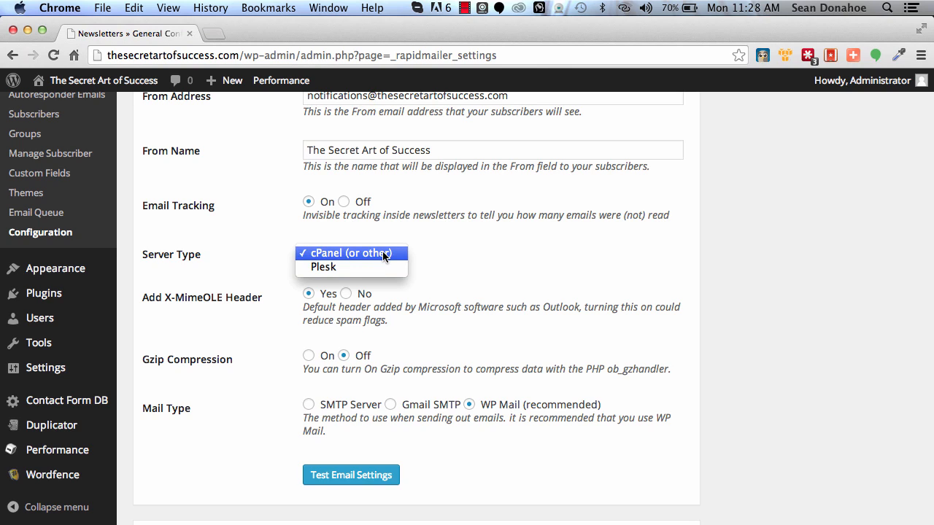
click(351, 253)
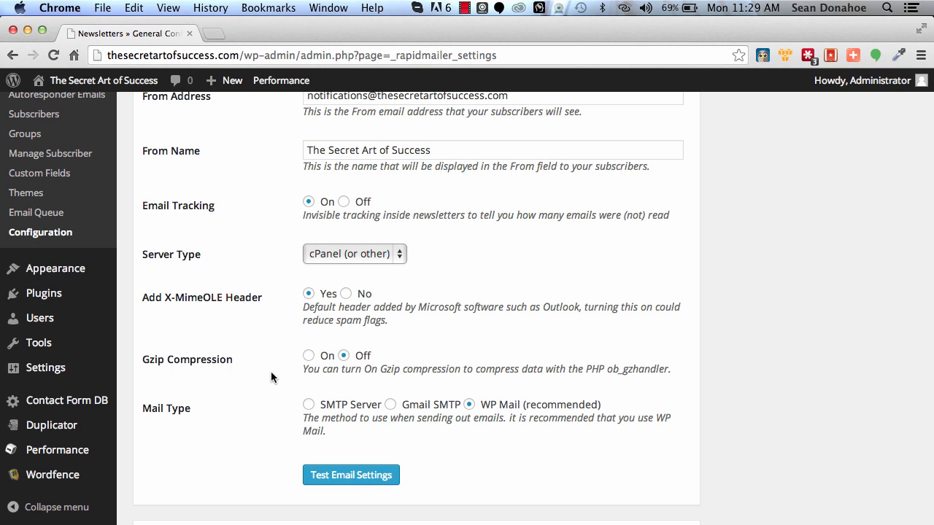
mouse_move(253, 370)
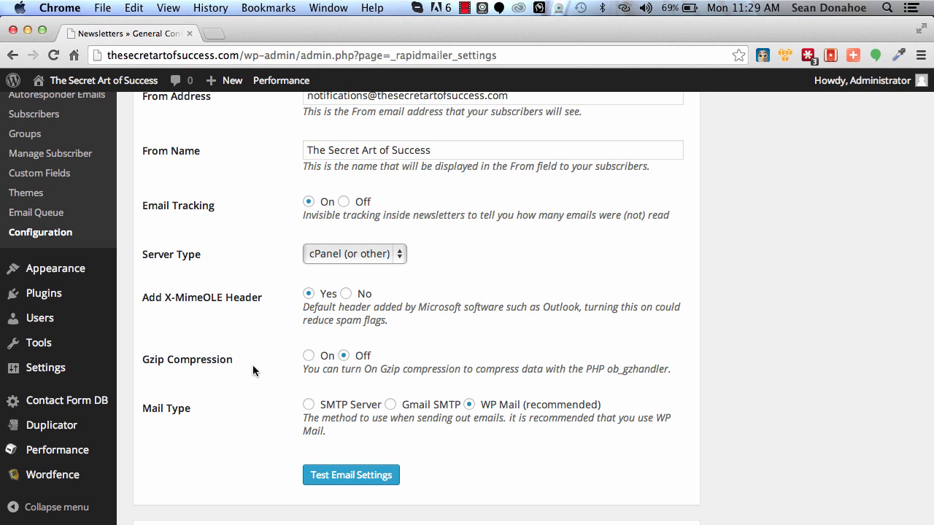
mouse_move(259, 432)
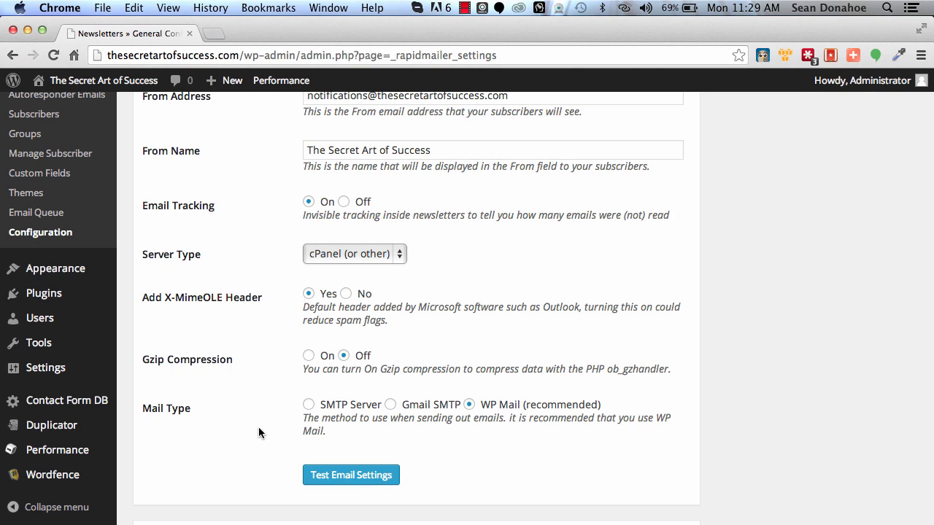
mouse_move(494, 436)
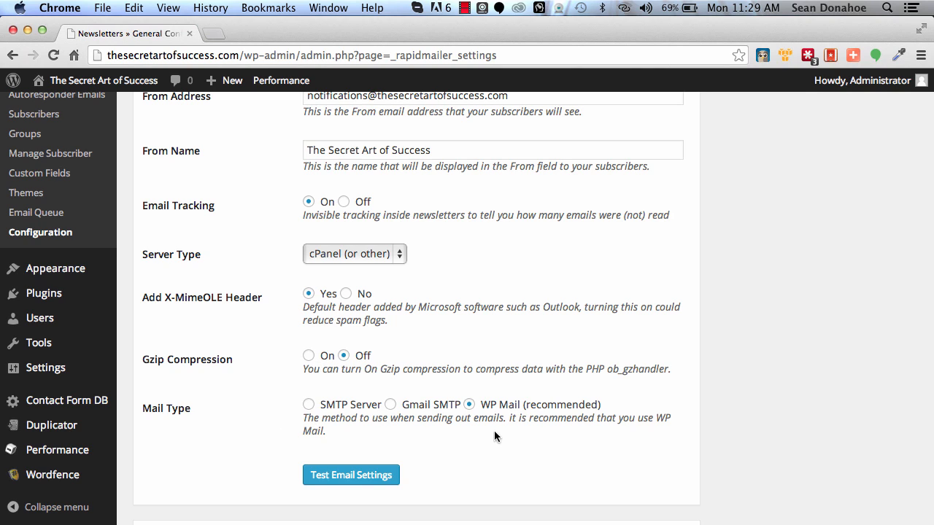
mouse_move(514, 430)
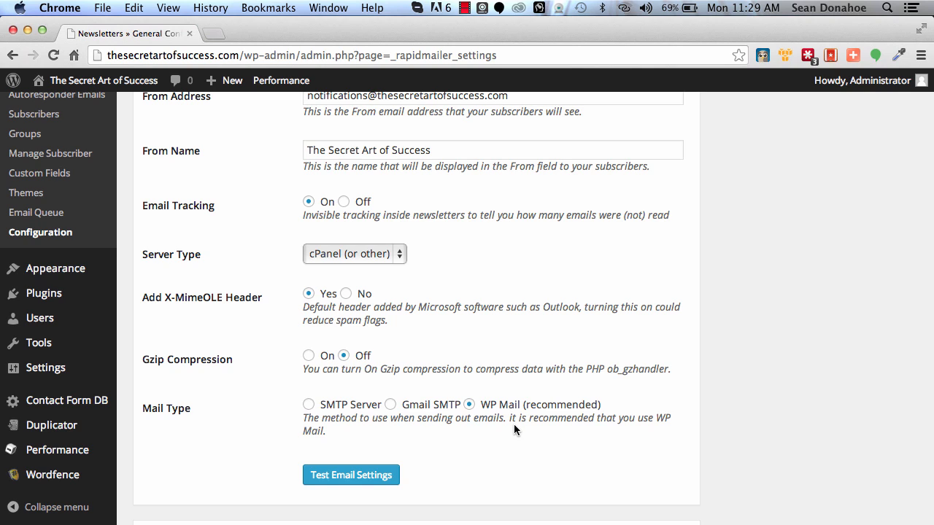
click(308, 404)
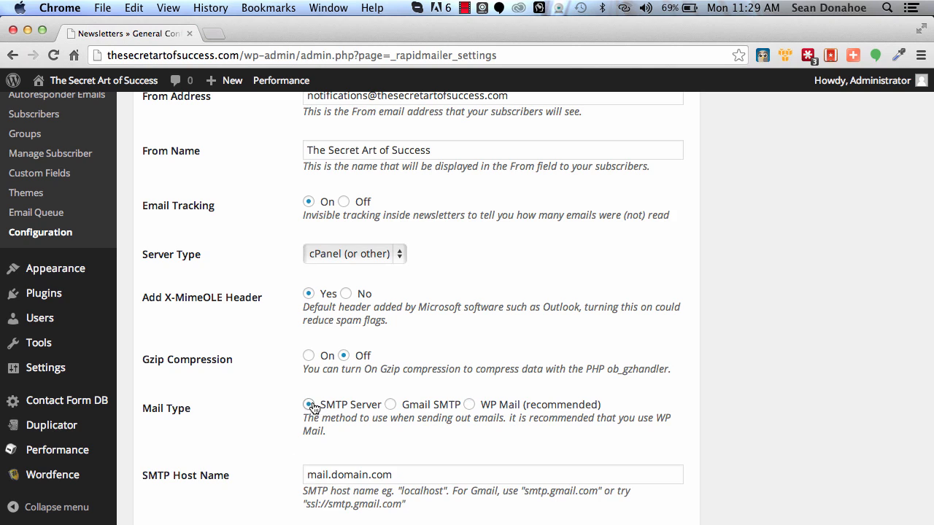
click(390, 404)
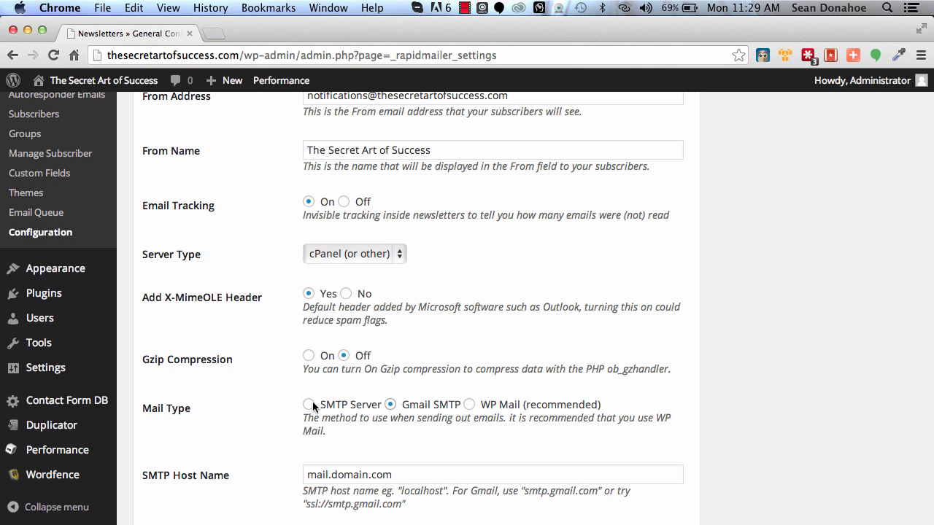
click(308, 404)
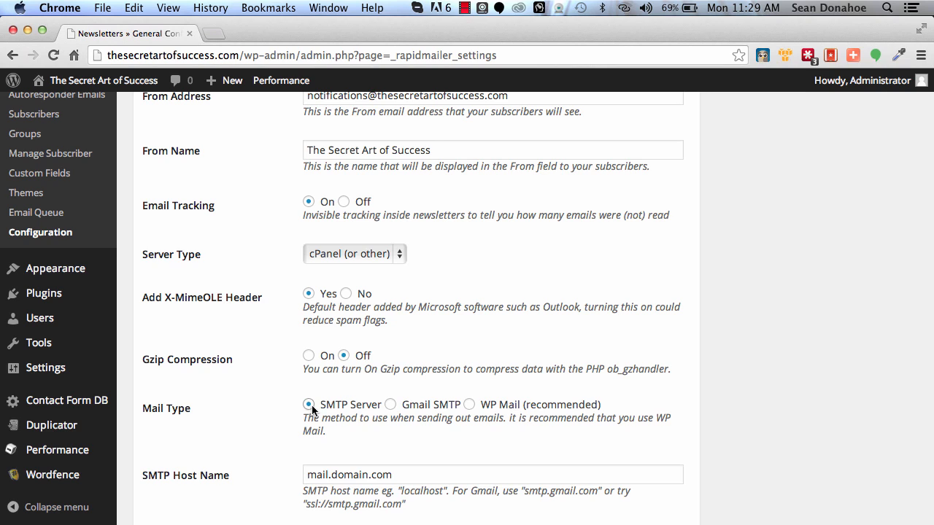
click(390, 404)
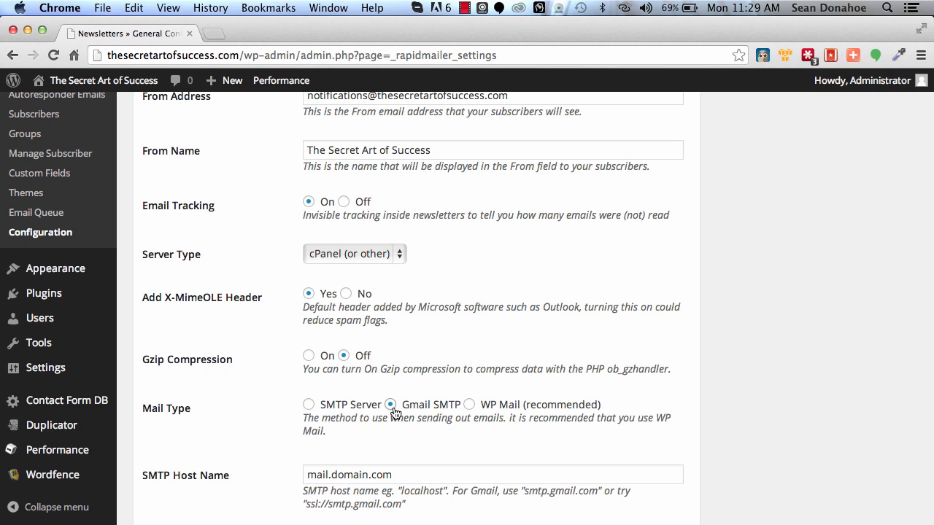
click(468, 405)
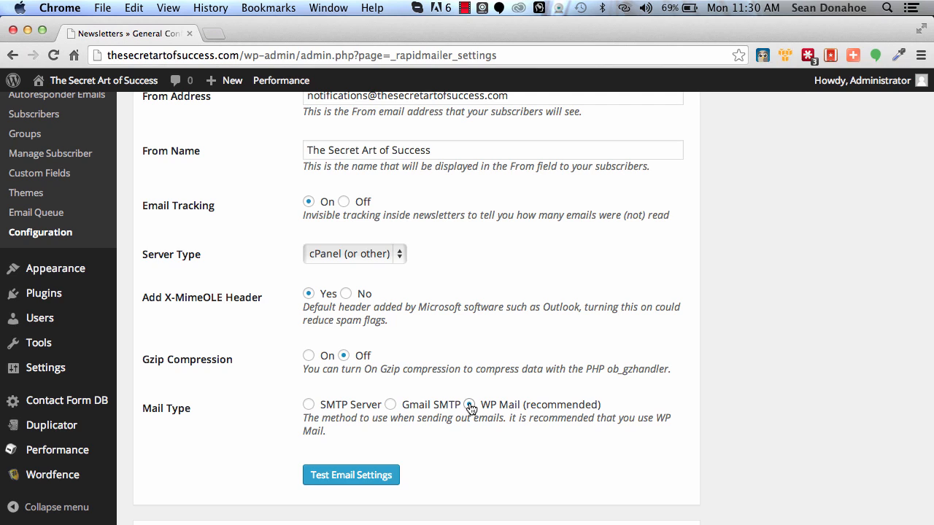
click(469, 404)
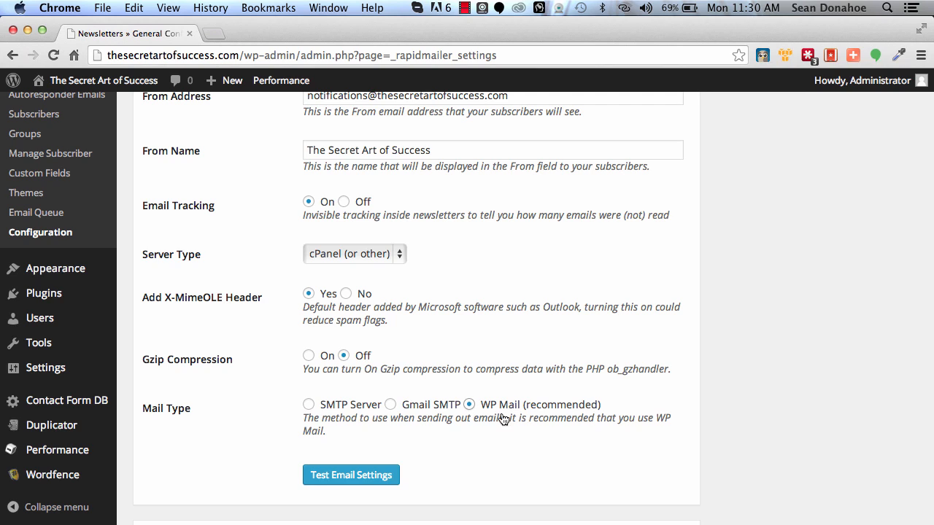
mouse_move(532, 412)
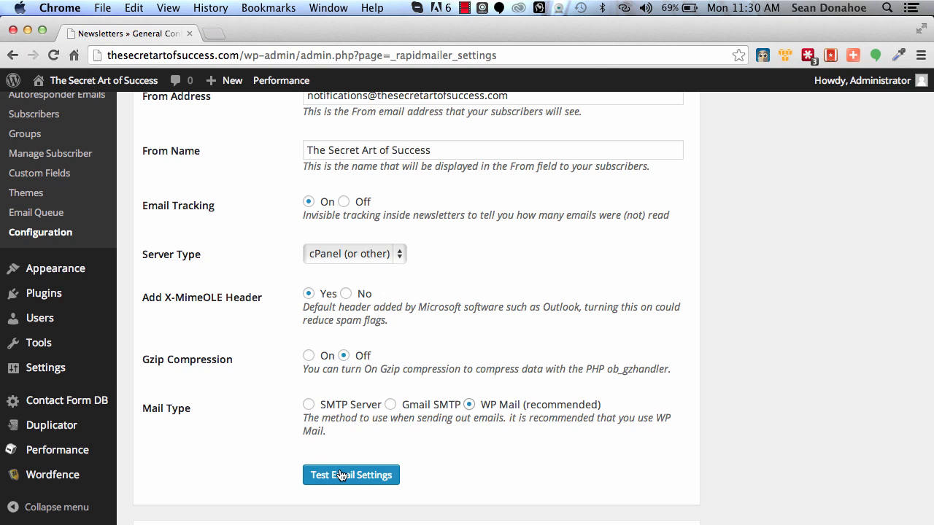
click(350, 475)
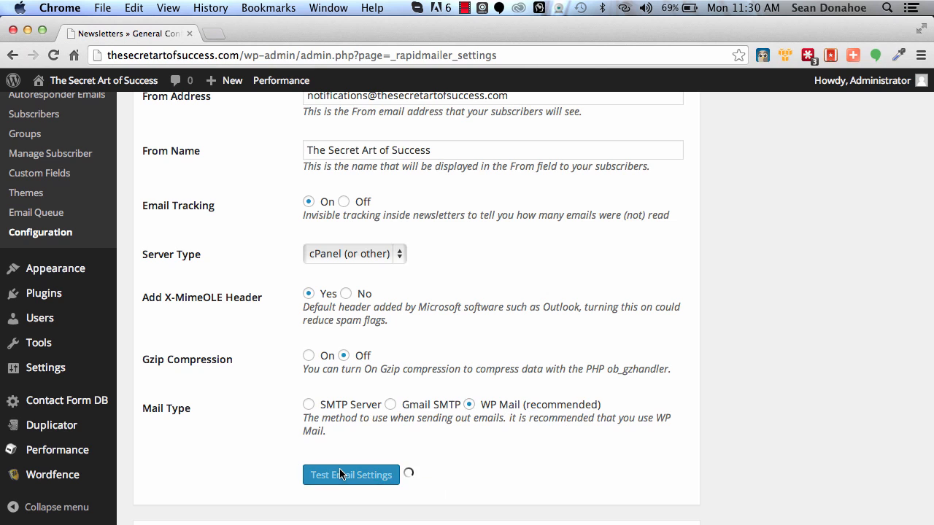
click(351, 475)
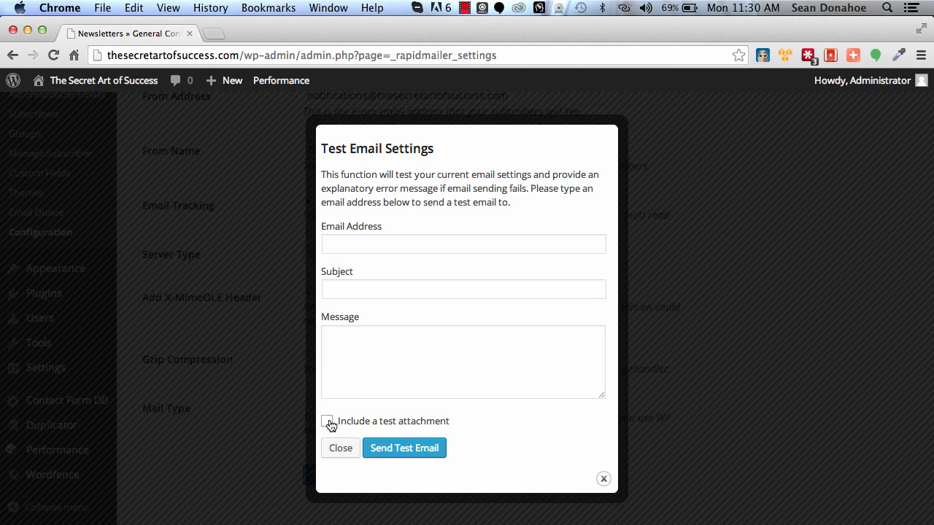
click(327, 422)
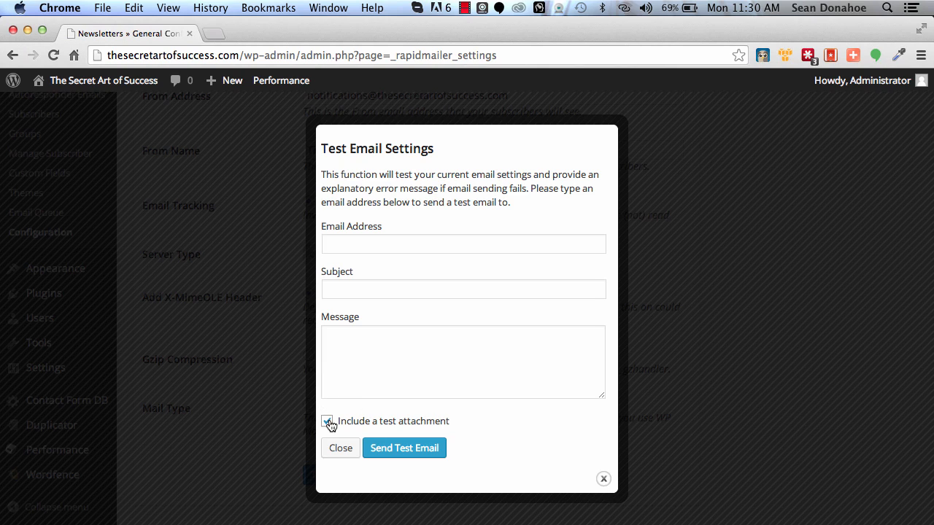
click(328, 422)
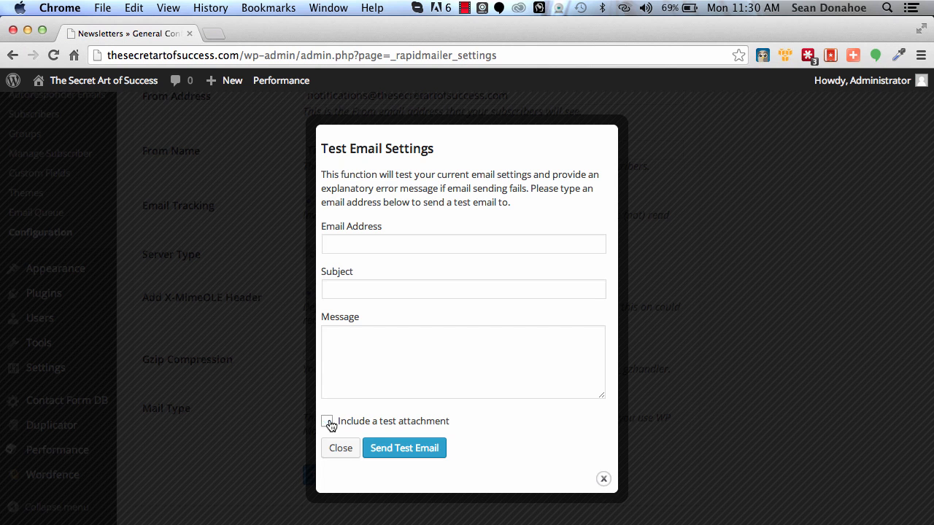
click(340, 447)
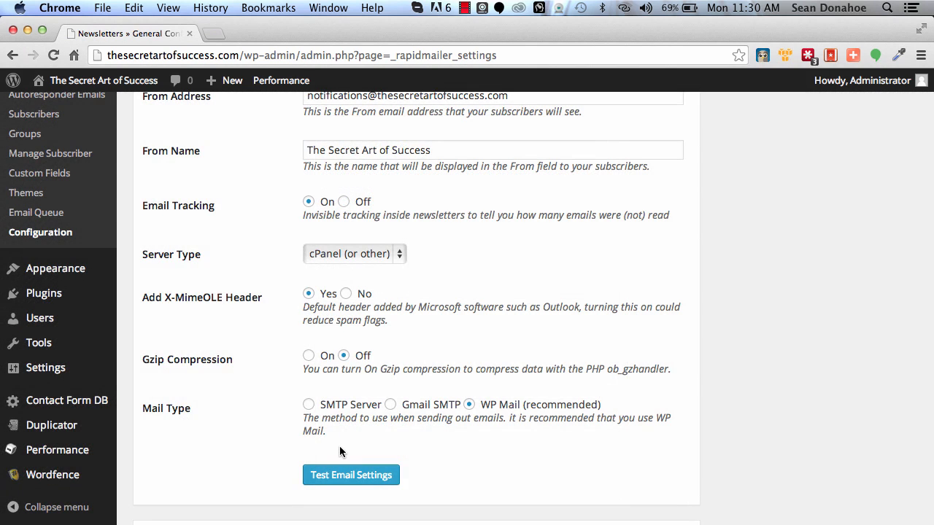
scroll(down, 3)
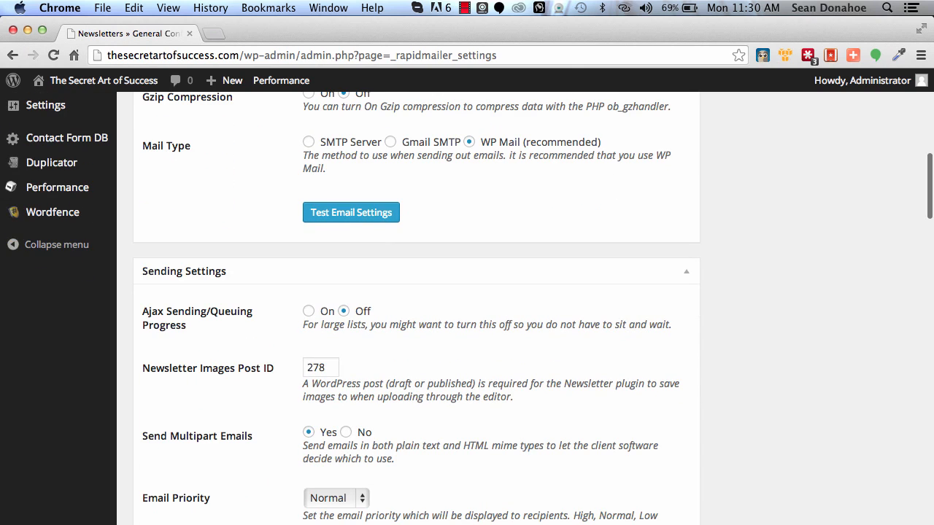
scroll(down, 3)
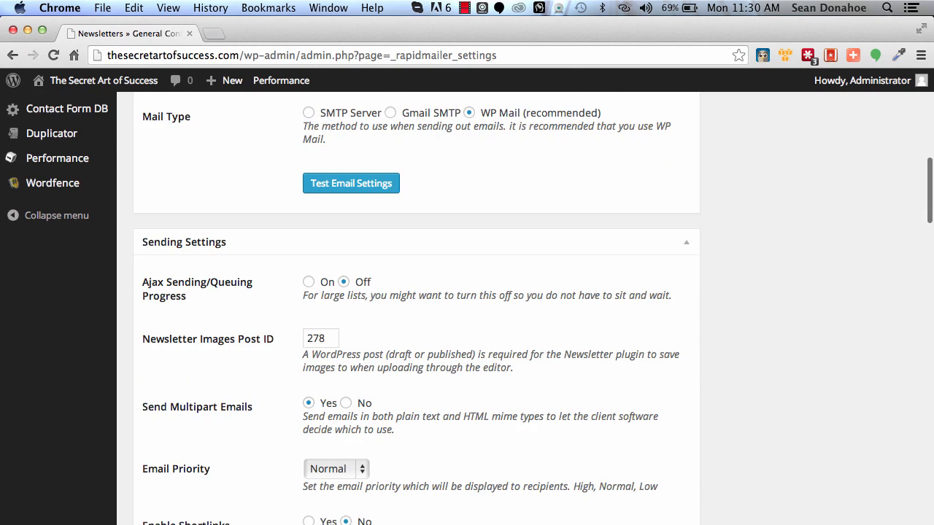
scroll(down, 3)
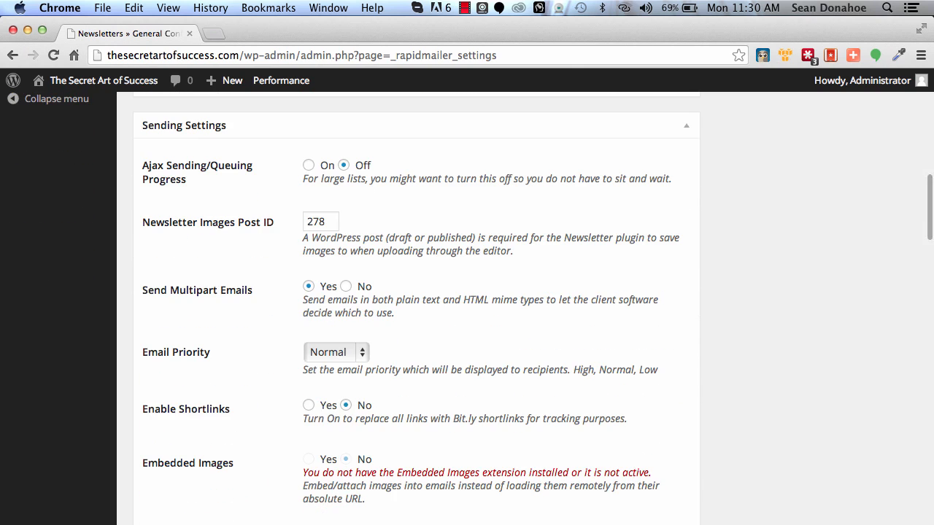
scroll(down, 3)
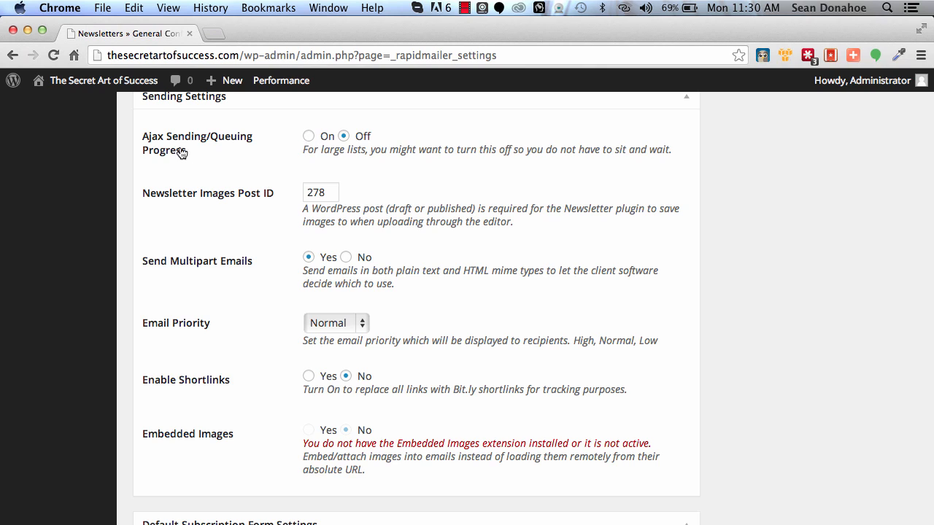
mouse_move(229, 153)
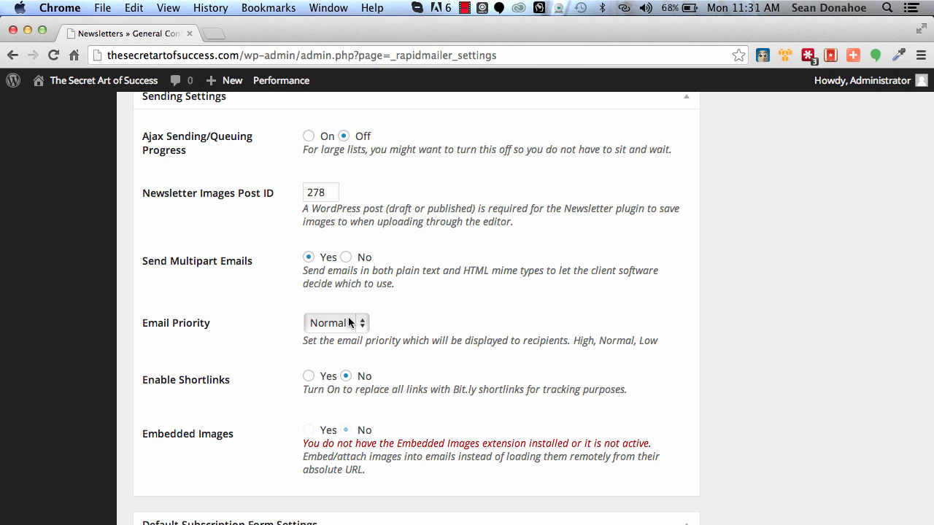
mouse_move(288, 393)
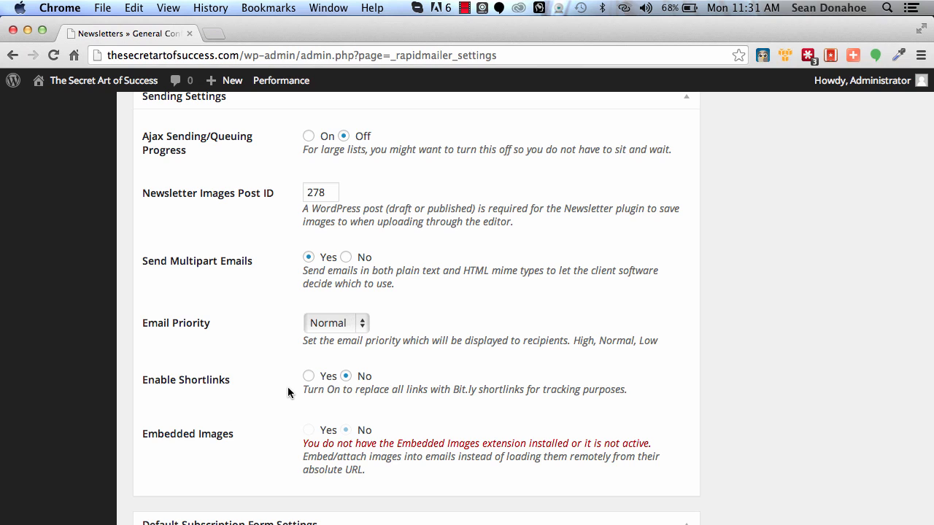
mouse_move(309, 389)
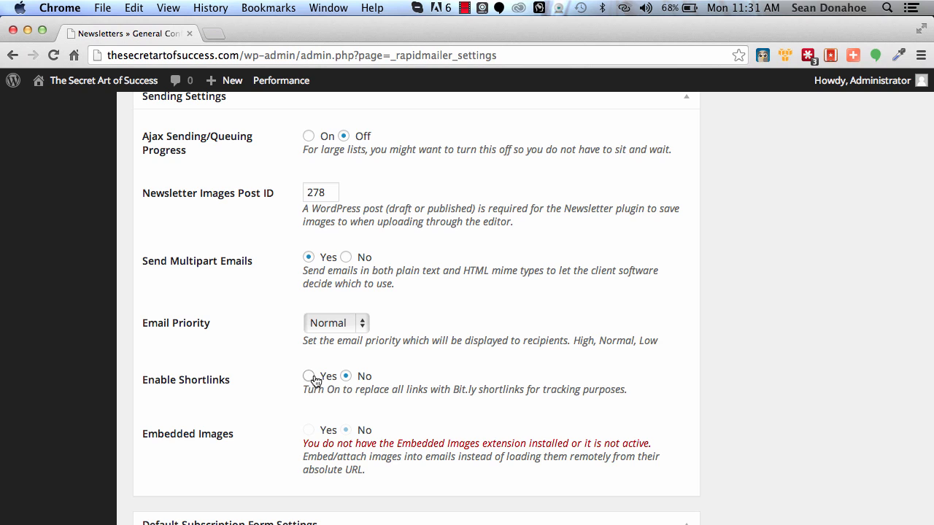
click(308, 375)
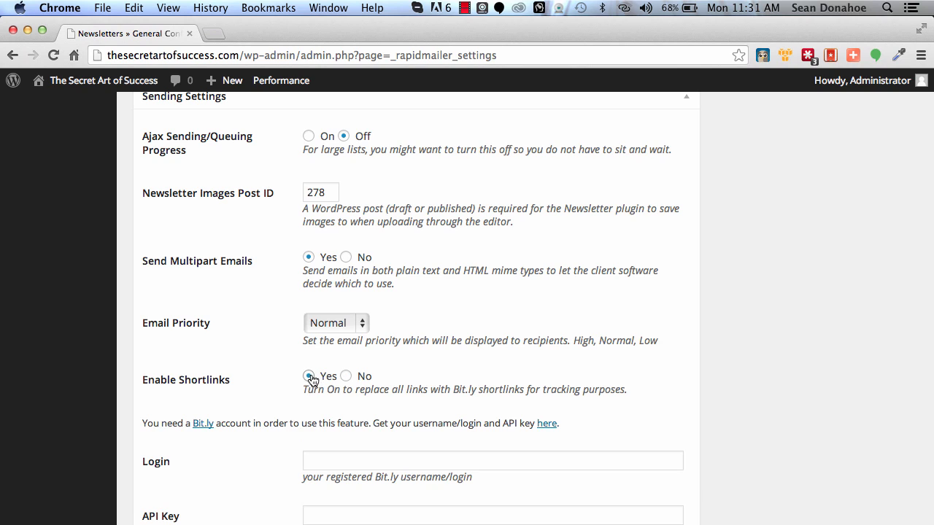
click(345, 376)
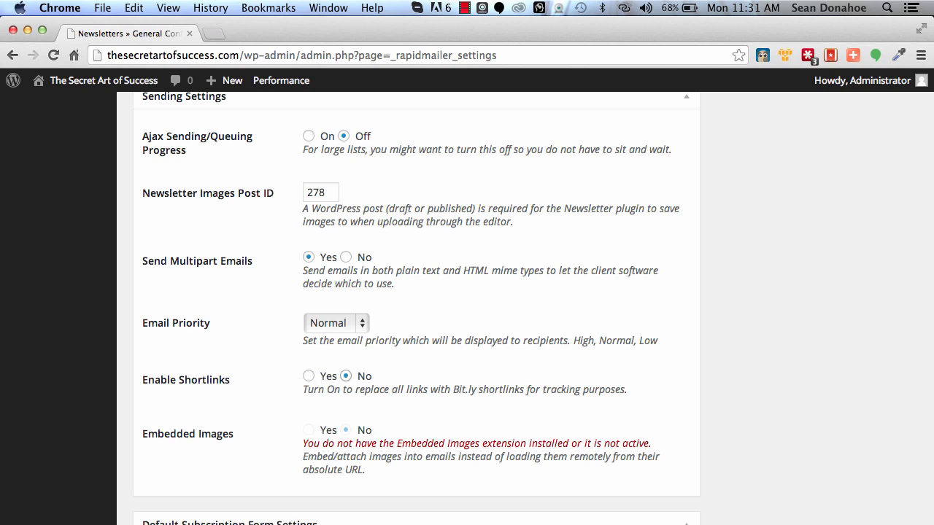
click(307, 376)
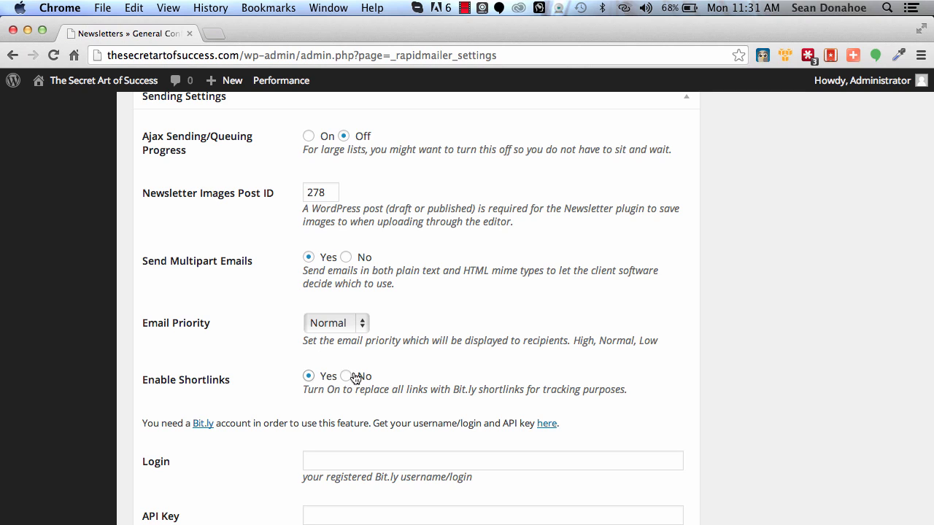
mouse_move(353, 380)
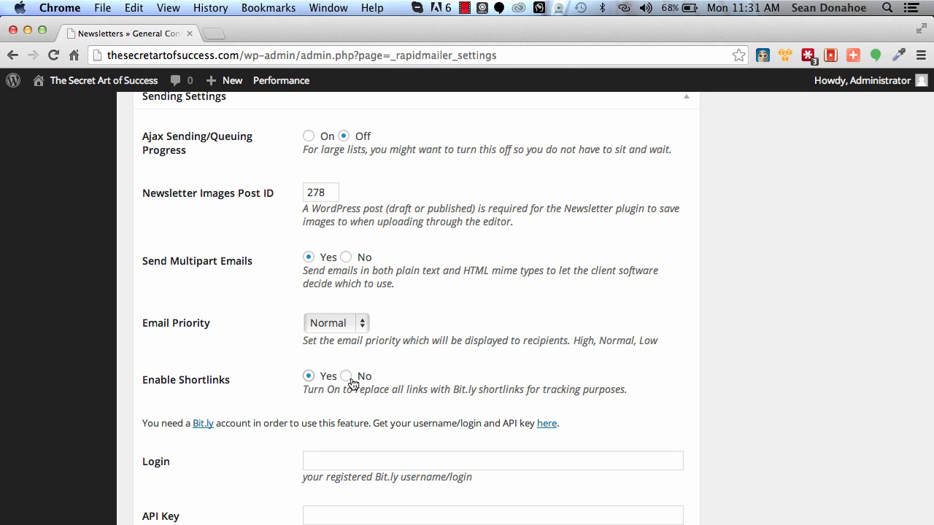
click(345, 375)
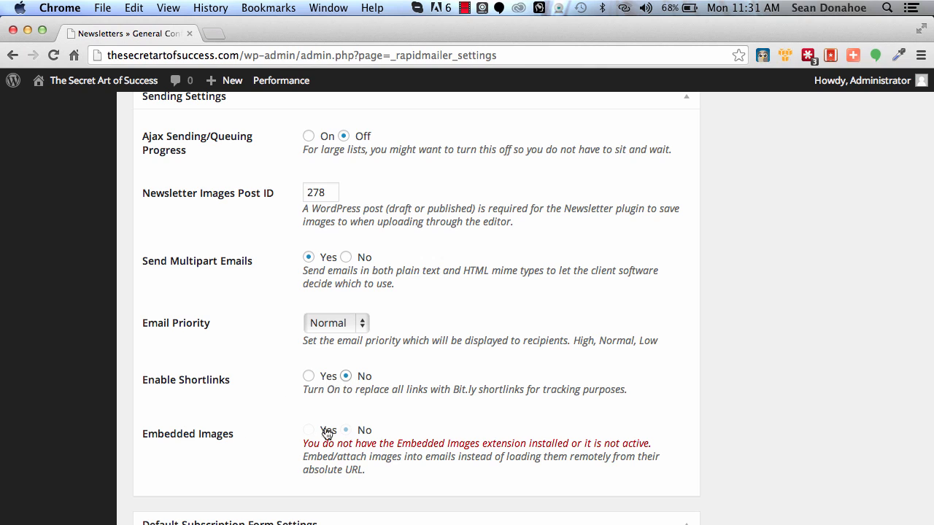
mouse_move(312, 438)
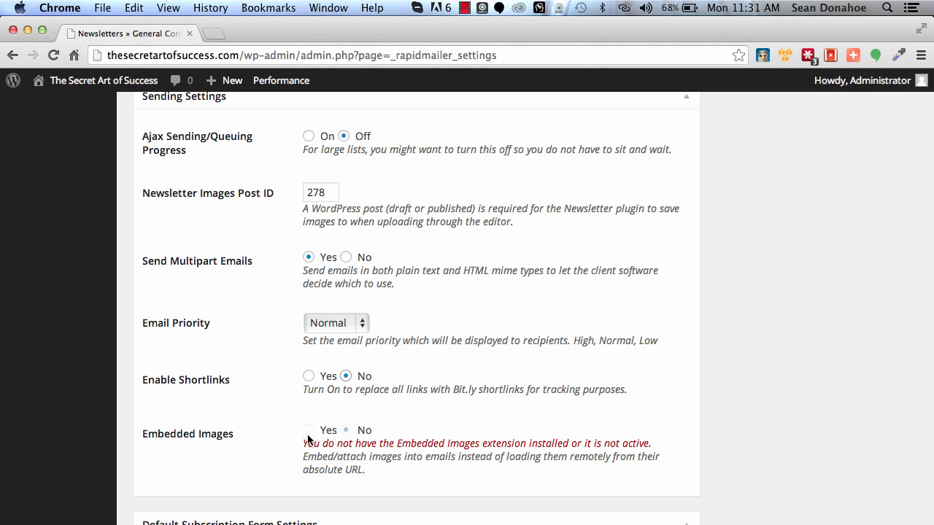
scroll(down, 3)
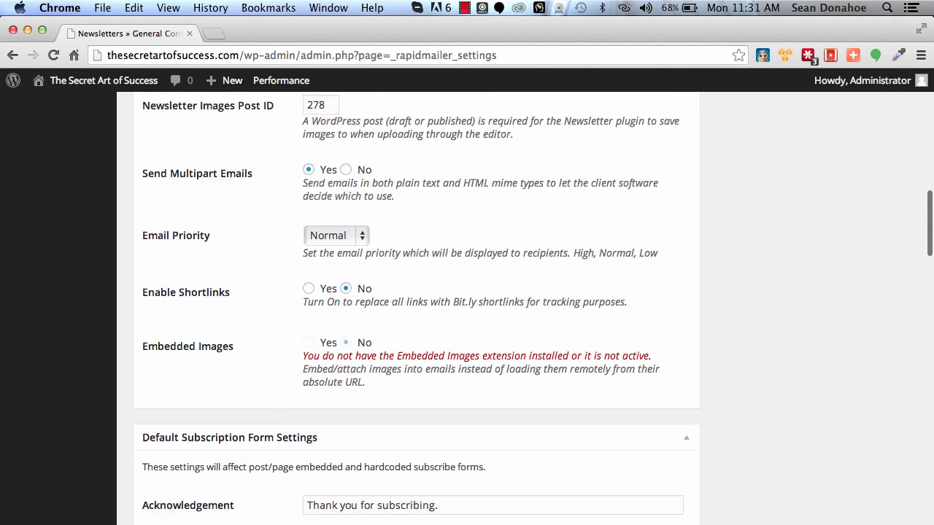
scroll(down, 3)
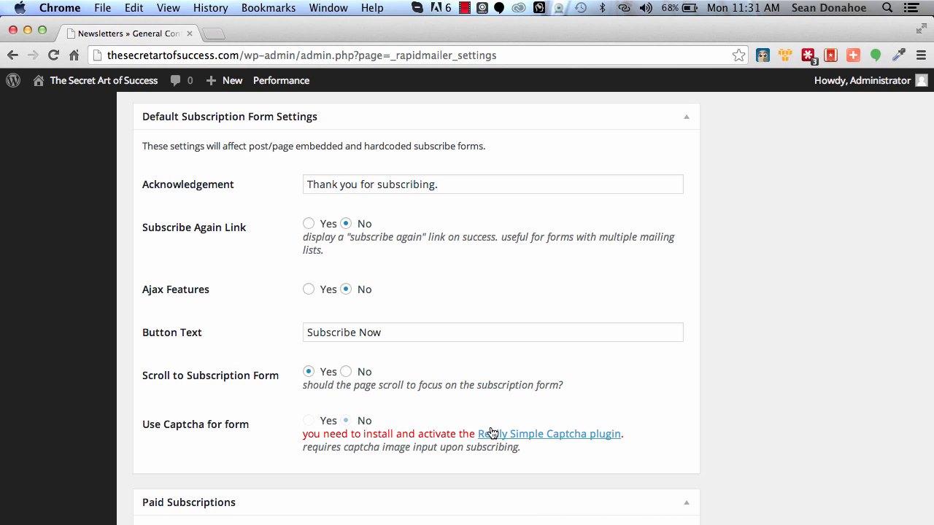
scroll(down, 3)
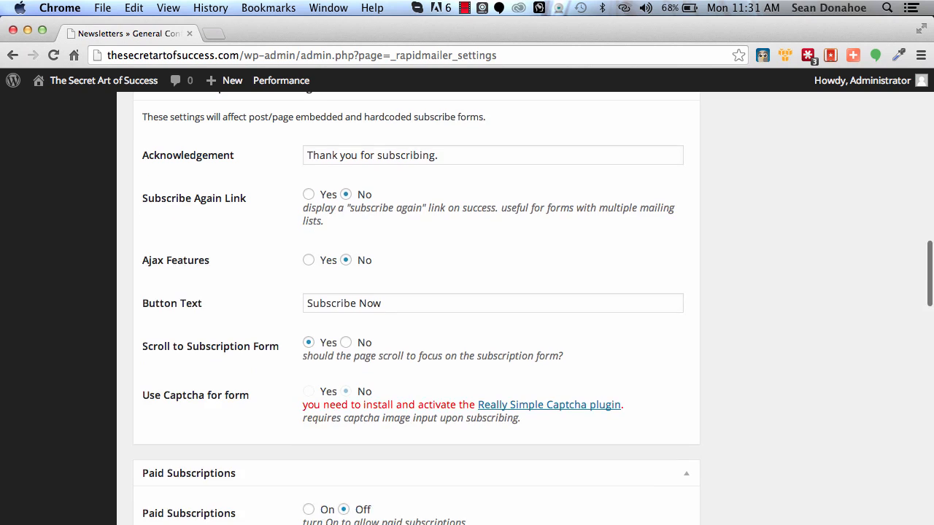
scroll(down, 3)
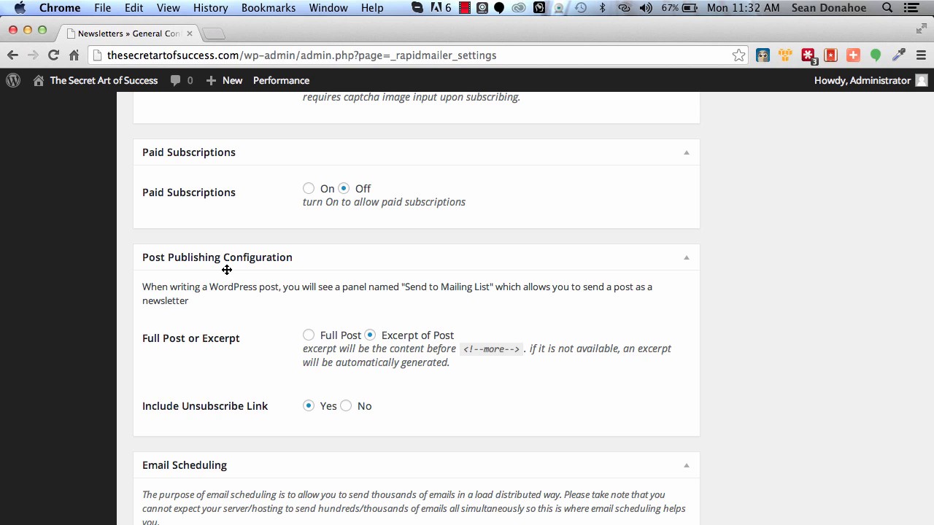
scroll(down, 3)
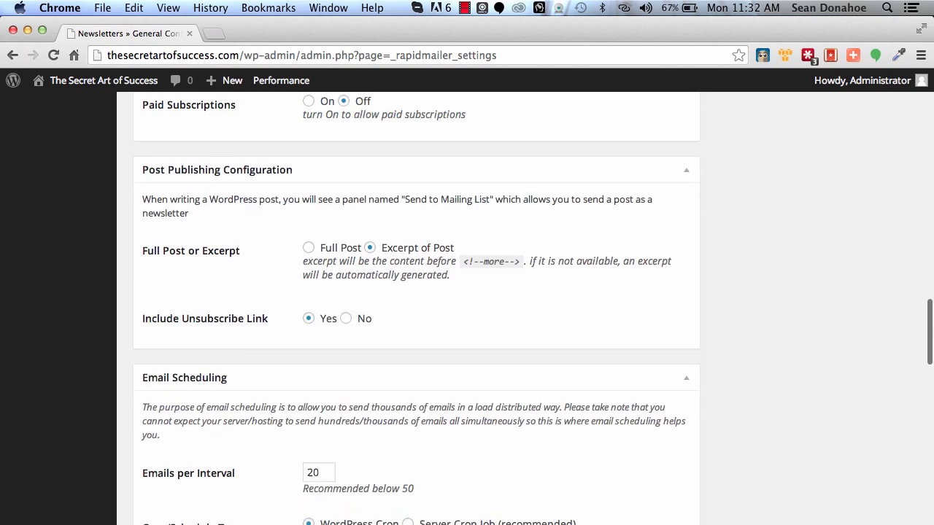
Scroll to Email Scheduling and change Emails per Interval from 20 to 34.
scroll(down, 3)
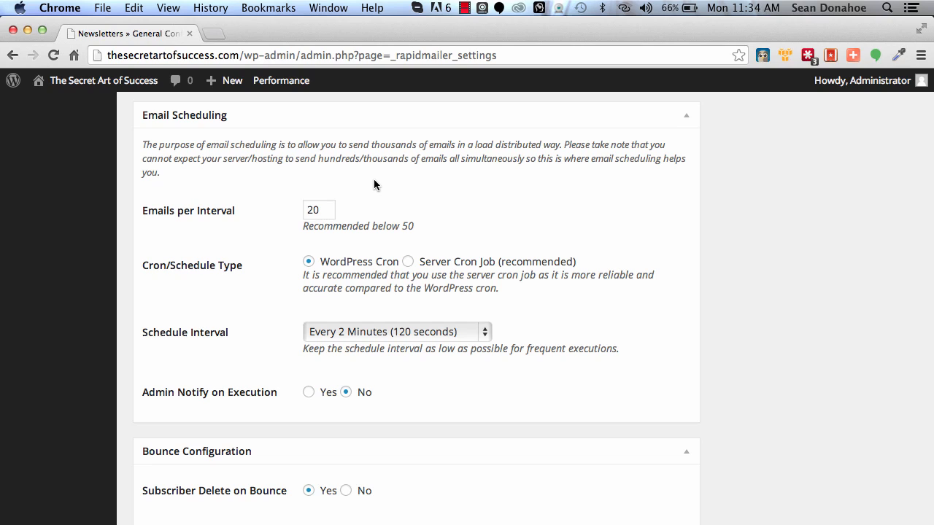
text(34)
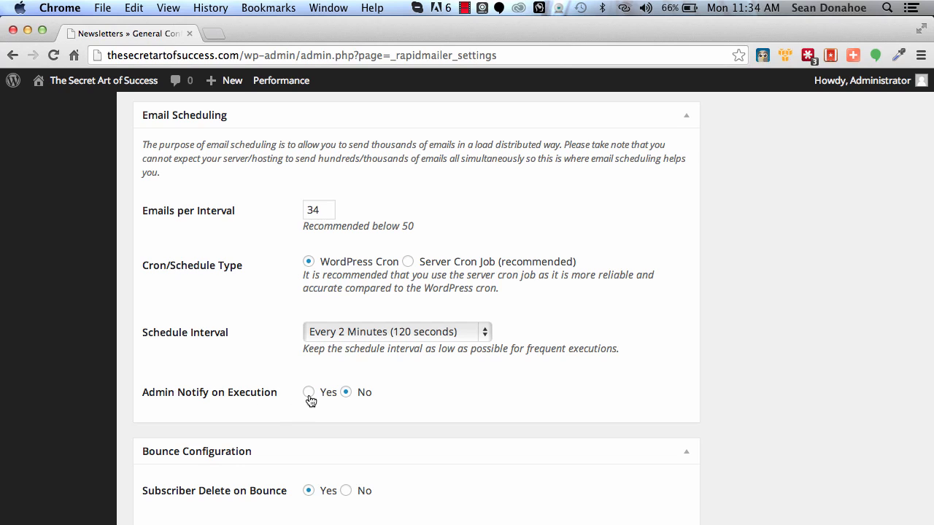
mouse_move(363, 394)
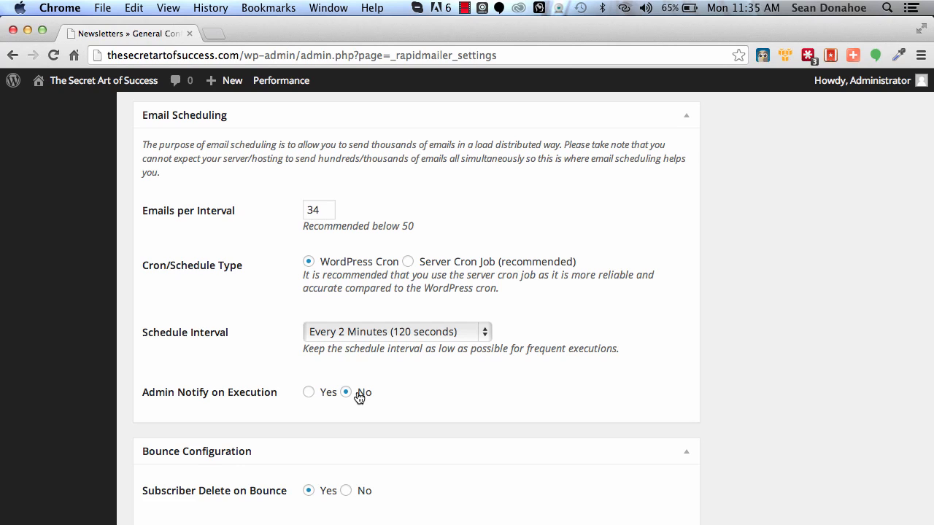
scroll(down, 3)
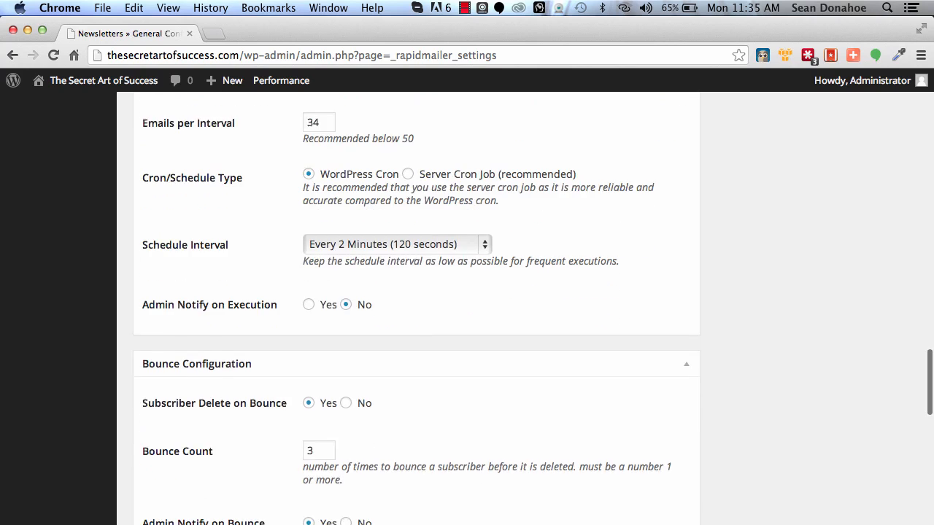
scroll(down, 3)
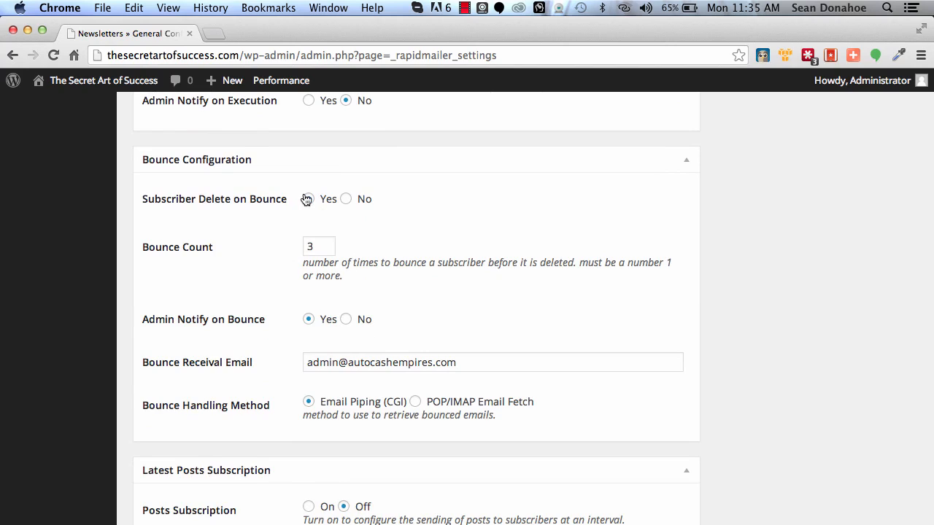
click(308, 198)
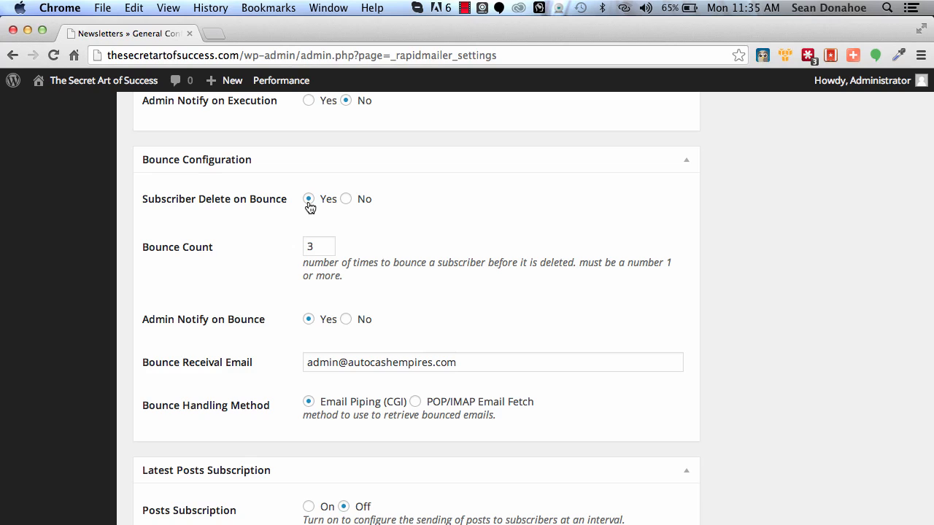
click(308, 198)
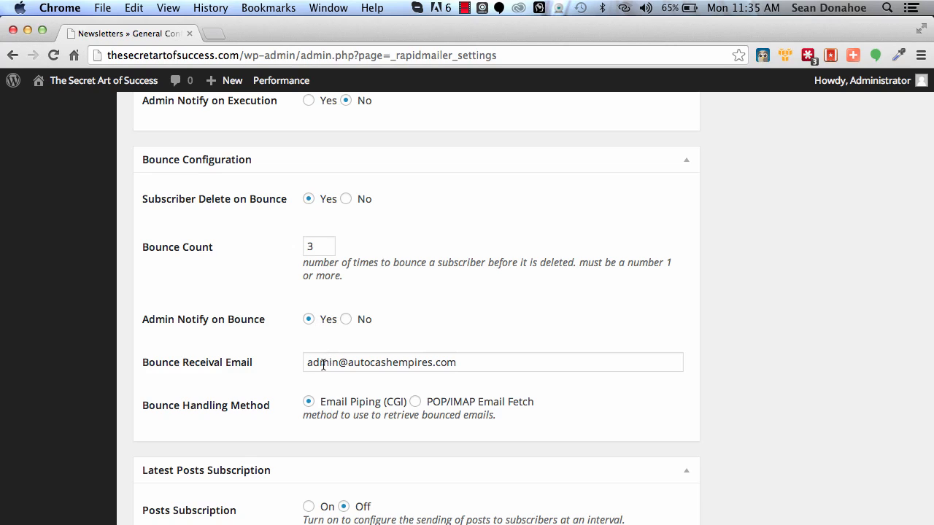
mouse_move(392, 361)
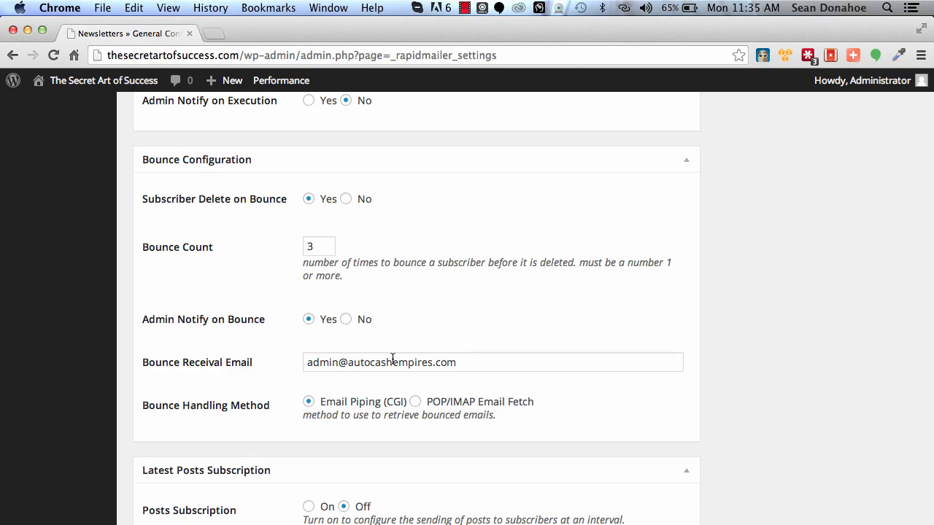
scroll(down, 3)
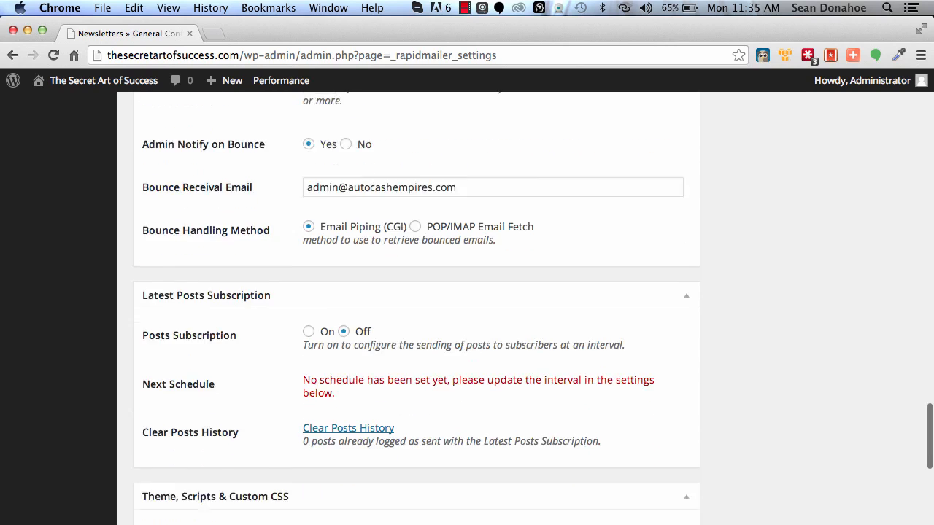
scroll(down, 3)
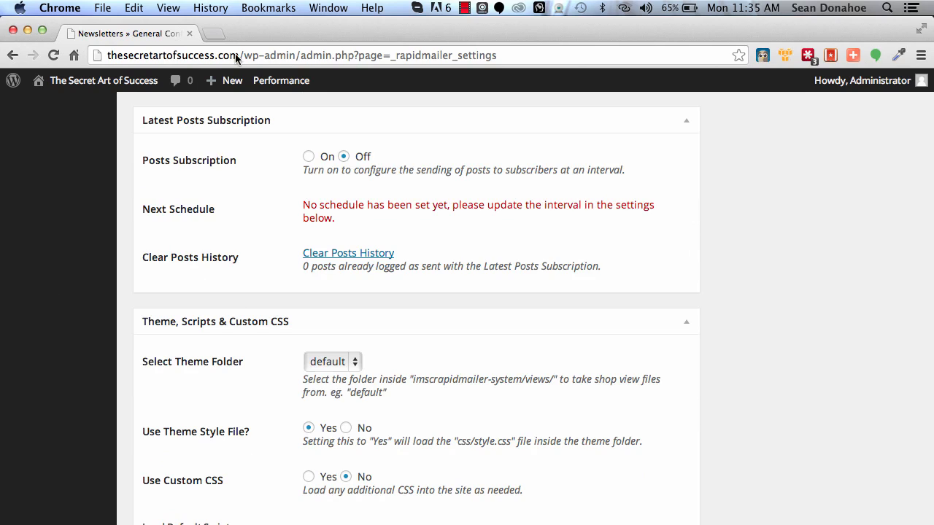
mouse_move(307, 188)
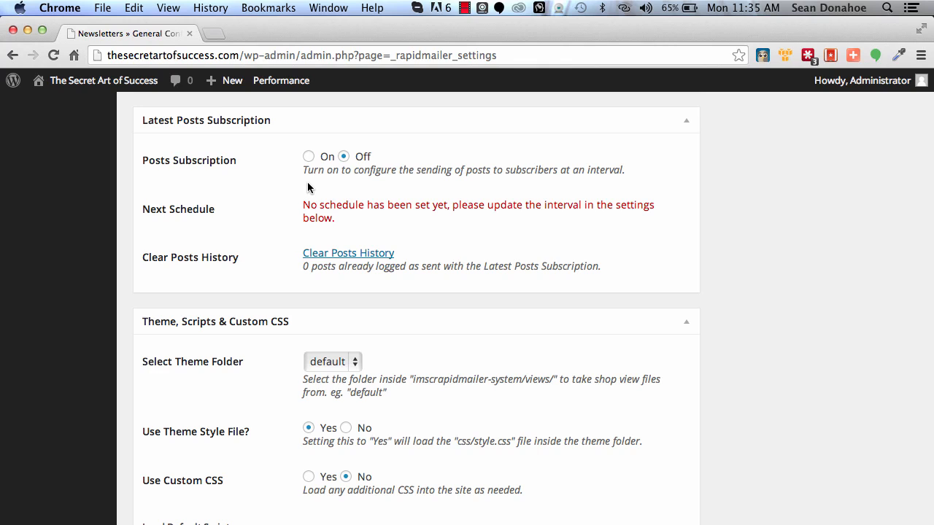
scroll(down, 3)
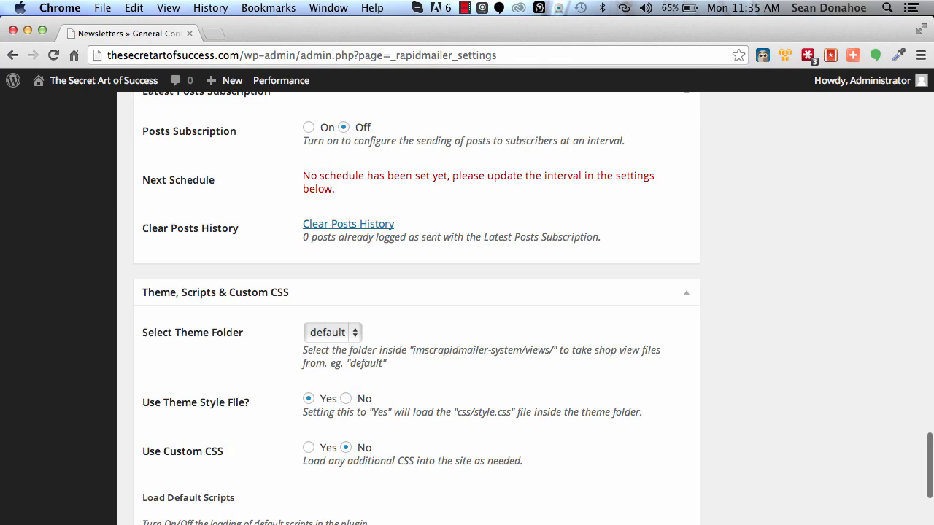
scroll(down, 3)
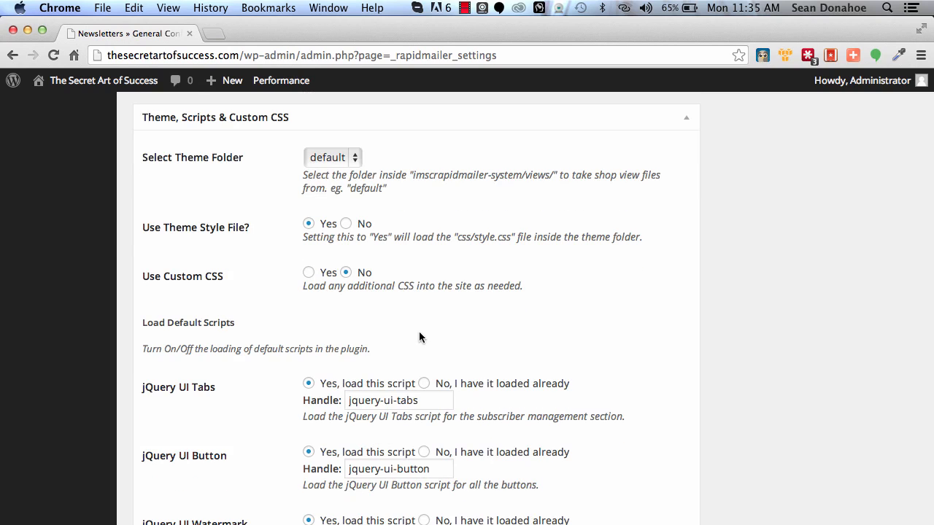
mouse_move(433, 383)
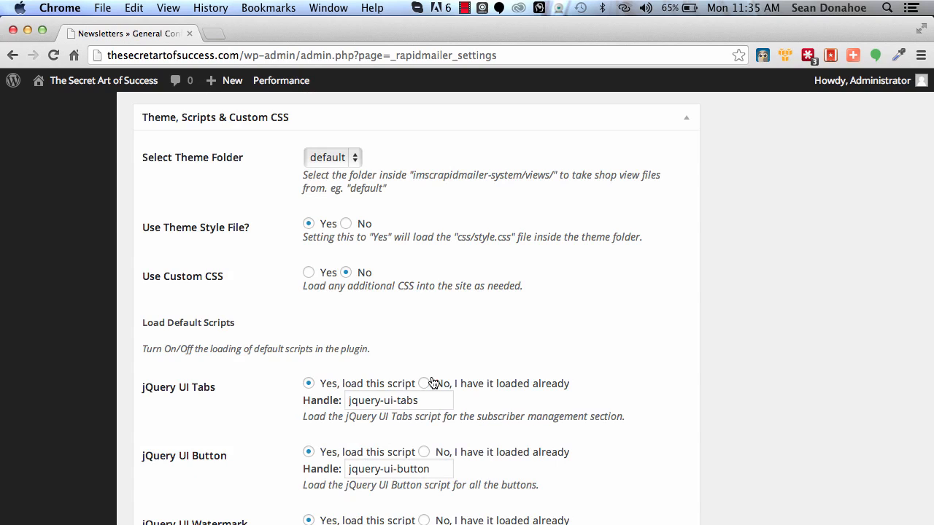
scroll(down, 3)
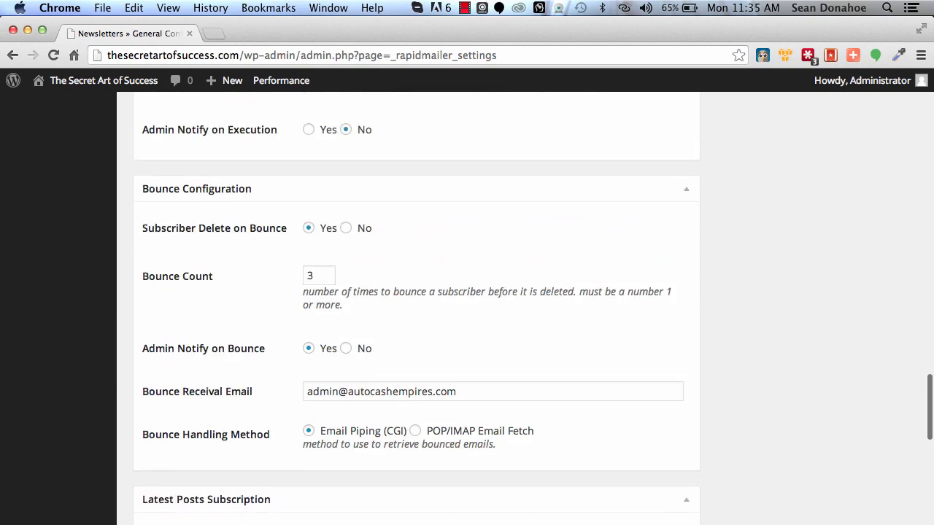
Open the SUBSCRIBERS tab and review subscriber management, subscription behaviour and unsubscribe settings.
scroll(down, 3)
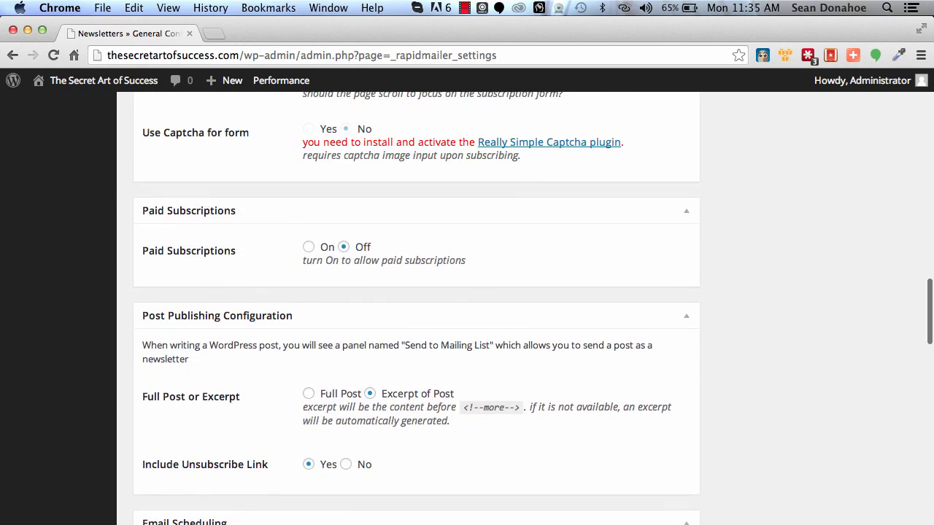
scroll(down, 3)
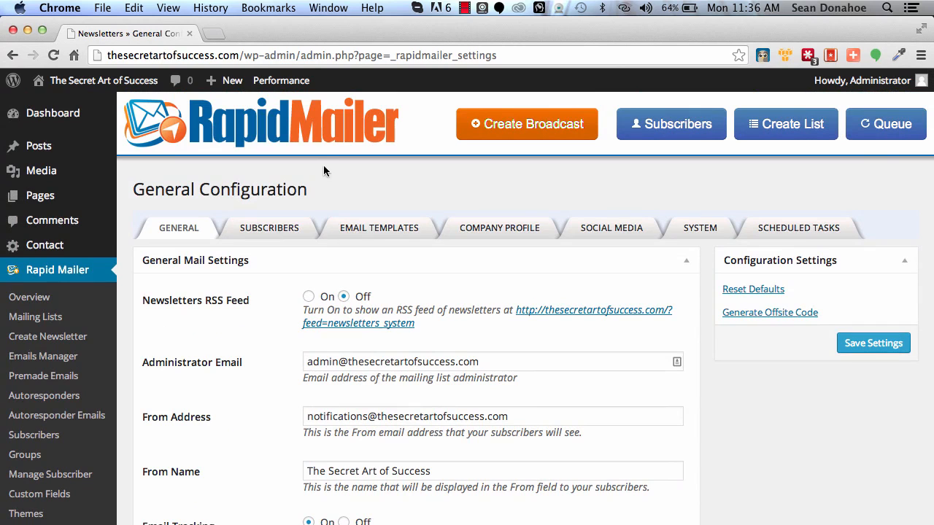
click(269, 228)
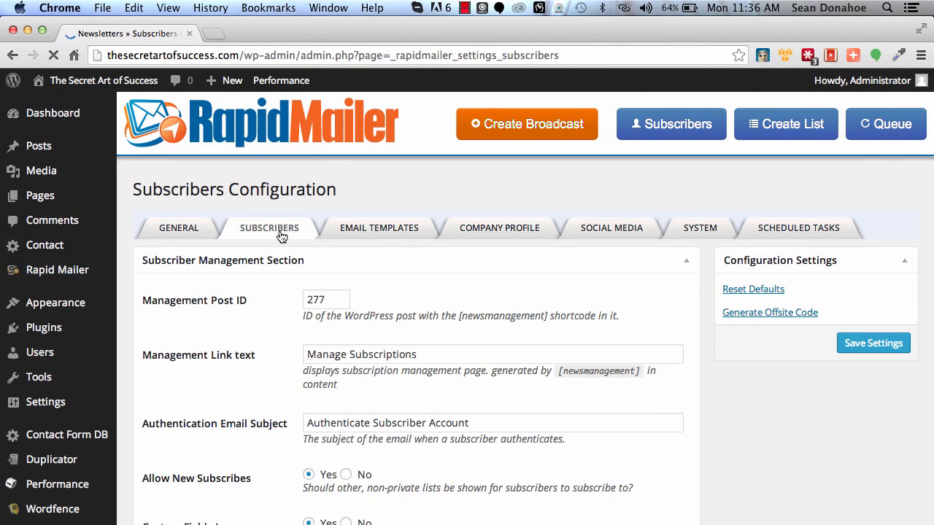
scroll(down, 3)
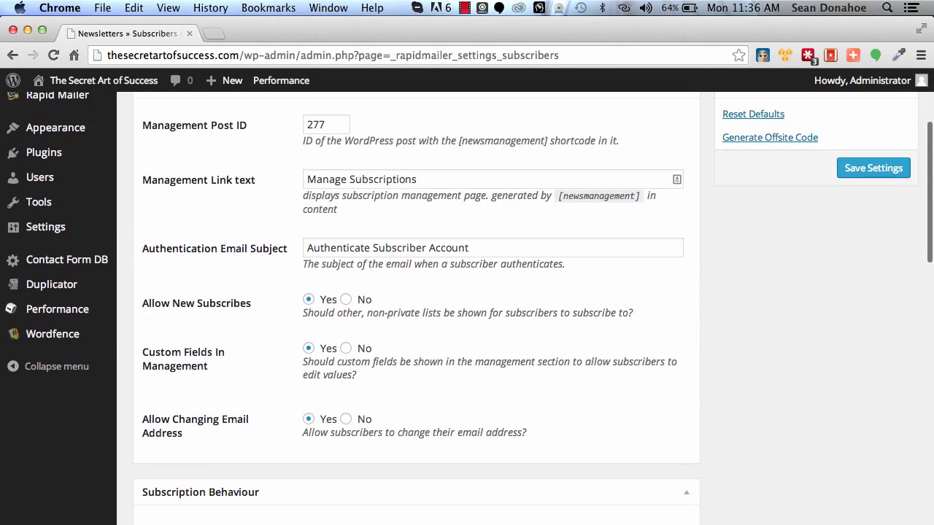
scroll(down, 3)
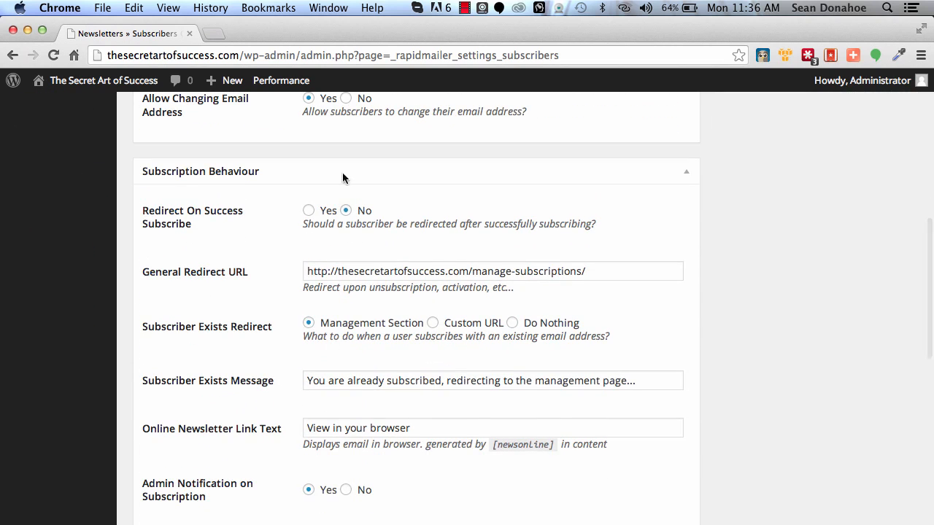
mouse_move(359, 464)
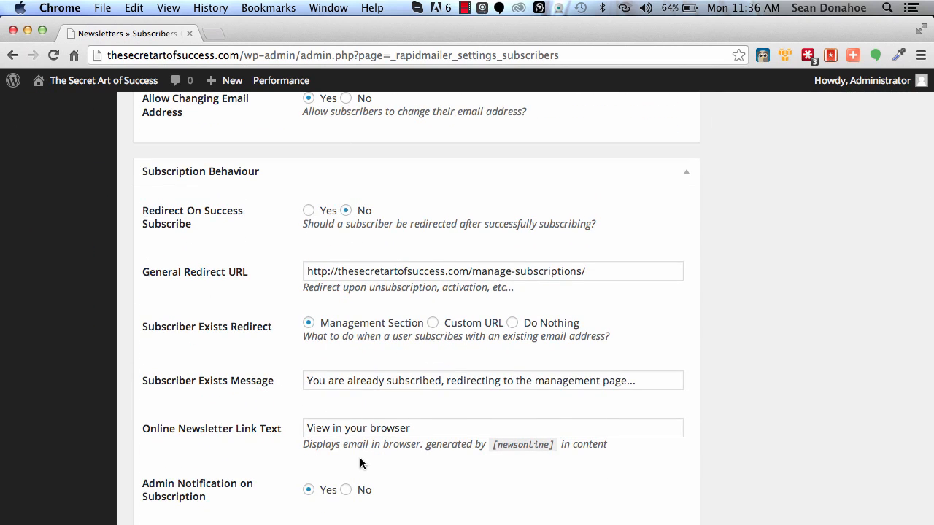
scroll(down, 3)
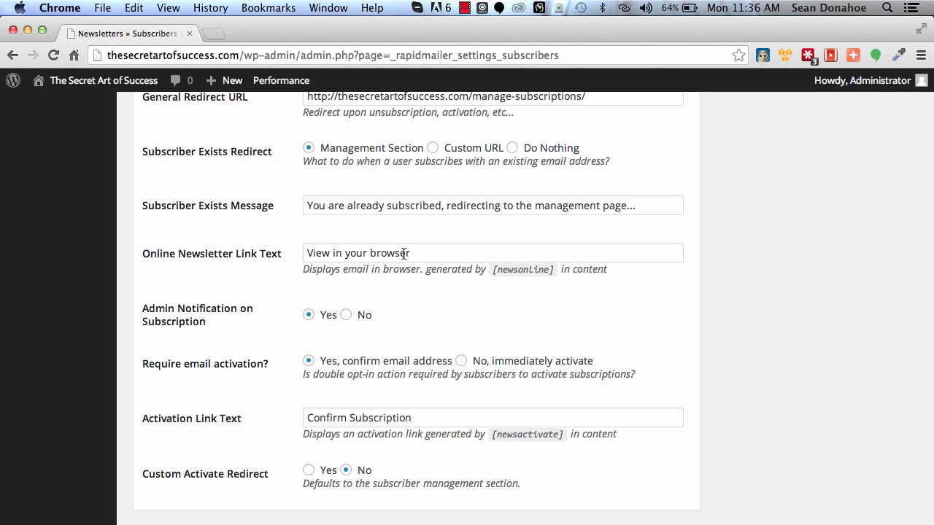
scroll(down, 3)
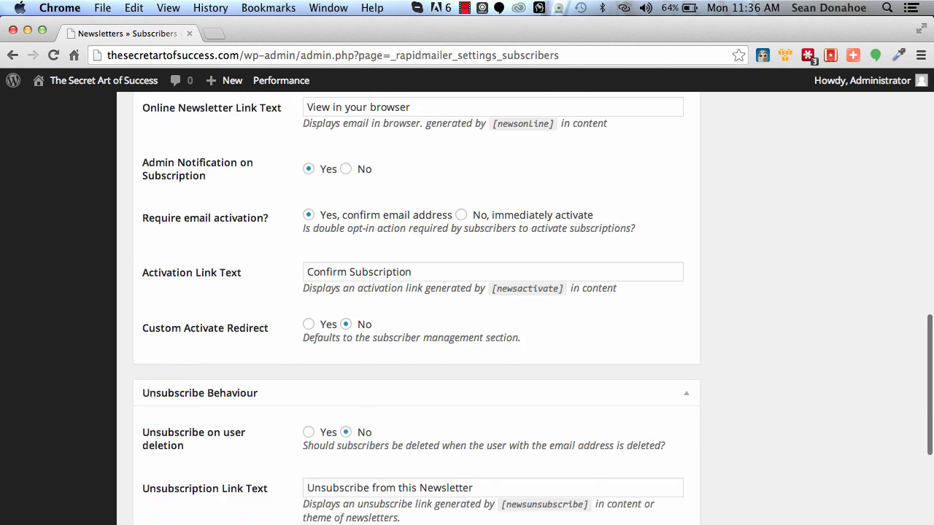
scroll(down, 3)
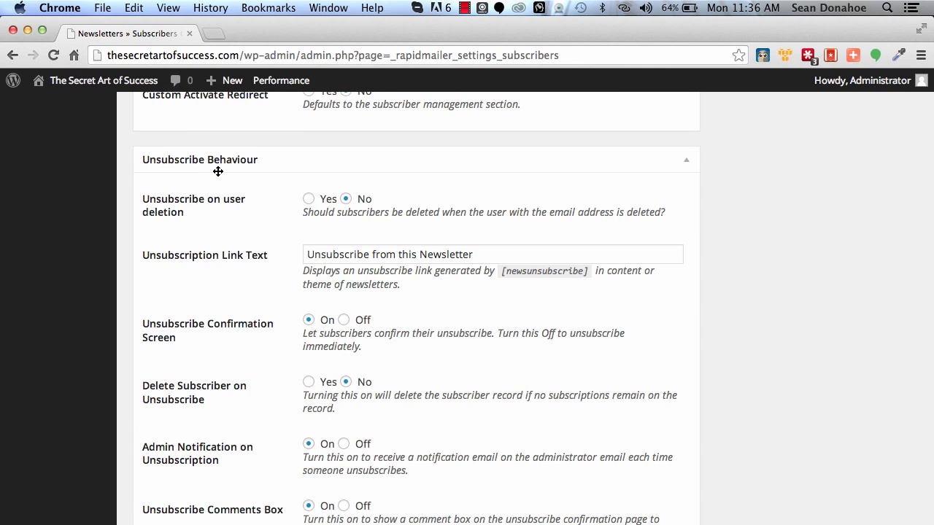
mouse_move(276, 229)
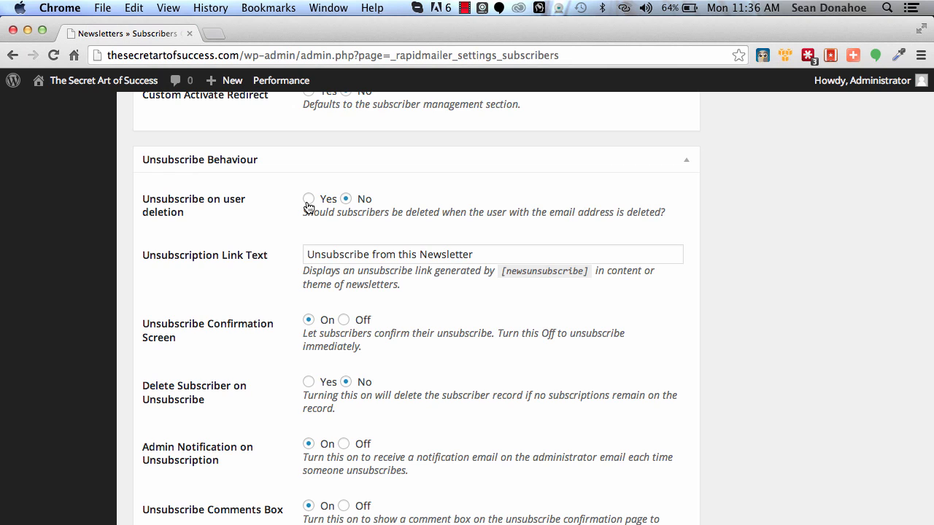
scroll(down, 3)
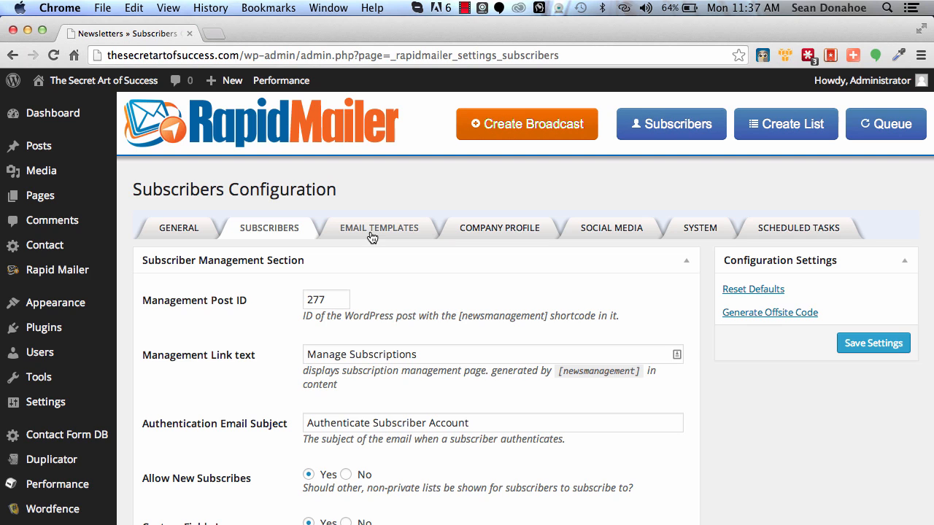
mouse_move(488, 232)
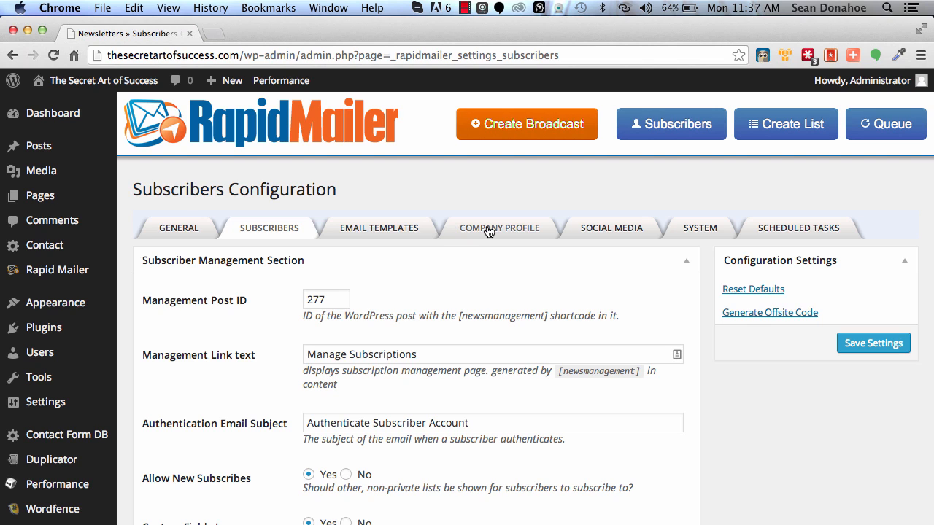
Open the COMPANY PROFILE tab and review address, phone, fax and social URL fields.
click(498, 227)
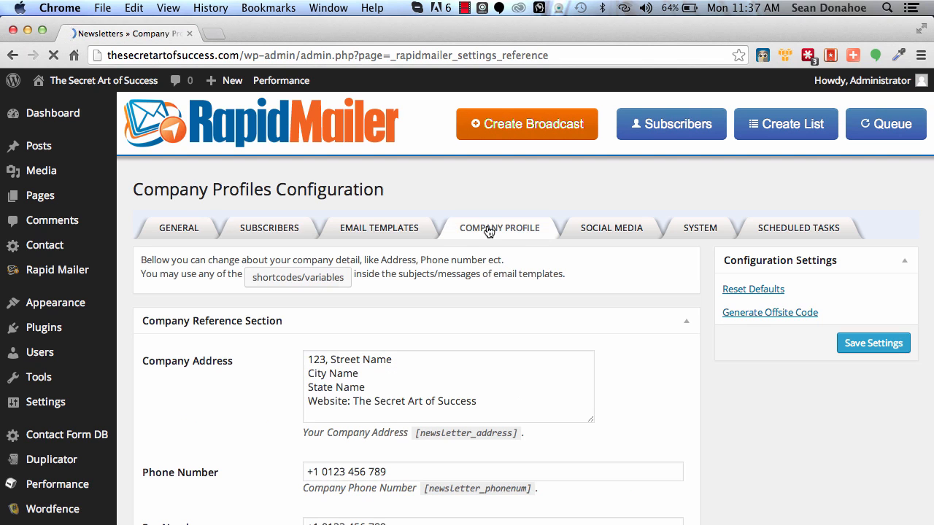
scroll(down, 3)
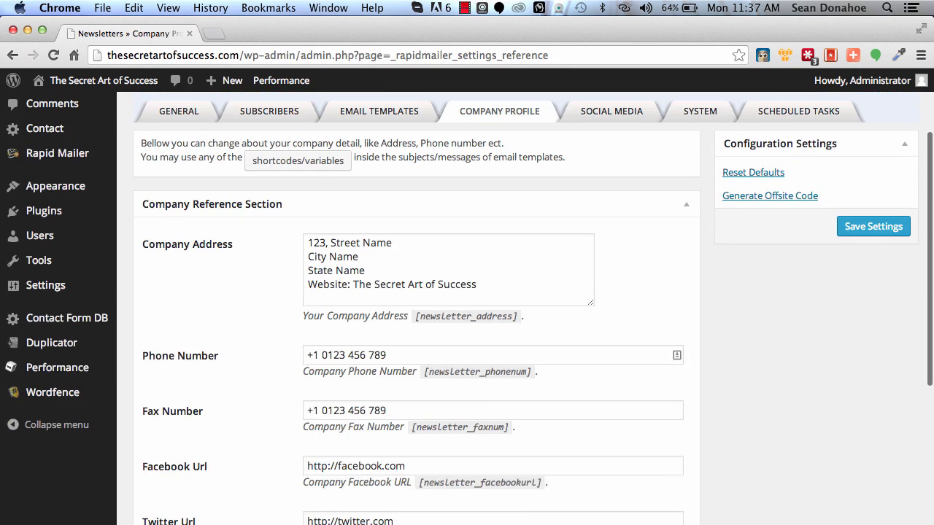
scroll(down, 3)
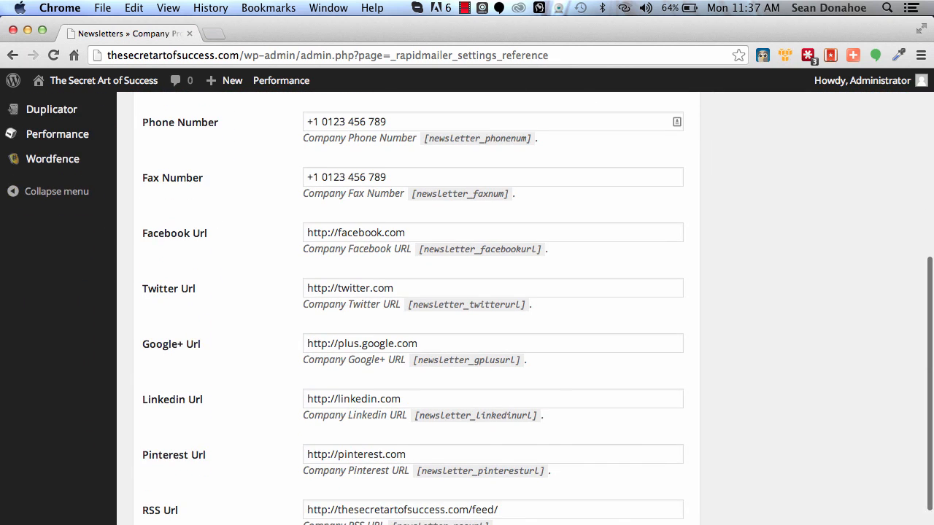
scroll(down, 3)
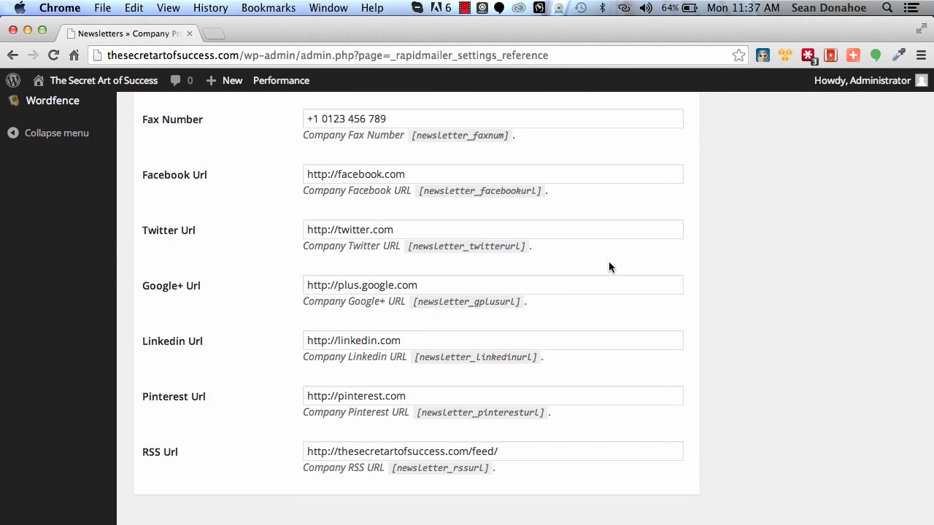
mouse_move(840, 178)
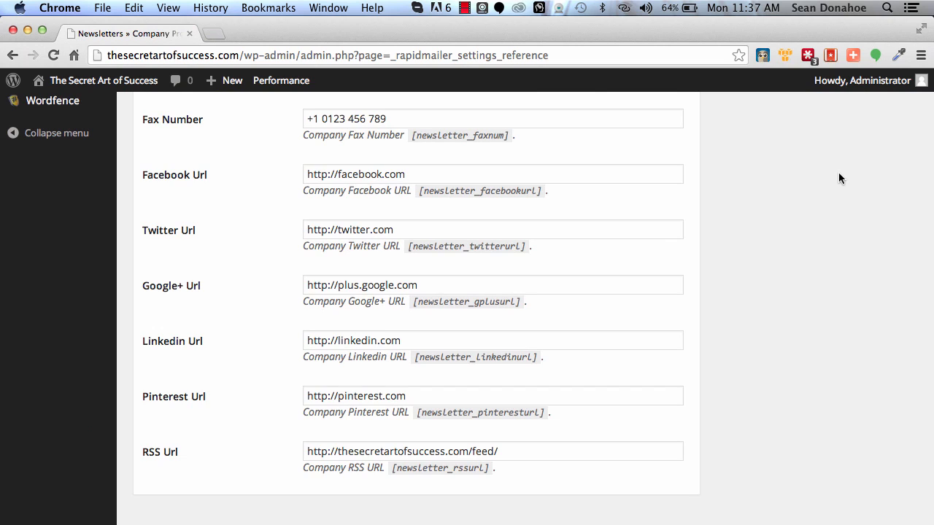
scroll(down, 3)
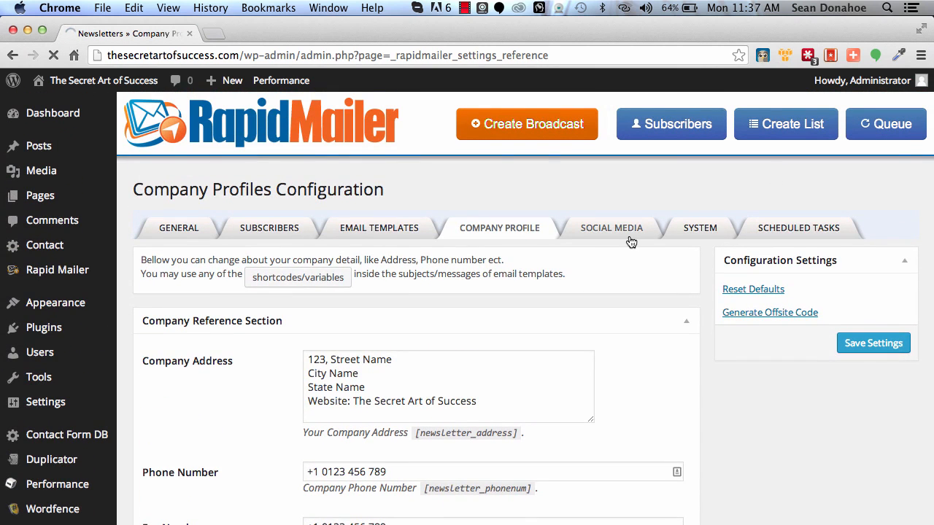
Review the Social Media configuration, leaving Allow Social Share Off.
click(611, 227)
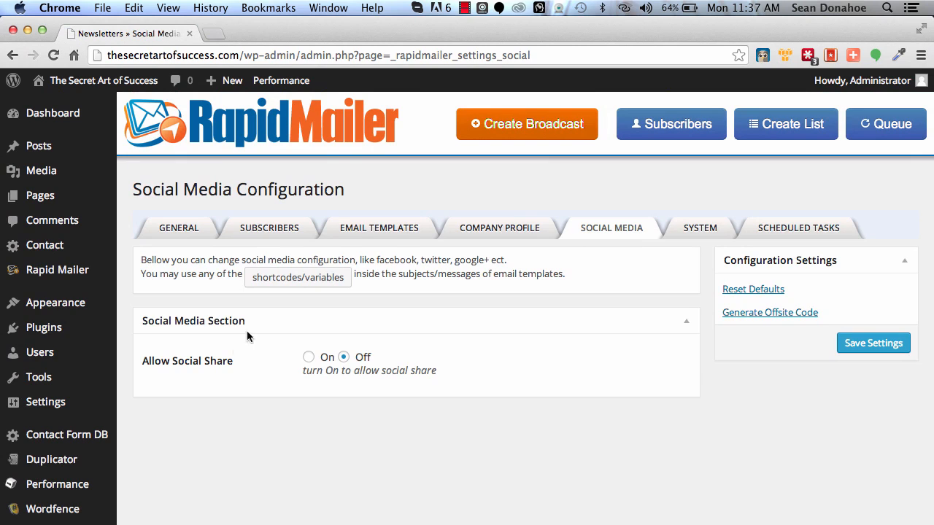
mouse_move(309, 364)
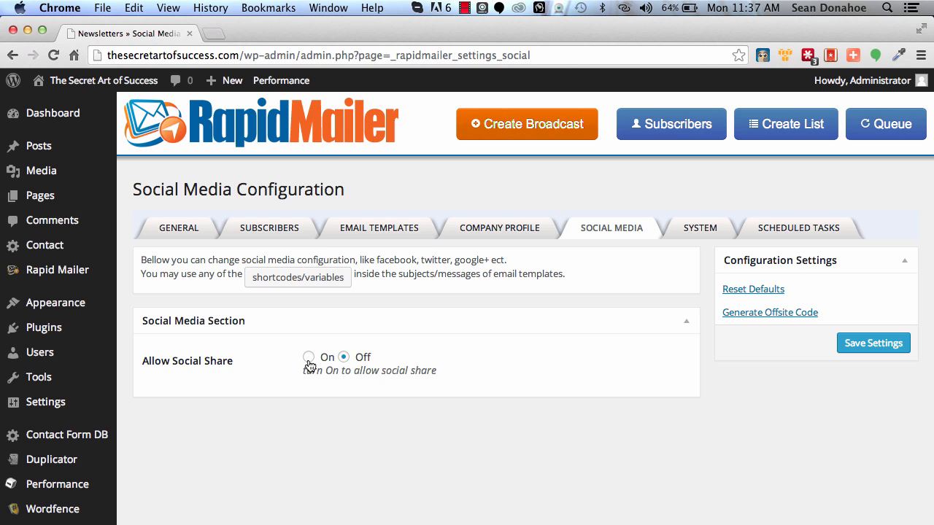
mouse_move(548, 309)
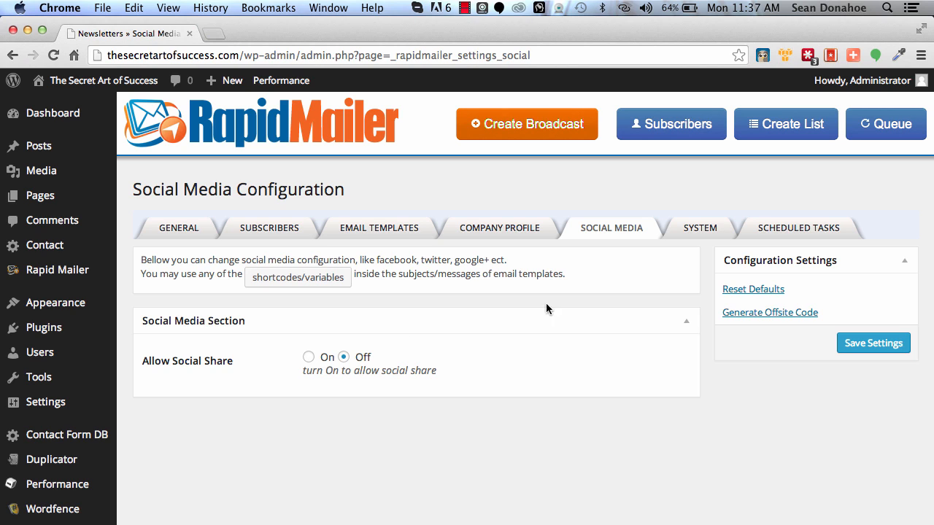
click(700, 227)
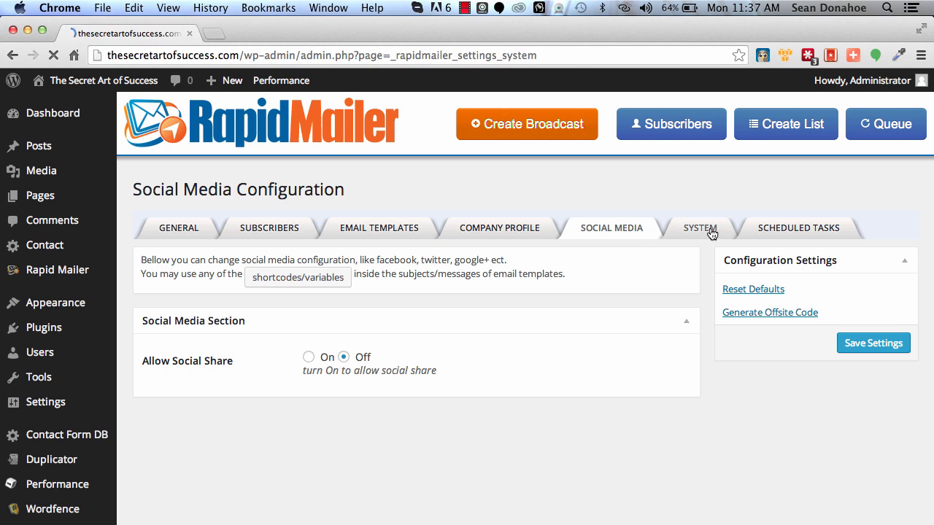
Scroll through the System tab's WordPress Related and Auto Import Users settings.
click(700, 227)
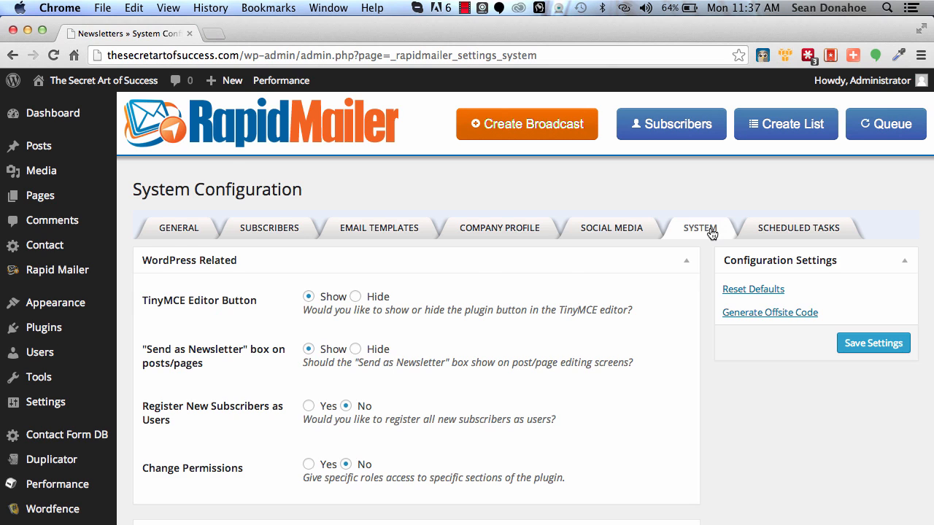
scroll(down, 3)
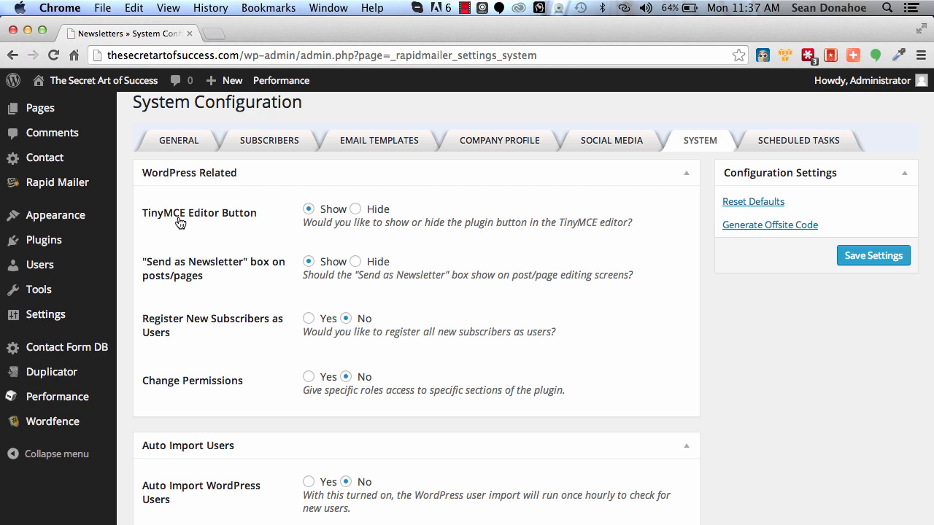
mouse_move(240, 270)
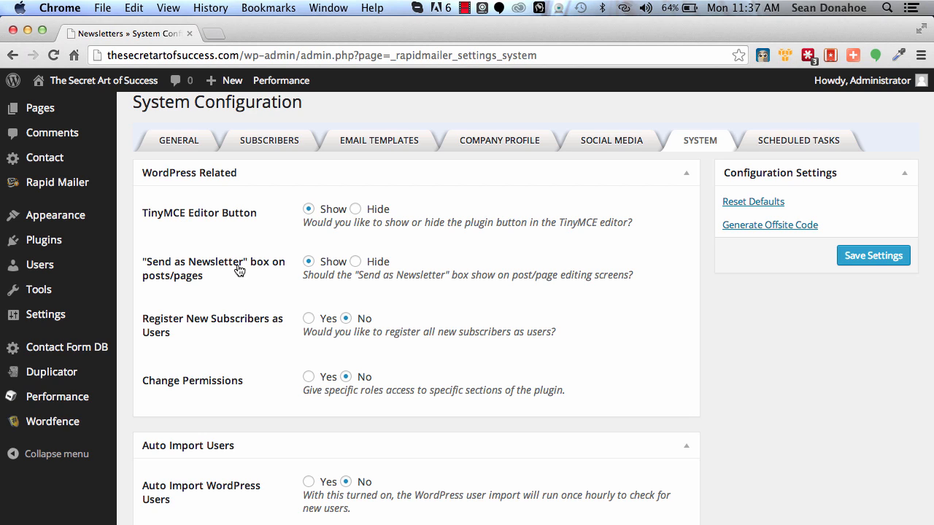
mouse_move(334, 326)
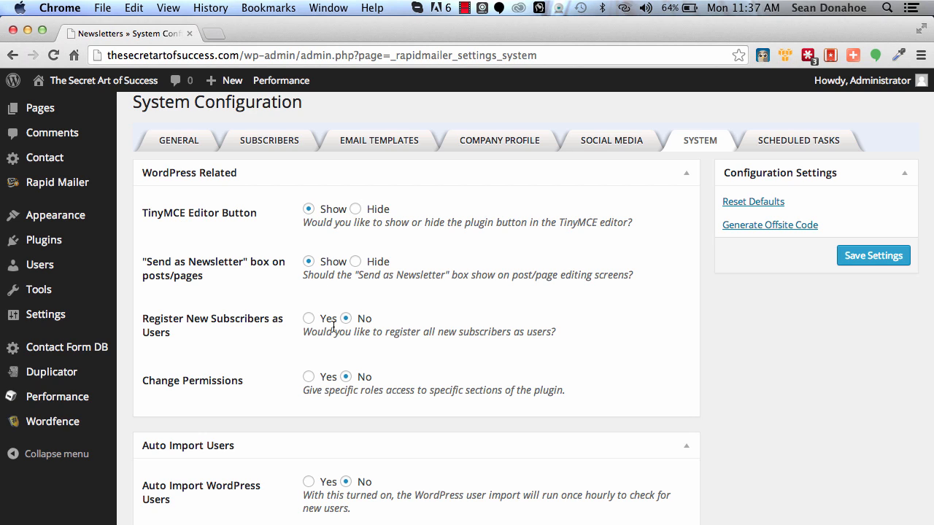
mouse_move(327, 363)
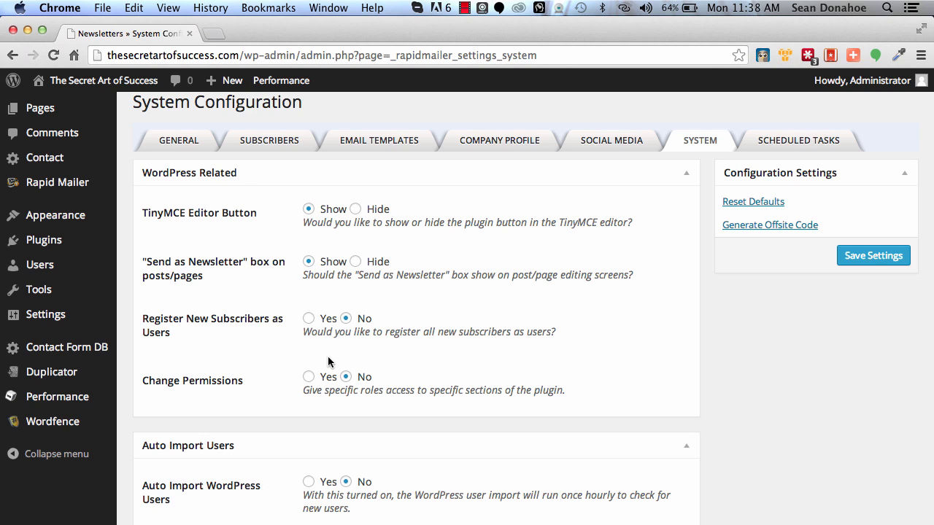
scroll(down, 3)
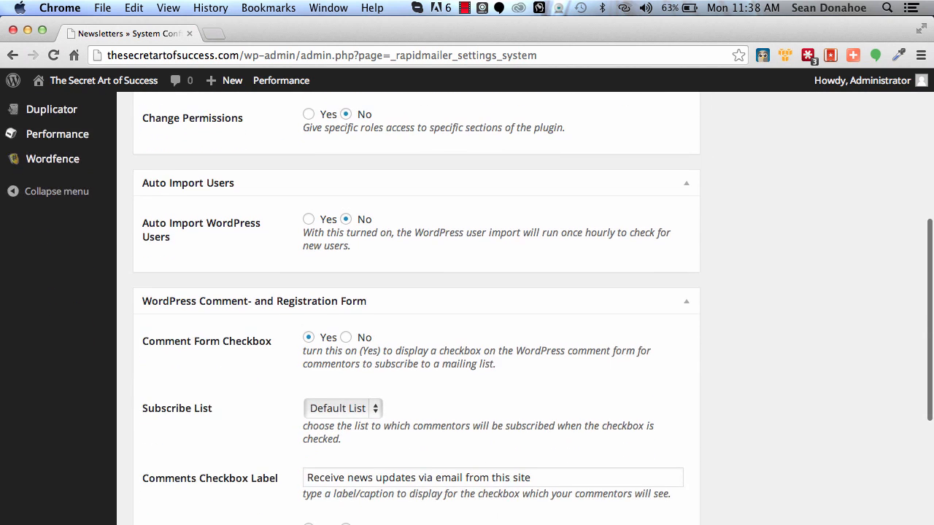
scroll(down, 3)
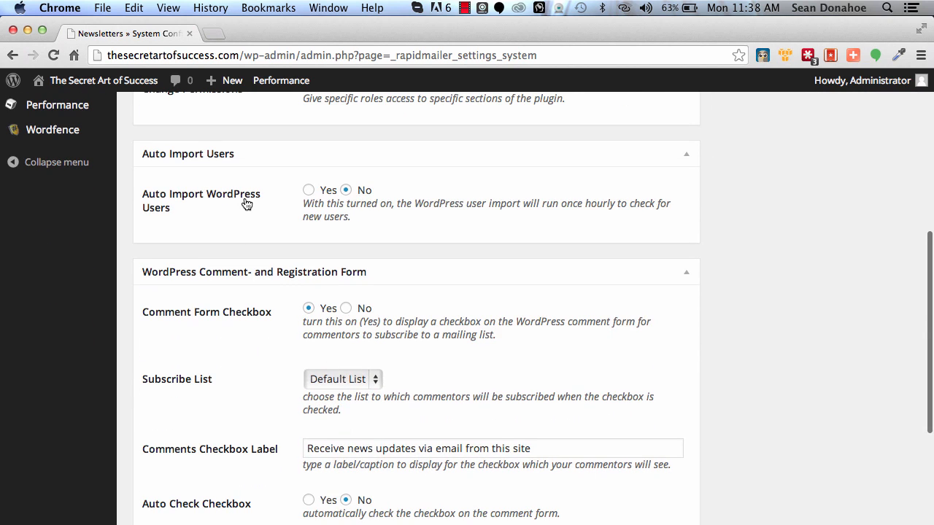
Toggle Auto Import WordPress Users and review the comment and registration form options.
click(309, 190)
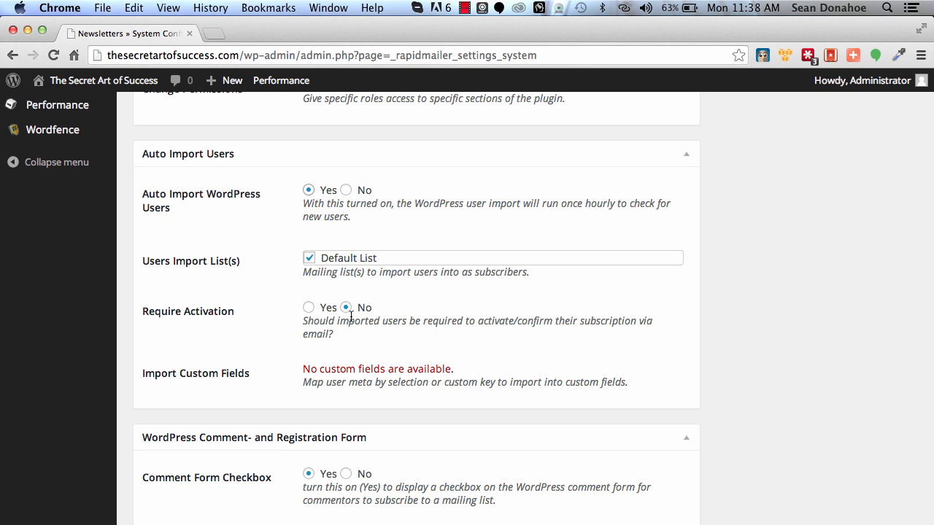
click(345, 189)
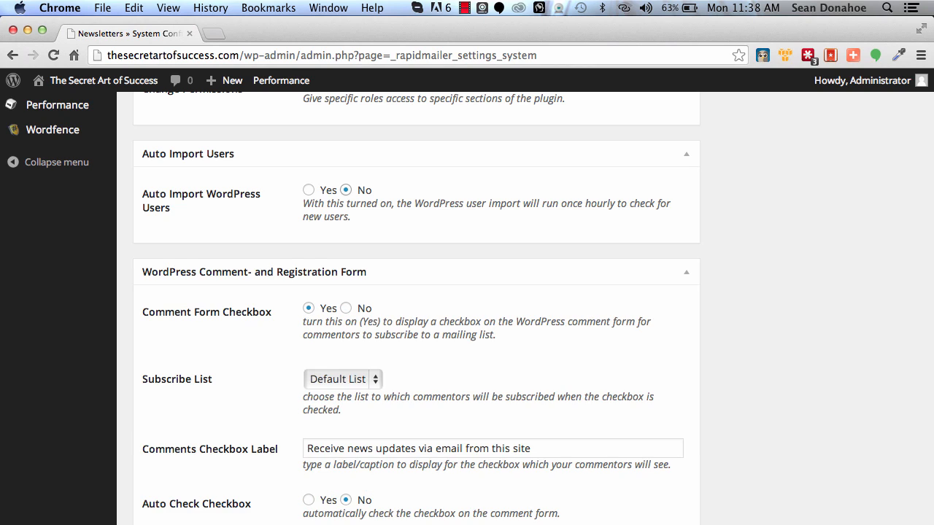
scroll(down, 3)
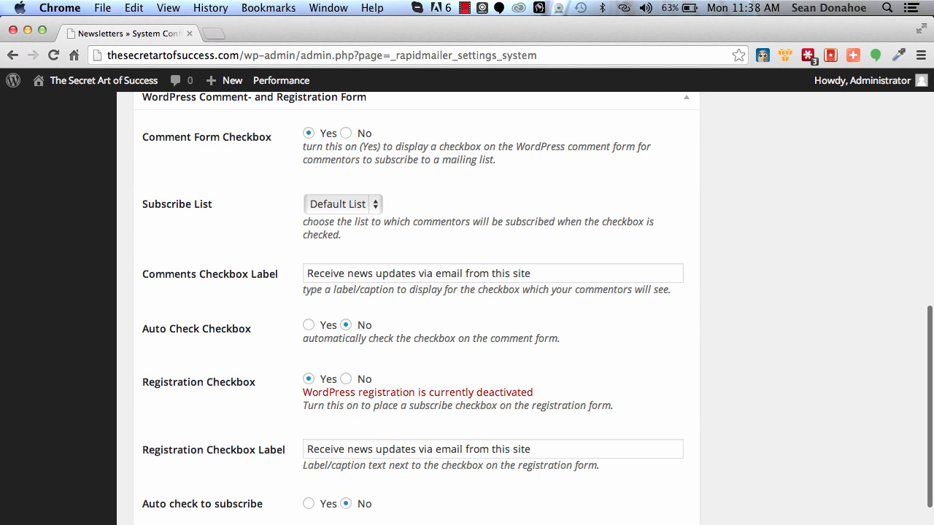
scroll(down, 3)
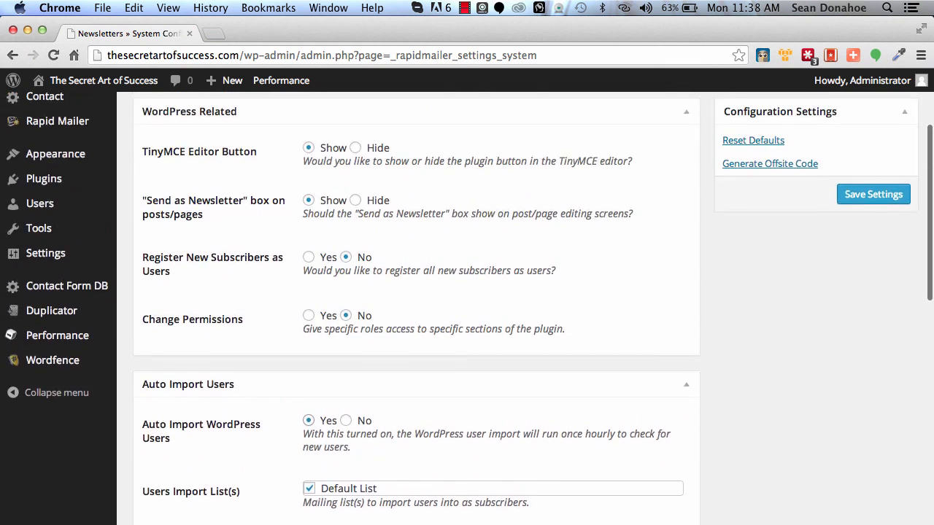
scroll(up, 3)
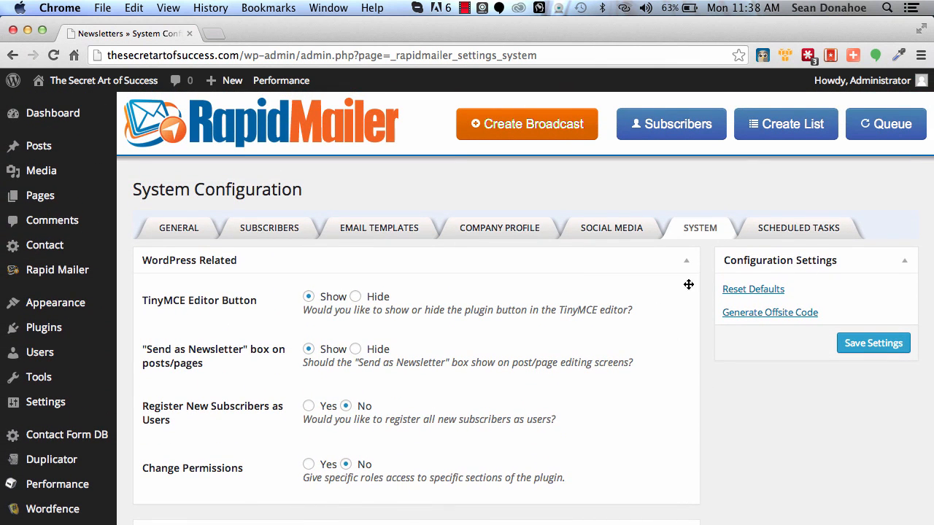
View the Scheduled Tasks list with email queue, autoresponder and user import schedules.
click(798, 227)
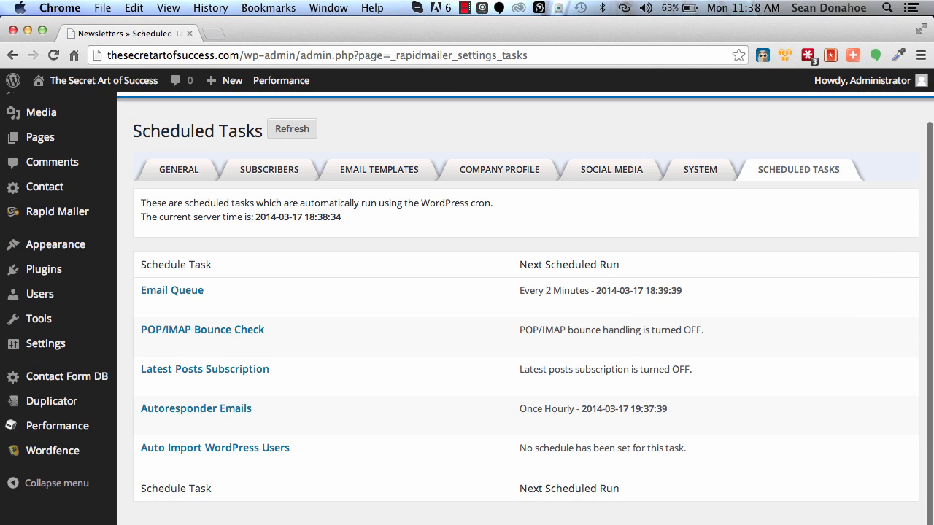
mouse_move(202, 328)
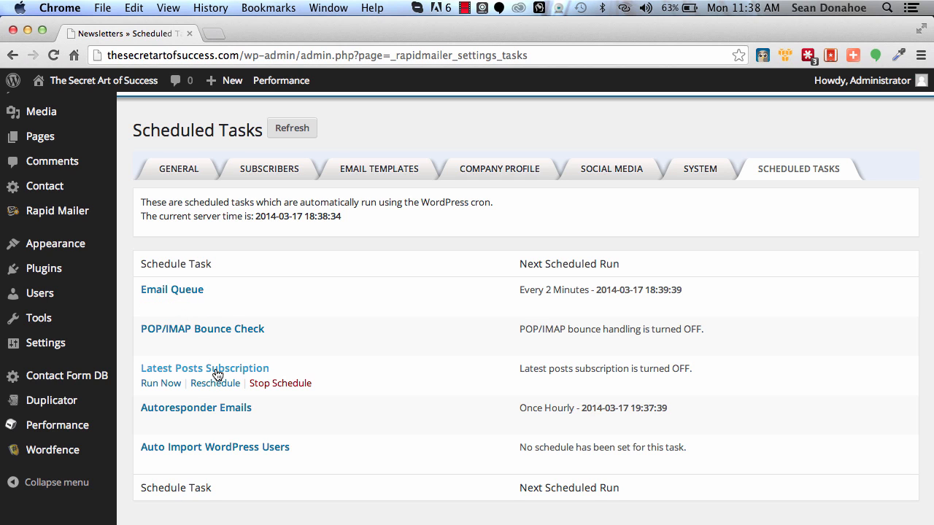
mouse_move(210, 416)
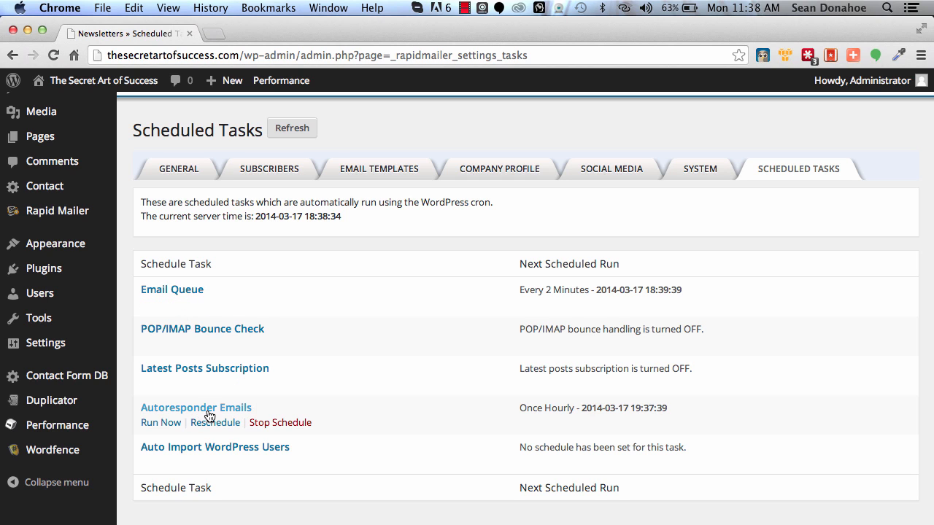
mouse_move(154, 493)
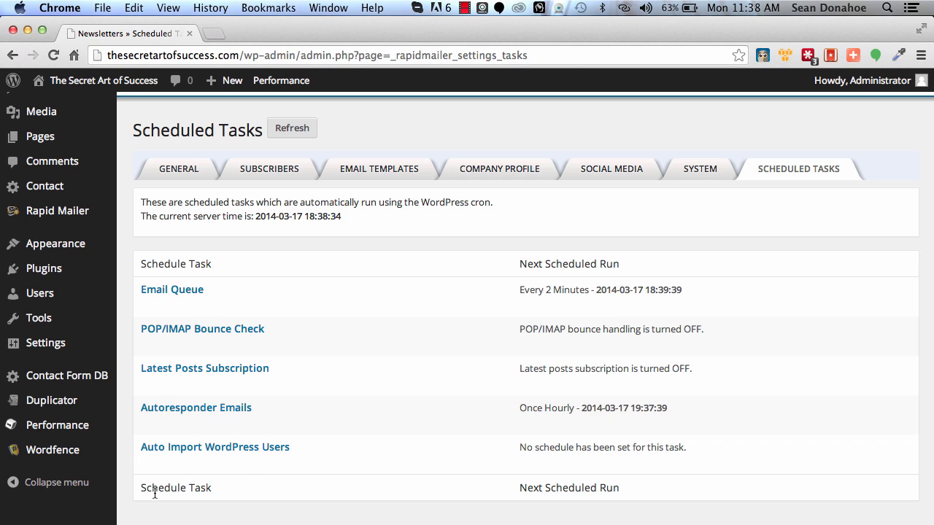
mouse_move(195, 231)
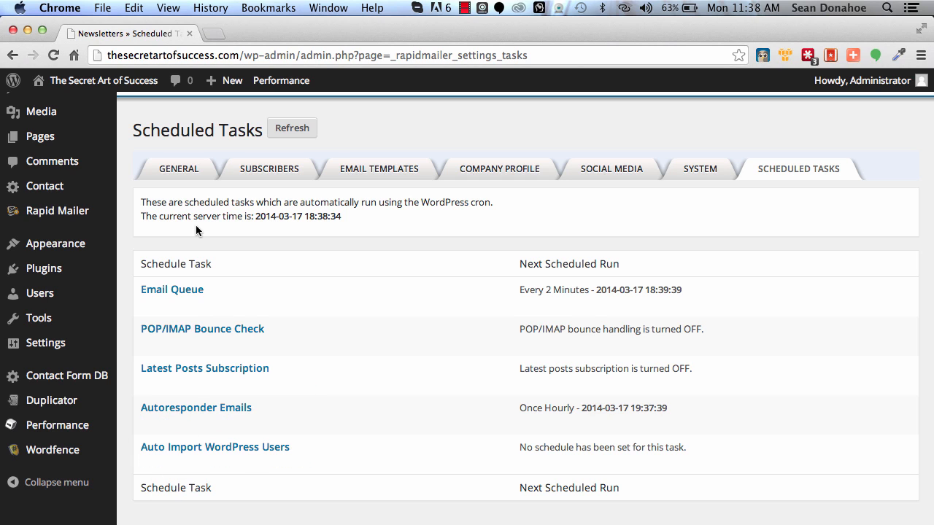